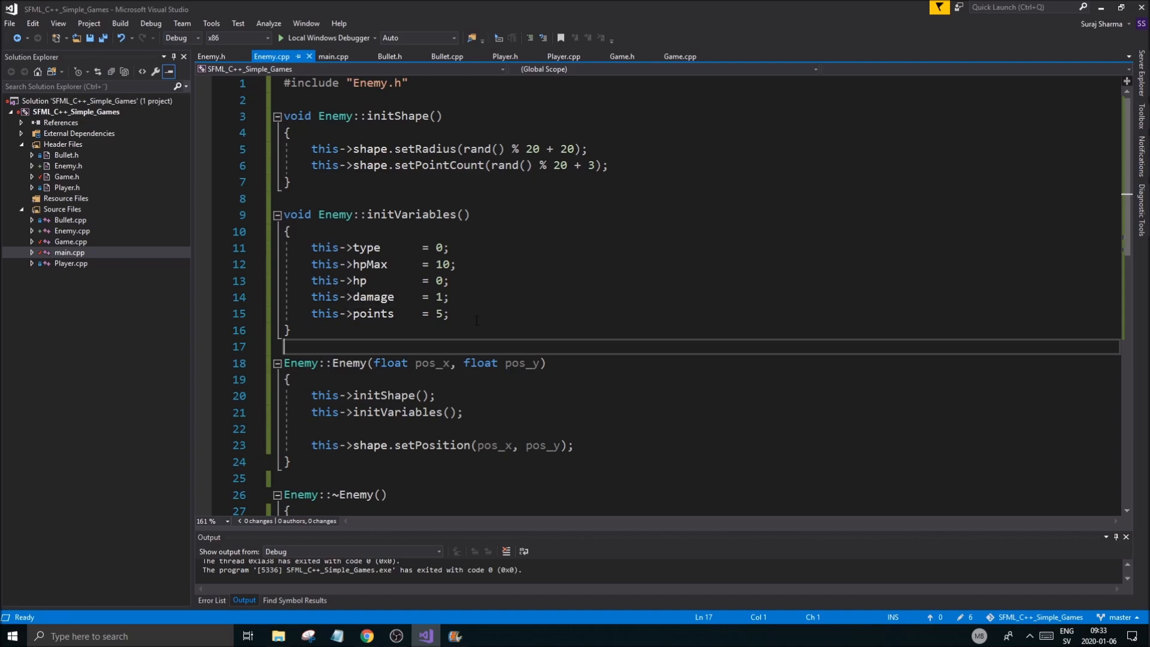
Step: Review the member initialisations in Enemy.cpp, then view the Enemy class declaration in Enemy.h
{"action": "left_click_drag", "start_coordinate": [310, 247], "coordinate": [448, 313]}
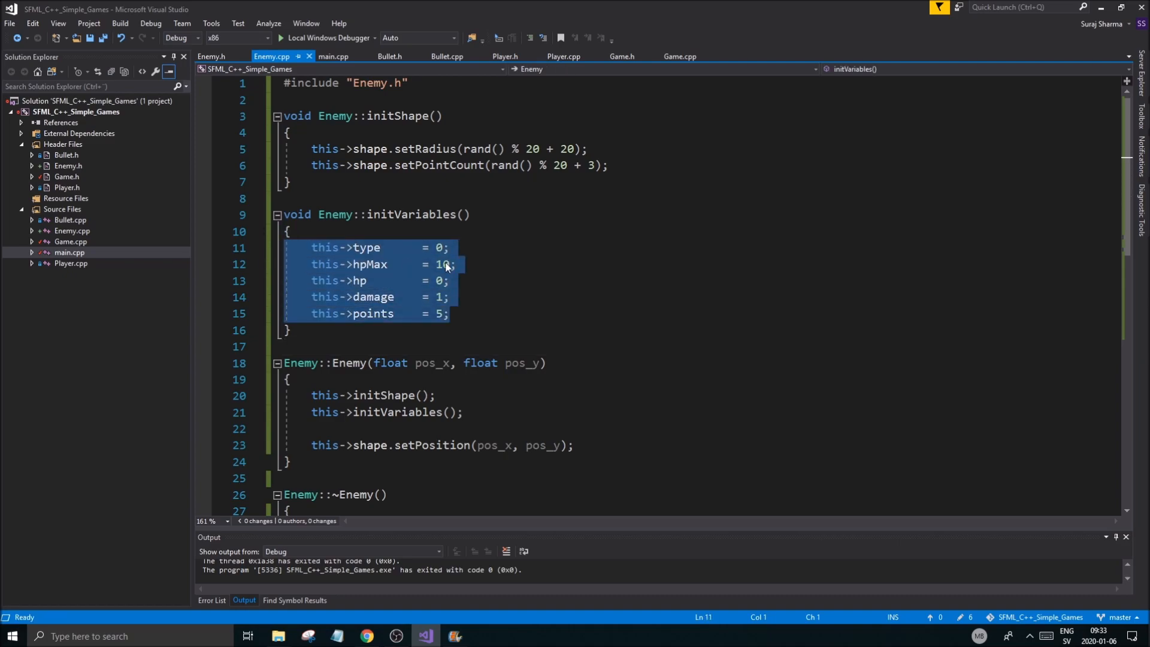
{"action": "scroll", "scroll_direction": "down", "scroll_amount": 3}
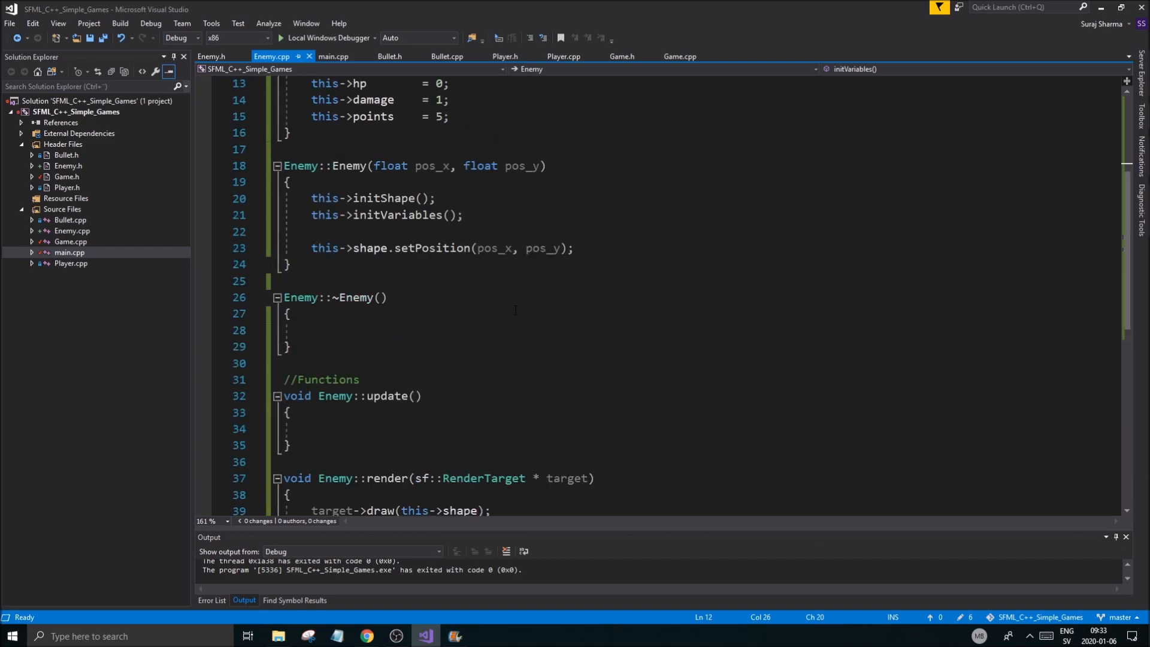
{"action": "scroll", "scroll_direction": "up", "scroll_amount": 3}
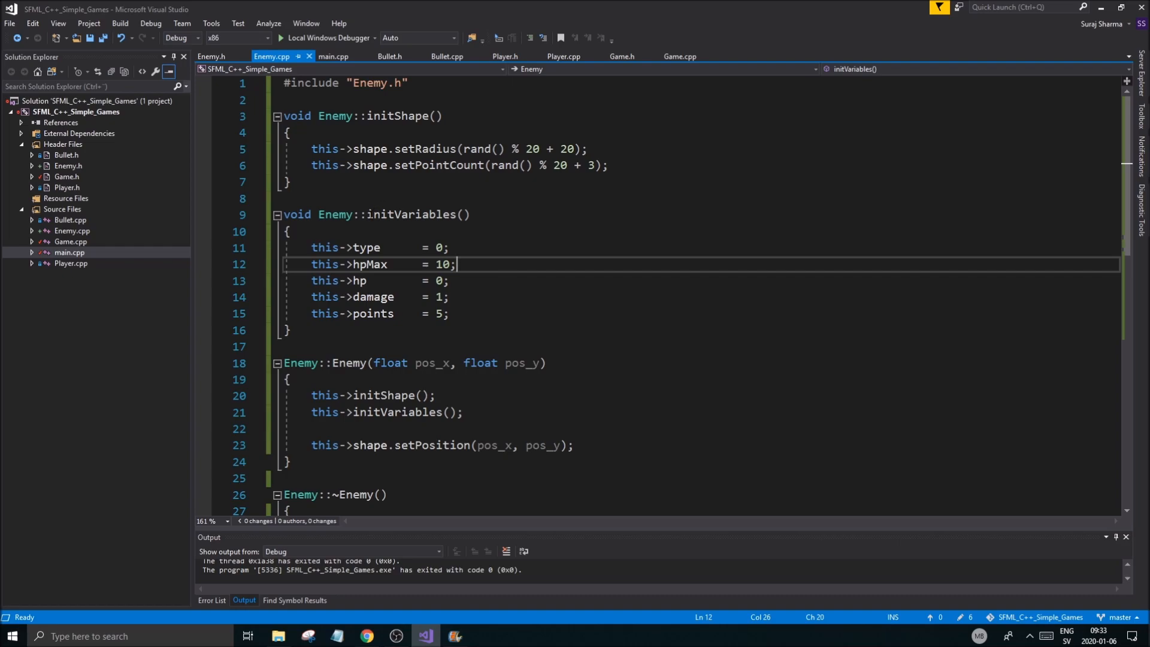
{"action": "mouse_move", "coordinate": [170, 180]}
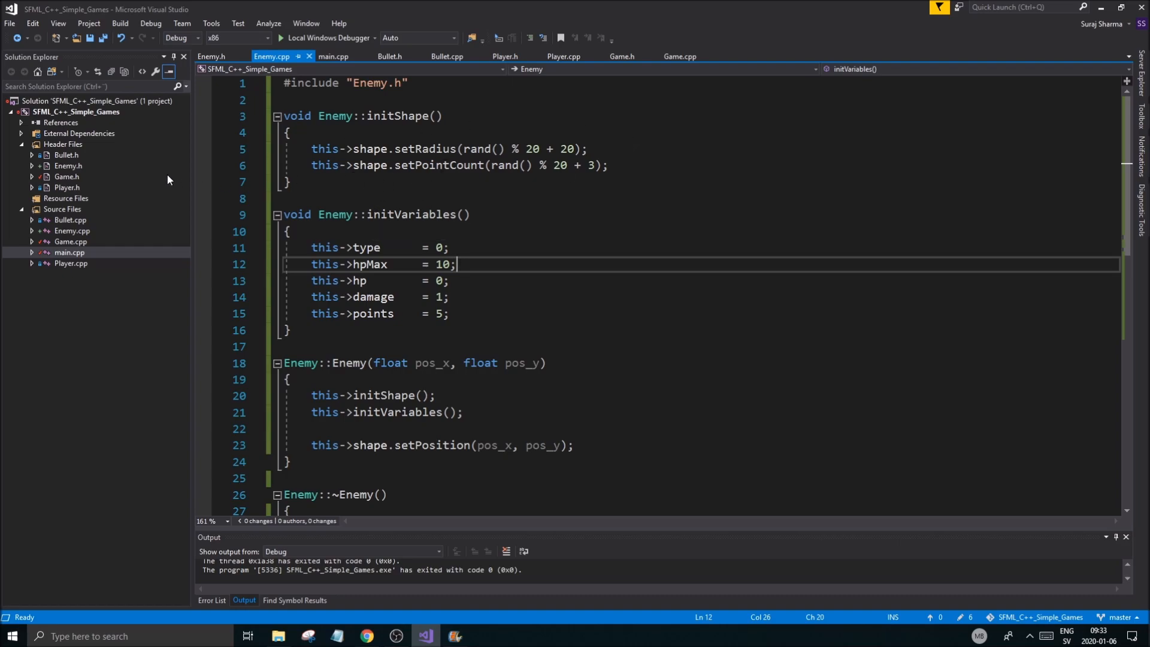
{"action": "mouse_move", "coordinate": [189, 163]}
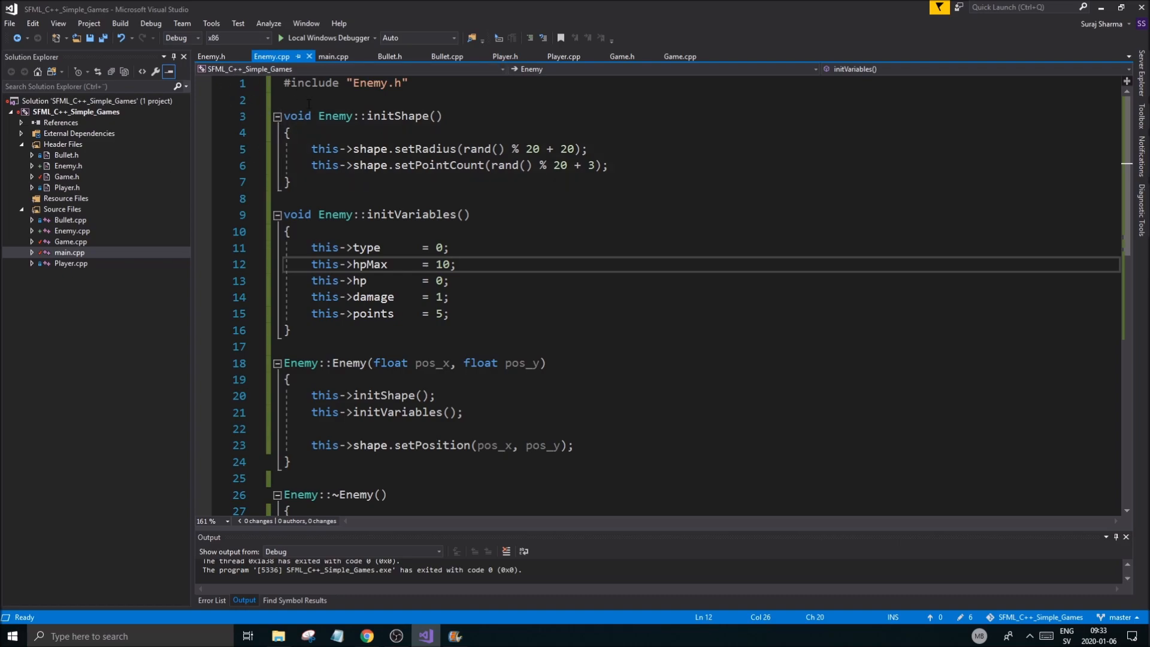
{"action": "left_click", "coordinate": [211, 55]}
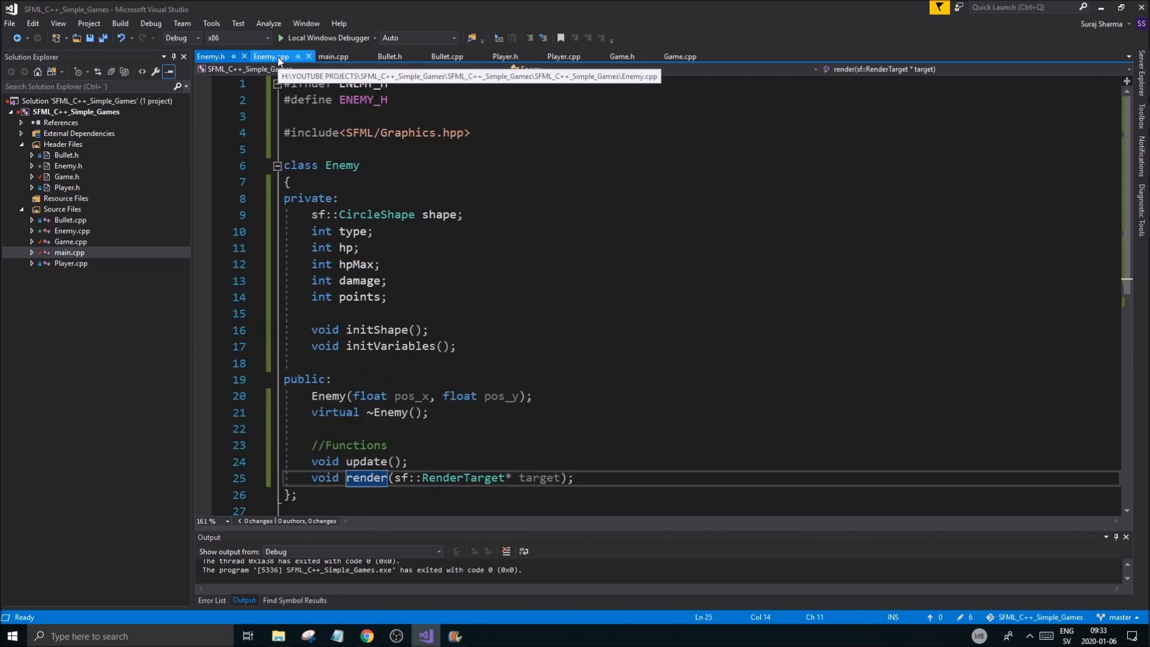
Step: In Enemy::initShape, start a this->shape.setFillColor(sf::Color()) call after setPointCount
{"action": "left_click", "coordinate": [273, 55]}
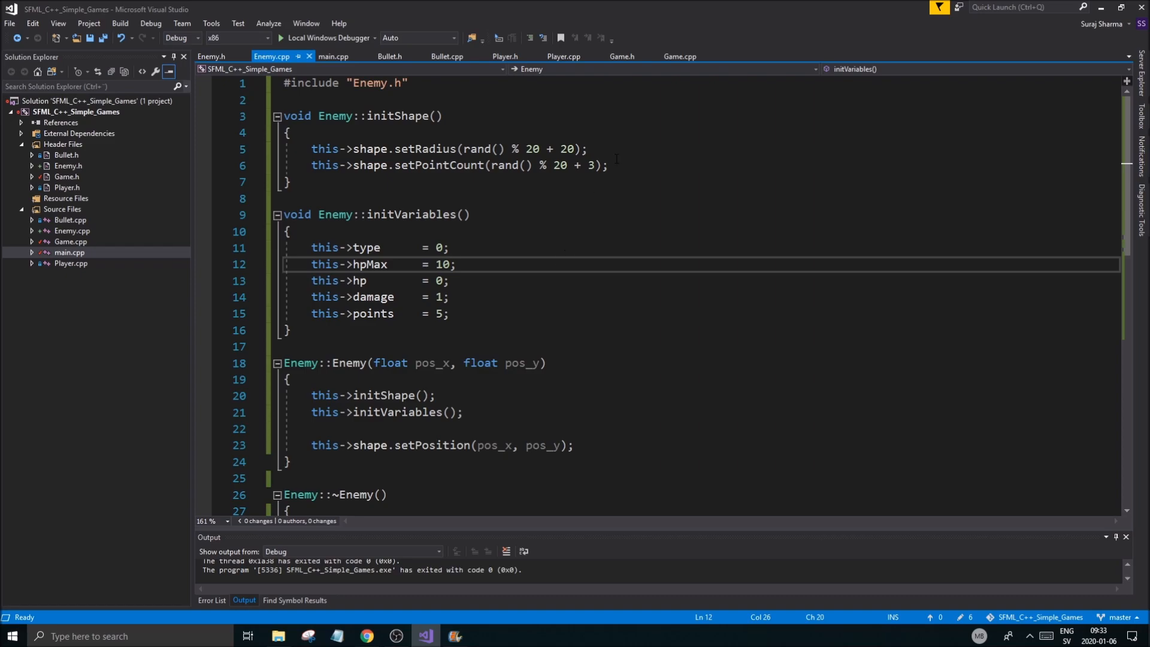
{"action": "key", "text": "Enter"}
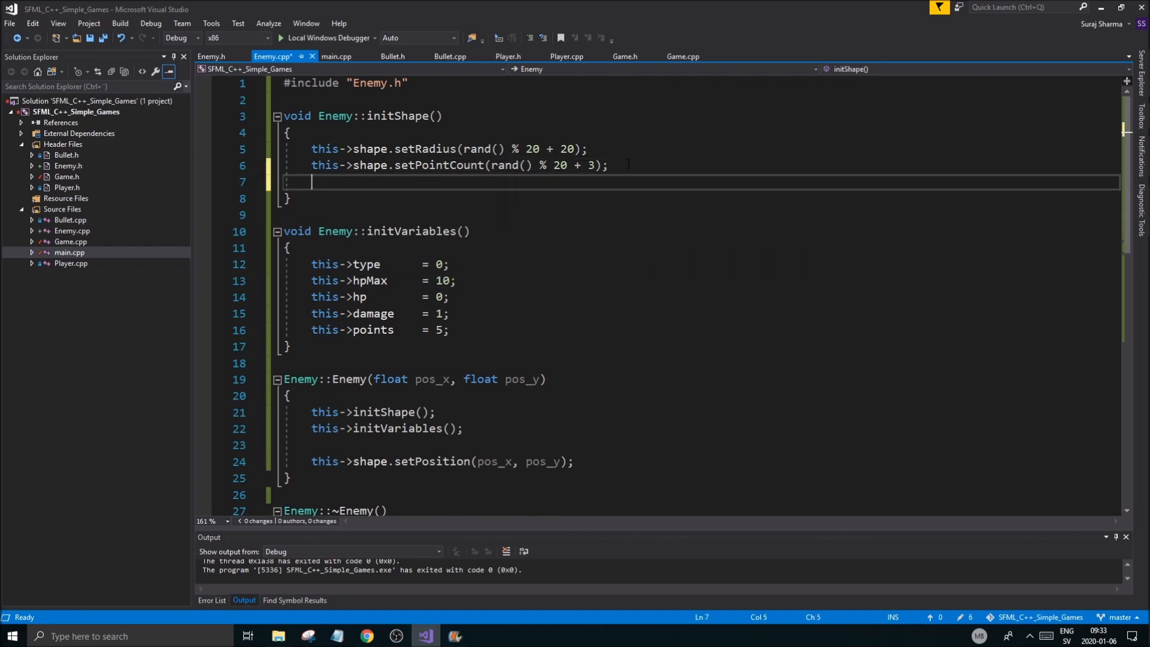
{"action": "type", "text": "this->"}
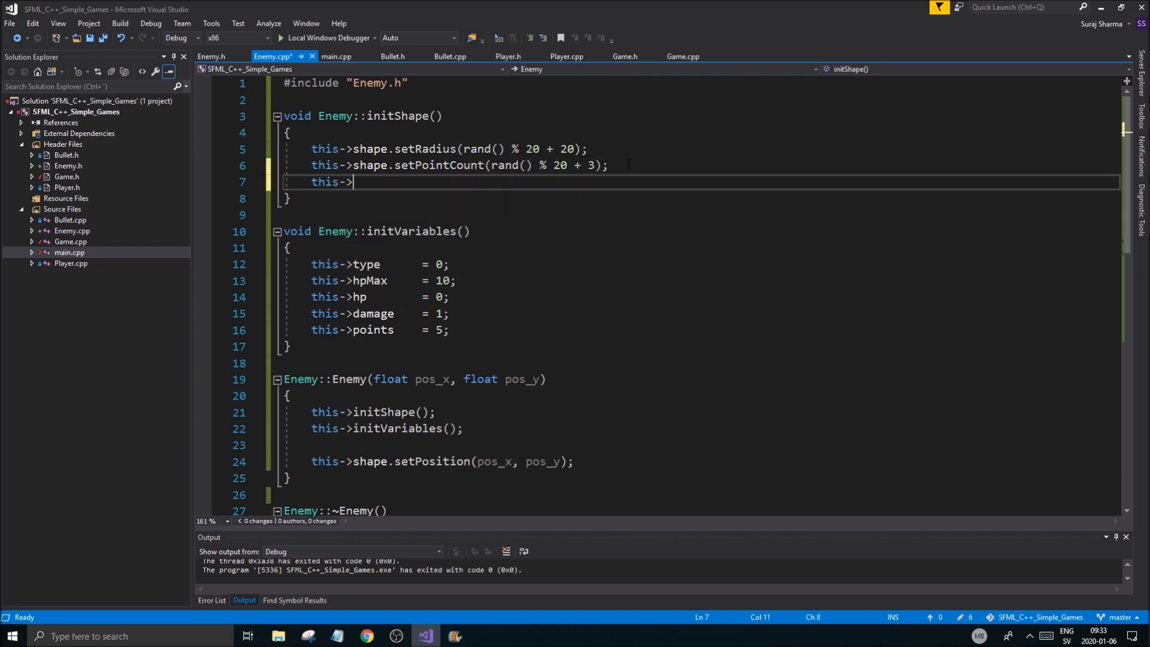
{"action": "type", "text": "shape.setFillColor("}
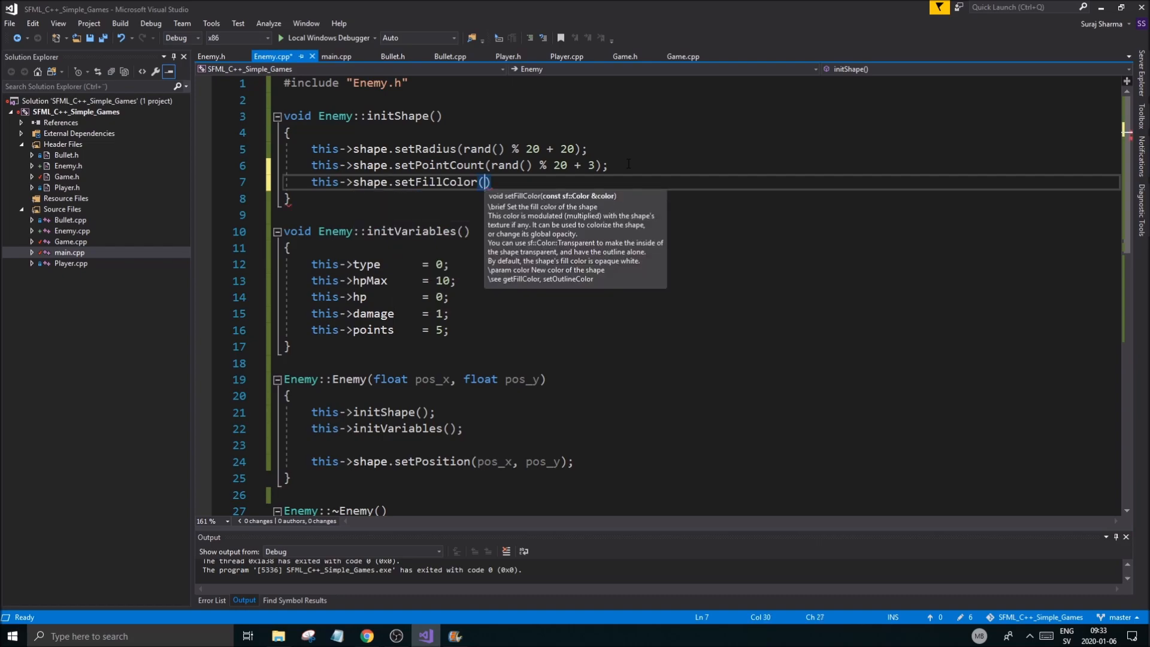
{"action": "type", "text": "sf::Color"}
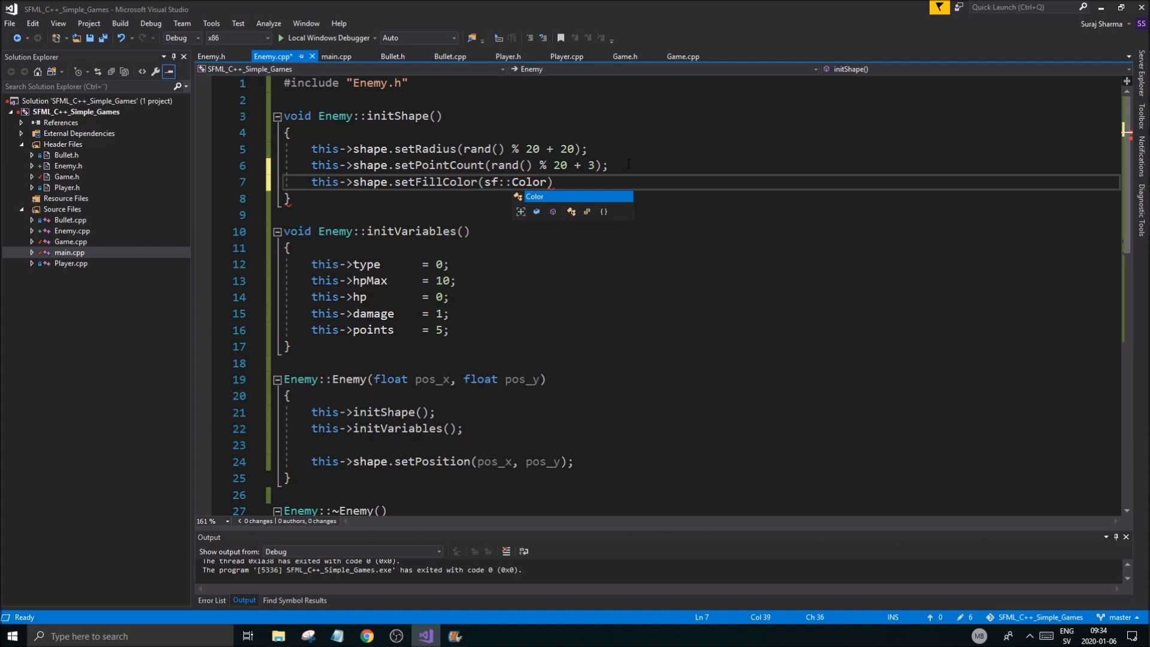
{"action": "type", "text": "()"}
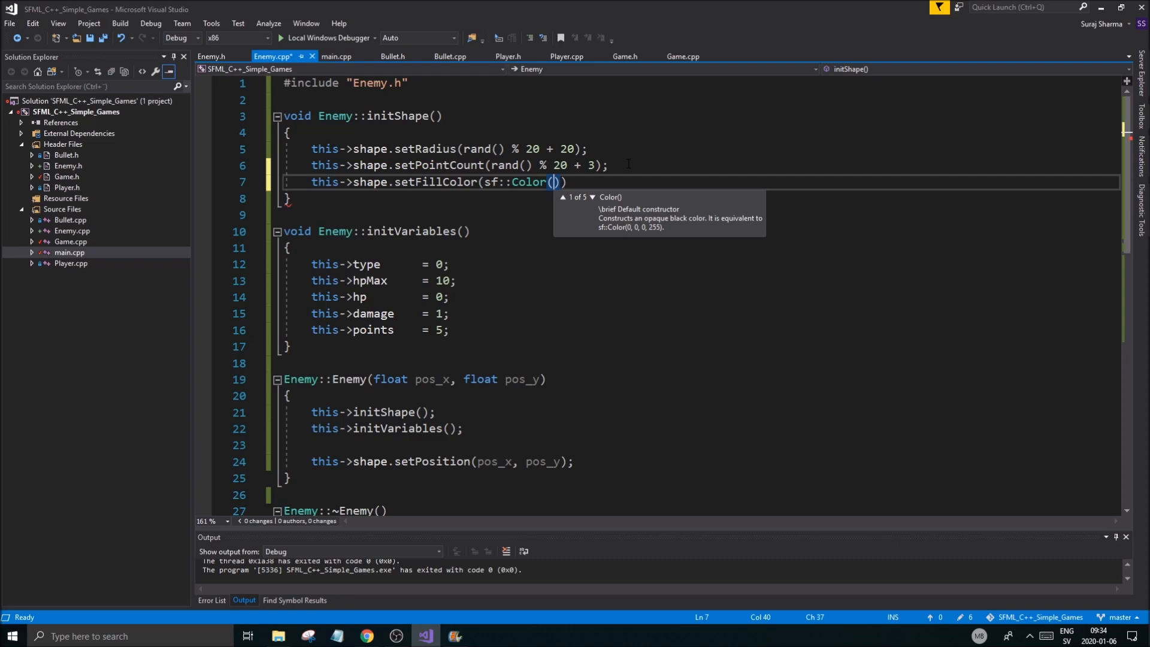
Step: Fill the colour with three rand() % 255 + 1 components and alpha 255
{"action": "type", "text": "ta"}
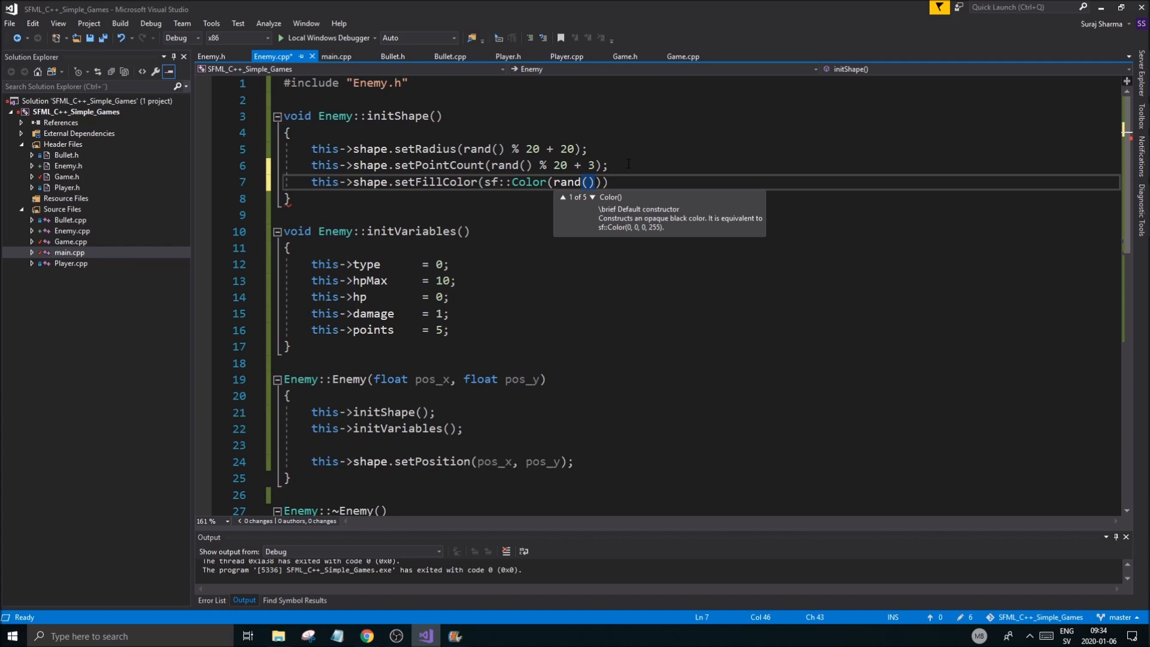
{"action": "type", "text": "#"}
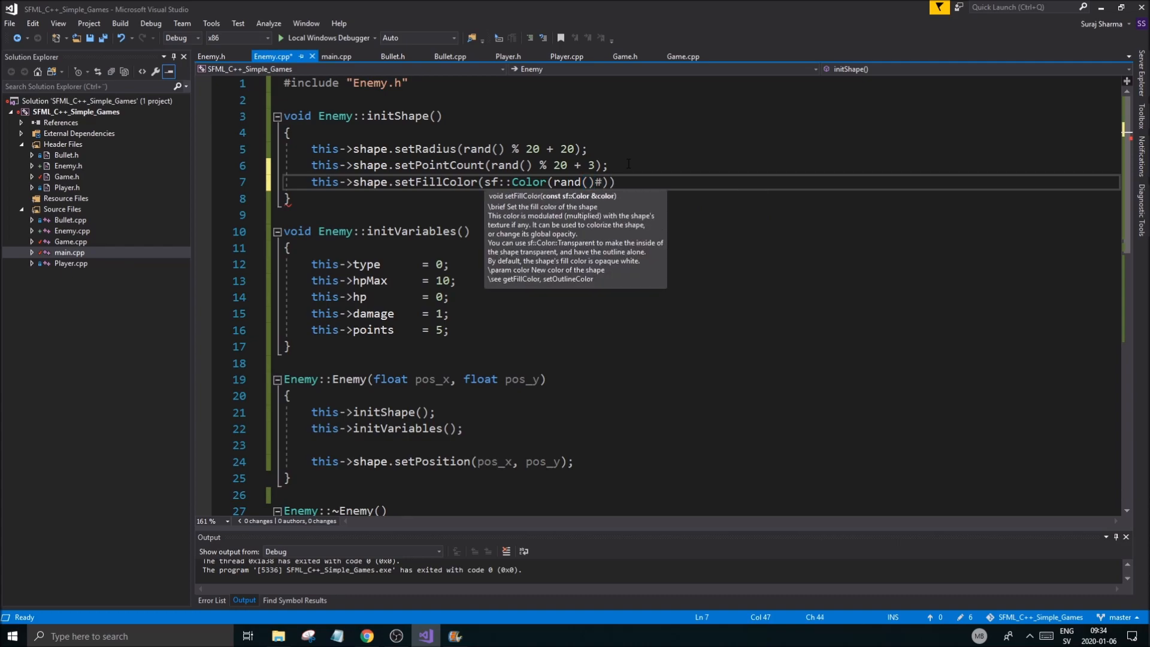
{"action": "type", "text": "200)5"}
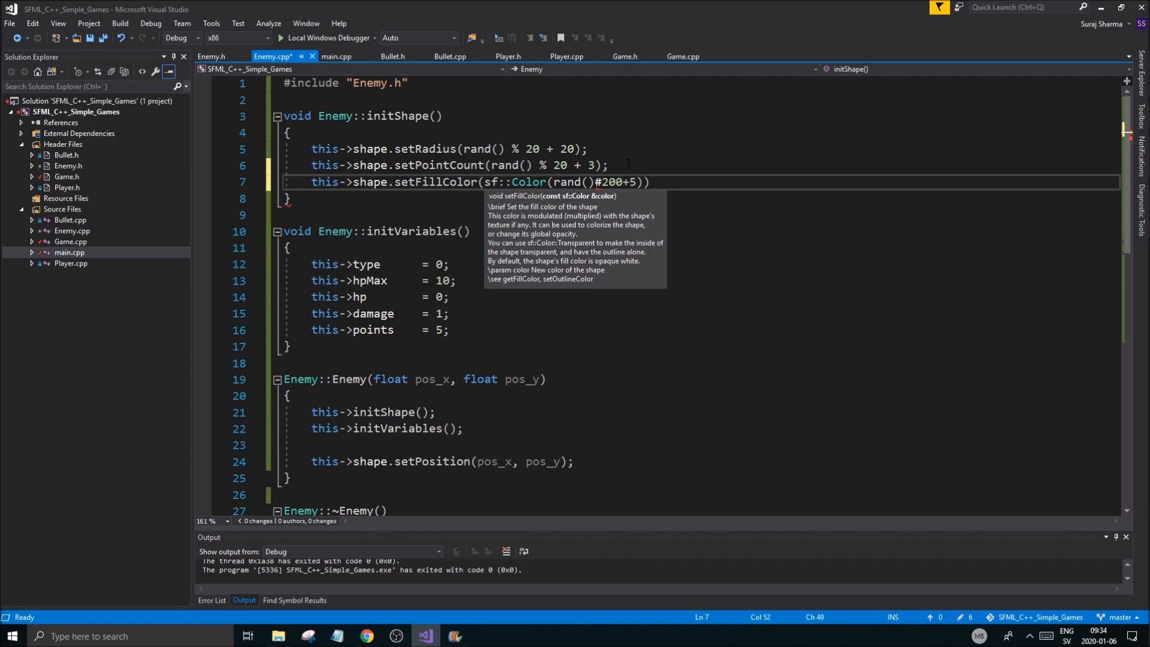
{"action": "type", "text": "5,"}
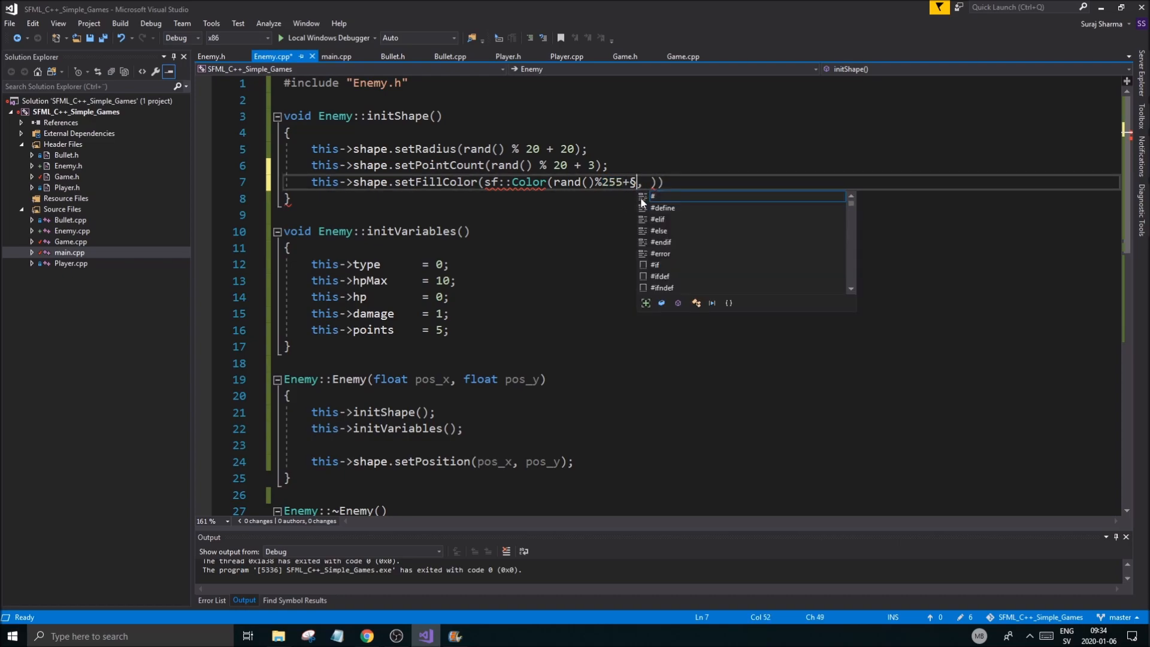
{"action": "type", "text": "1"}
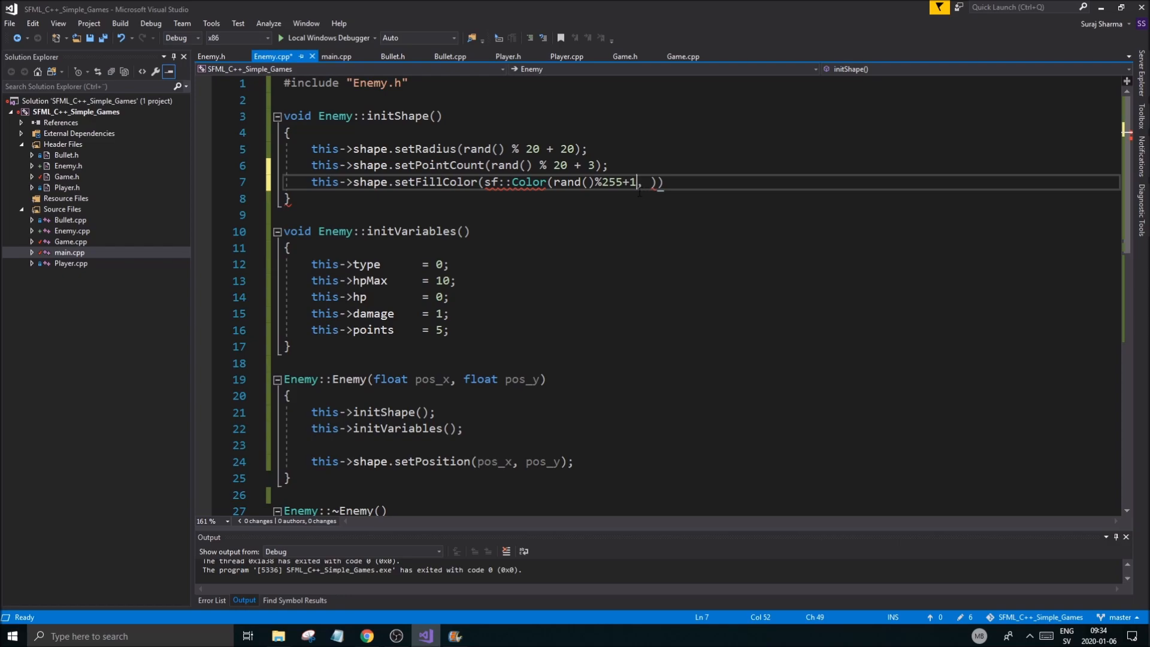
{"action": "double_click", "coordinate": [566, 182]}
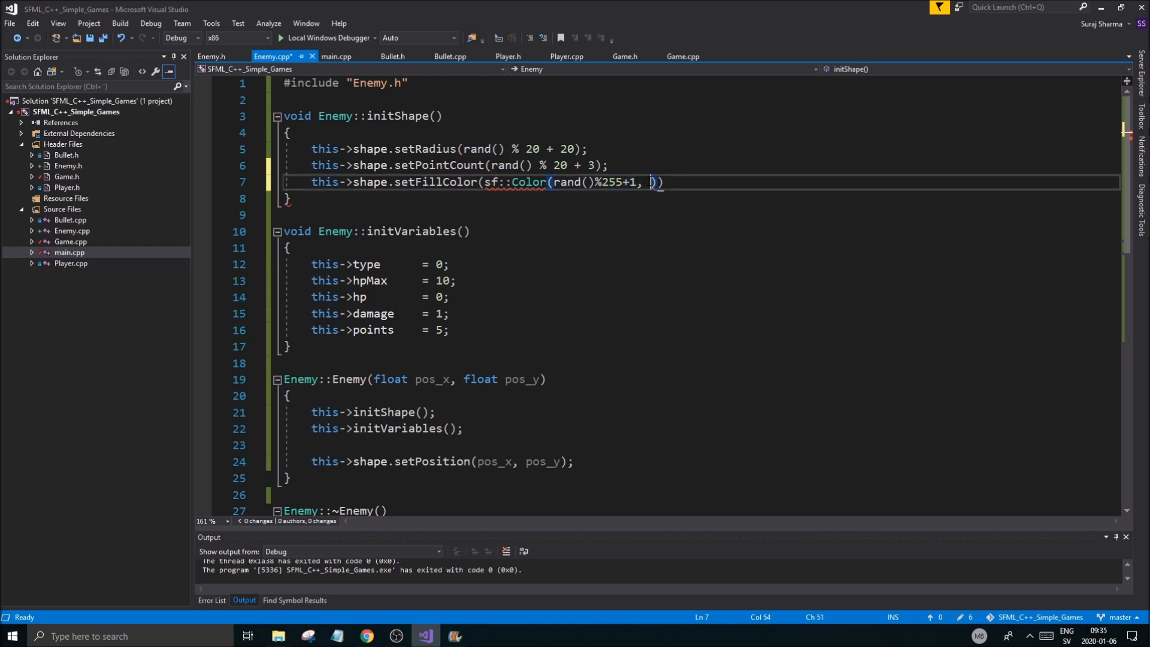
{"action": "type", "text": "rand() % 255 + 1 rand() % 255 + 1, 20"}
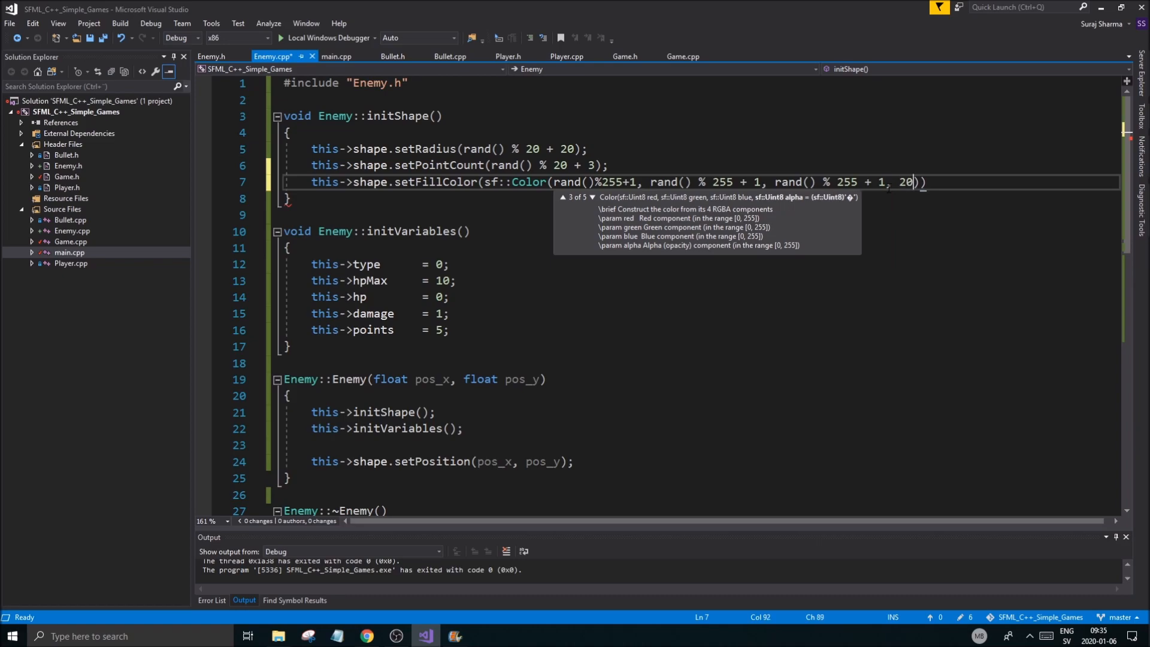
{"action": "type", "text": "55"}
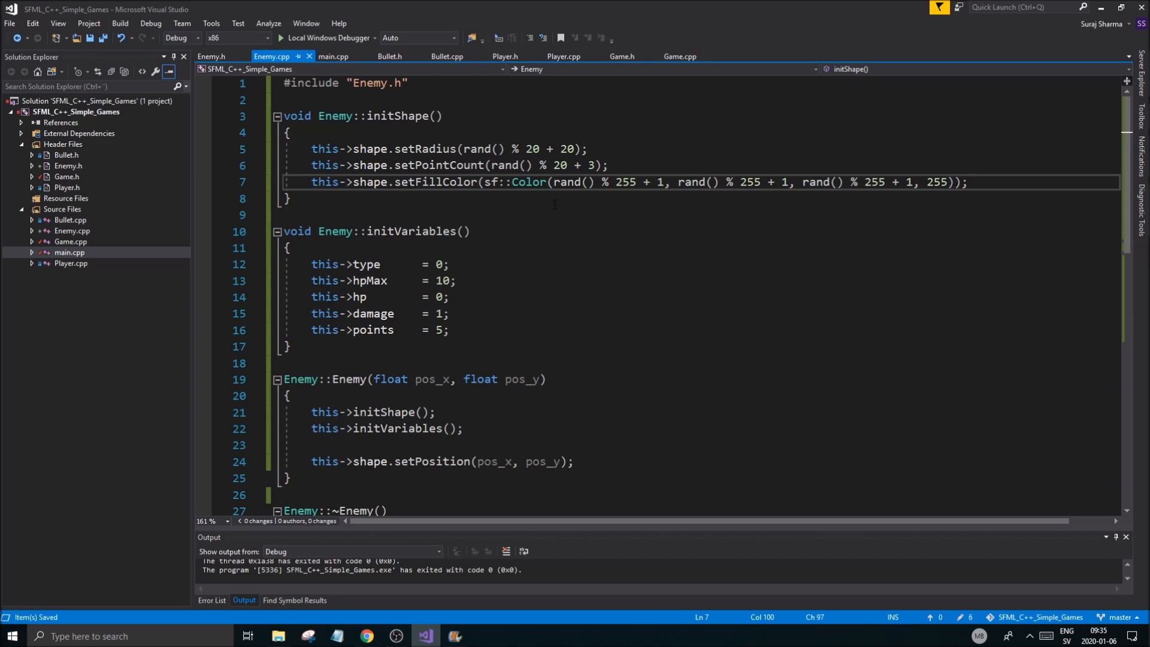
{"action": "double_click", "coordinate": [435, 182]}
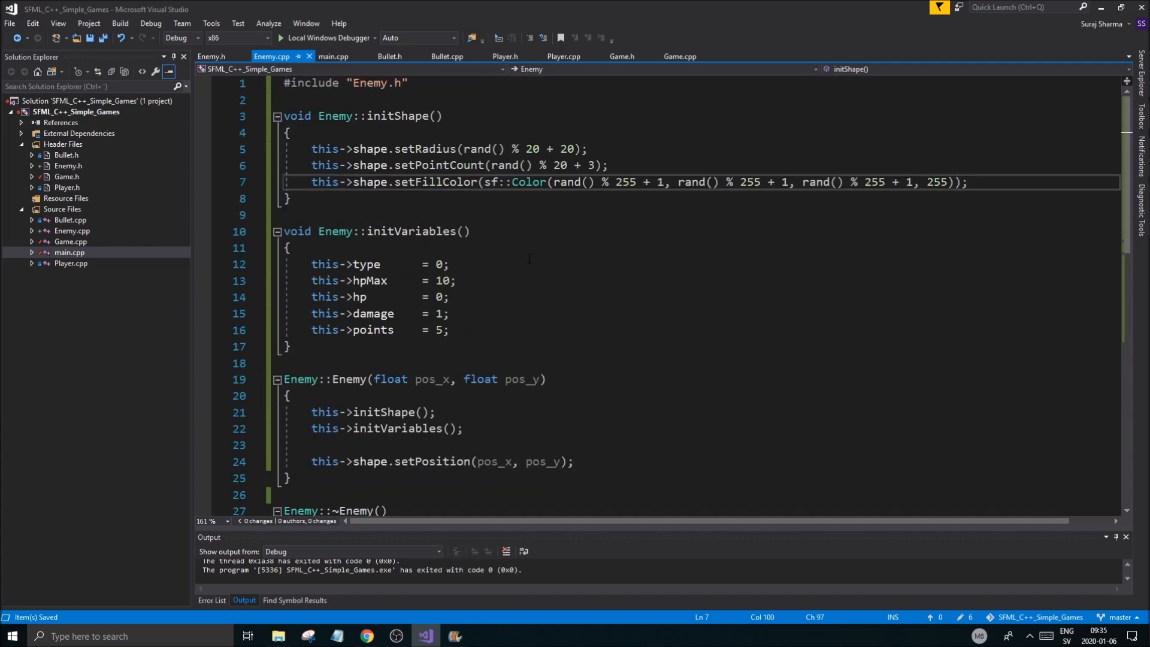
Step: In Game.h, declare void updateEnemies(); below the updateBullets declaration
{"action": "scroll", "scroll_direction": "down", "scroll_amount": 3}
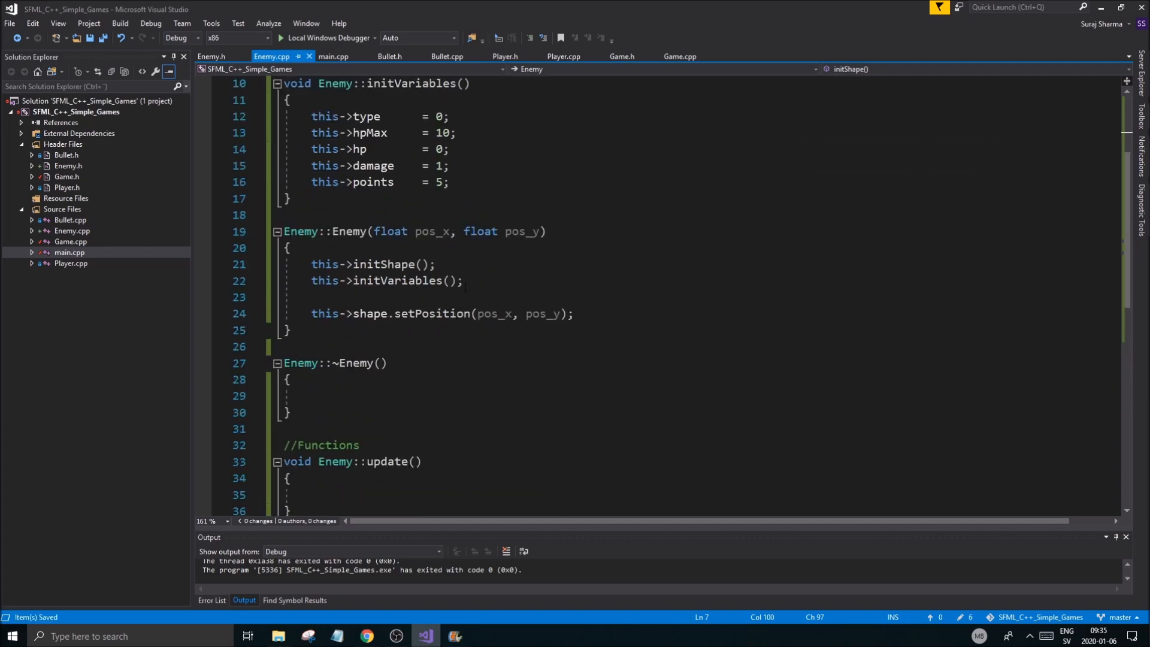
{"action": "left_click", "coordinate": [448, 182]}
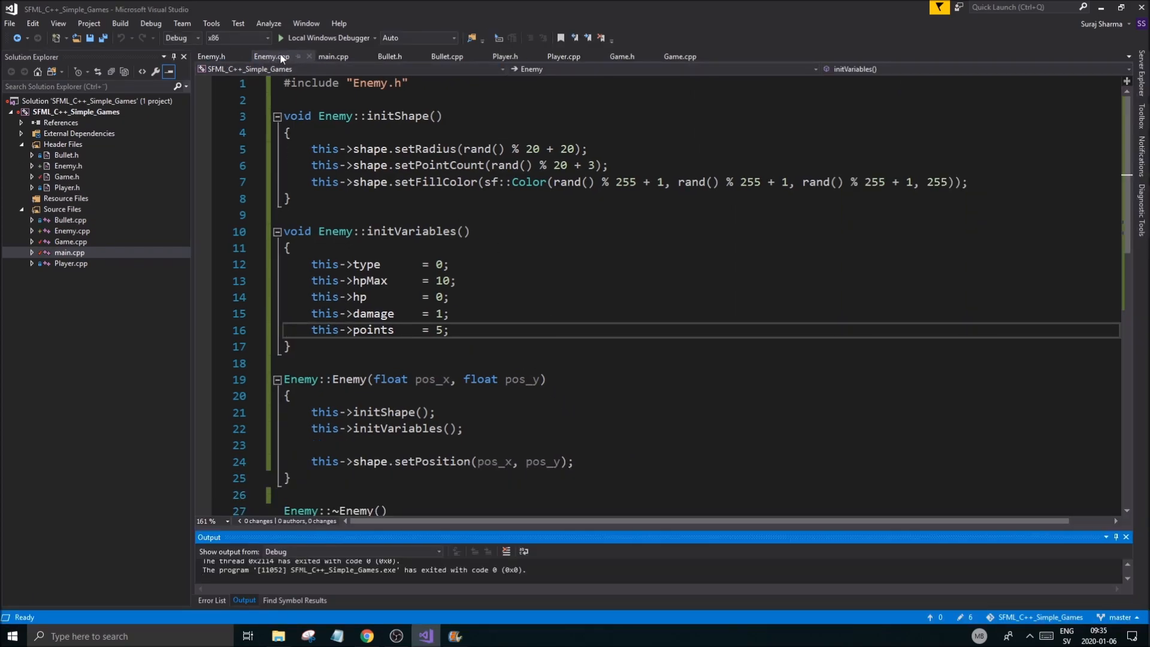
{"action": "left_click", "coordinate": [680, 56]}
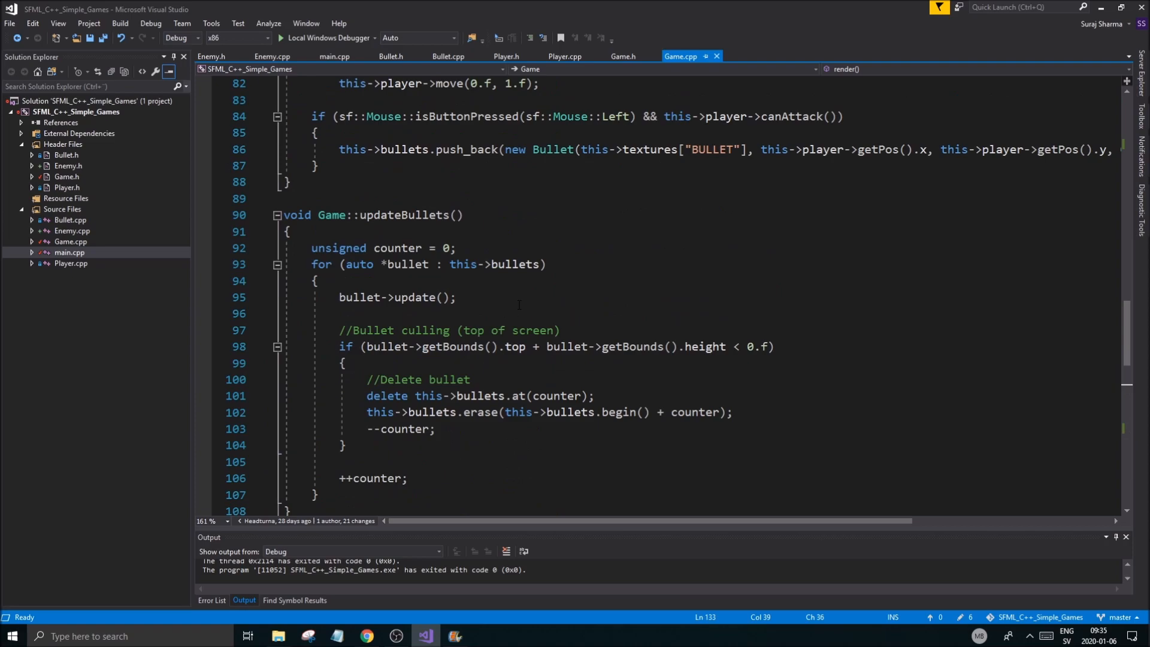
{"action": "left_click", "coordinate": [623, 56]}
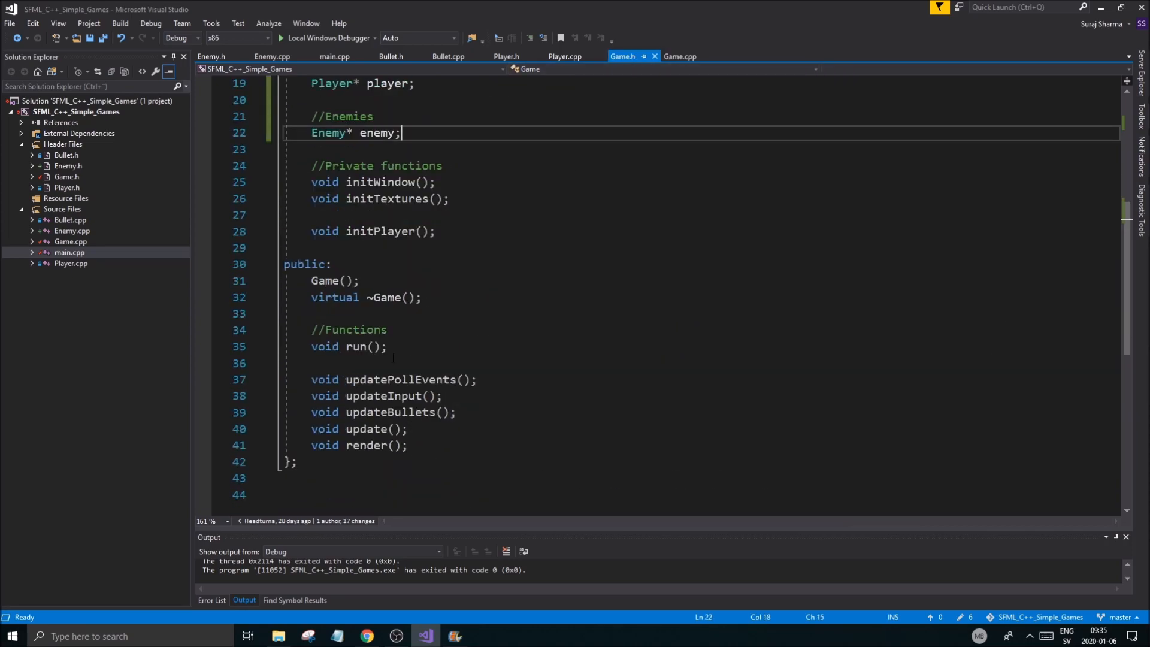
{"action": "left_click", "coordinate": [458, 412]}
{"action": "type", "text": "void u"}
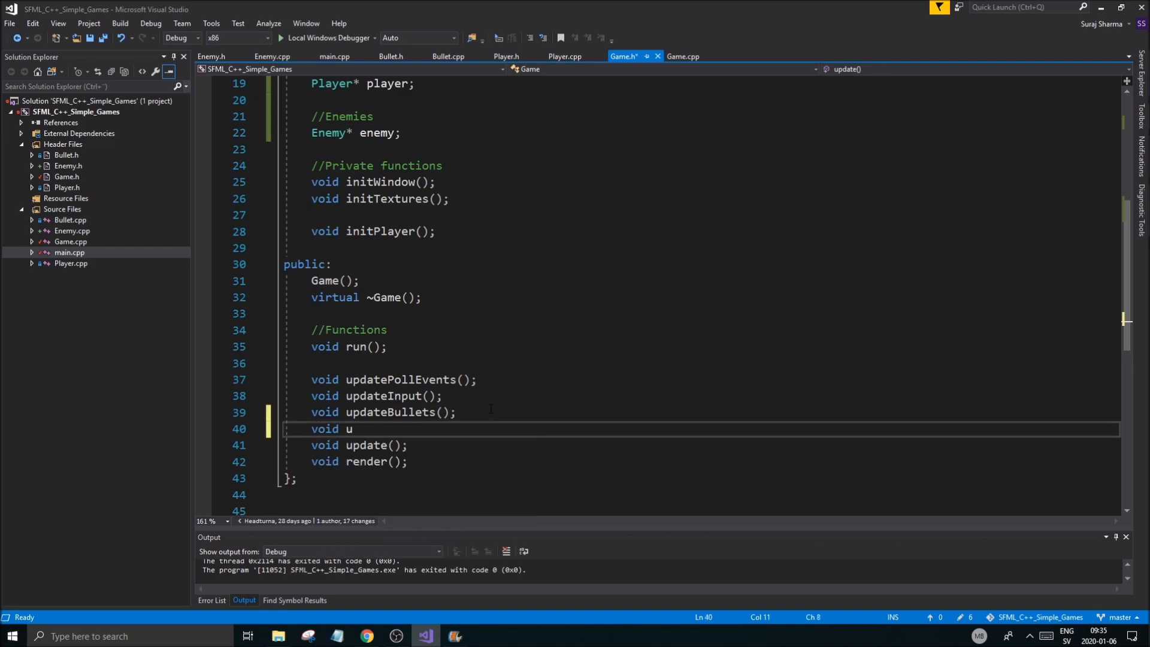
{"action": "type", "text": "pdateEnemies()"}
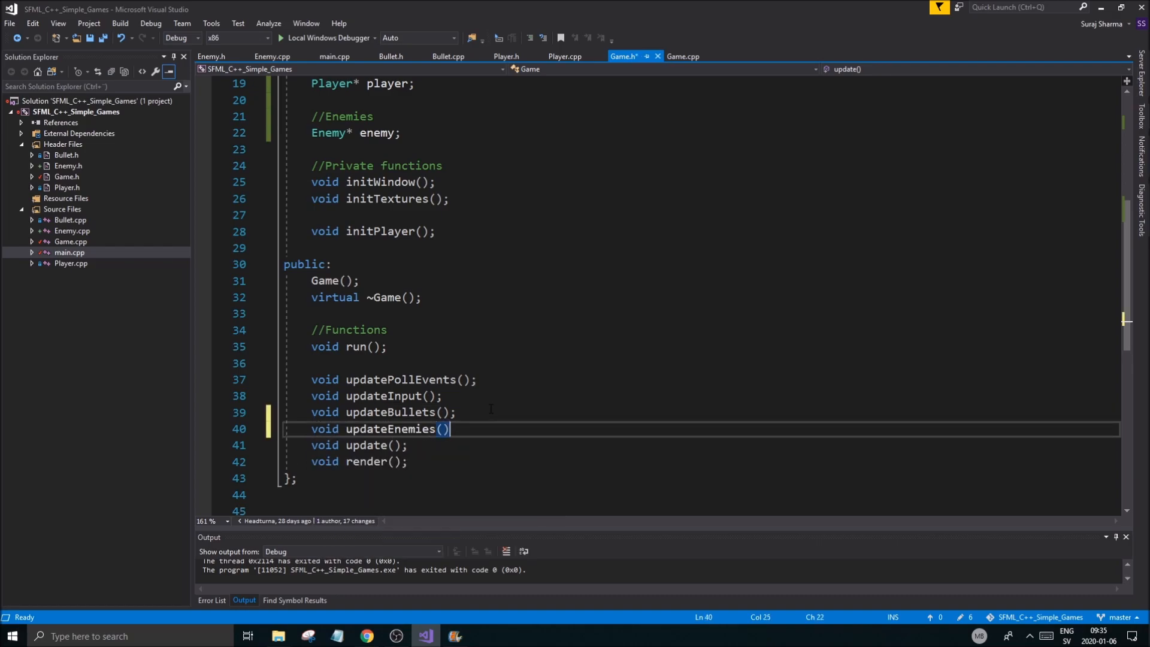
{"action": "type", "text": ";"}
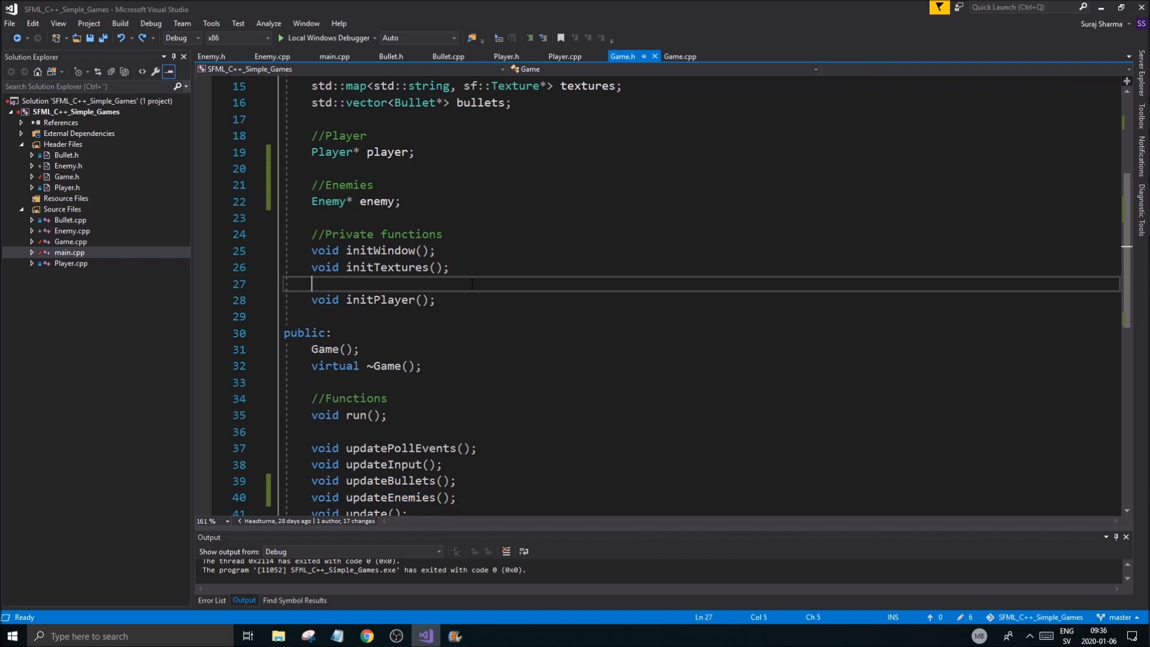
Step: Declare void initEnemies(); next to initPlayer and save the header
{"action": "type", "text": "void uin"}
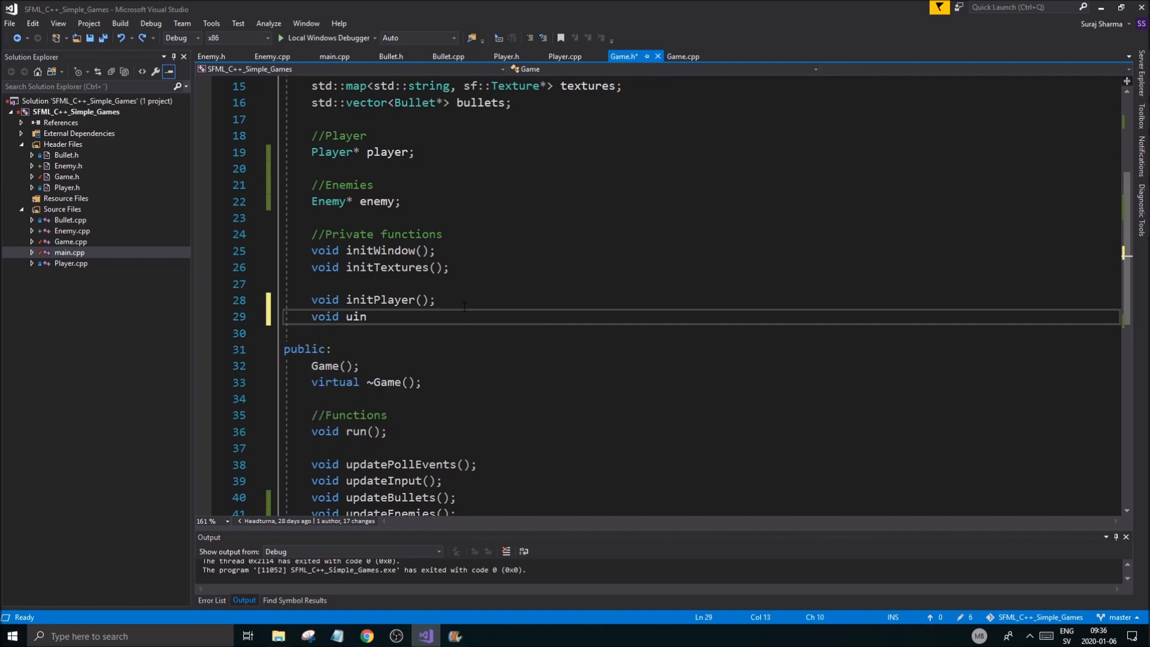
{"action": "type", "text": "initE"}
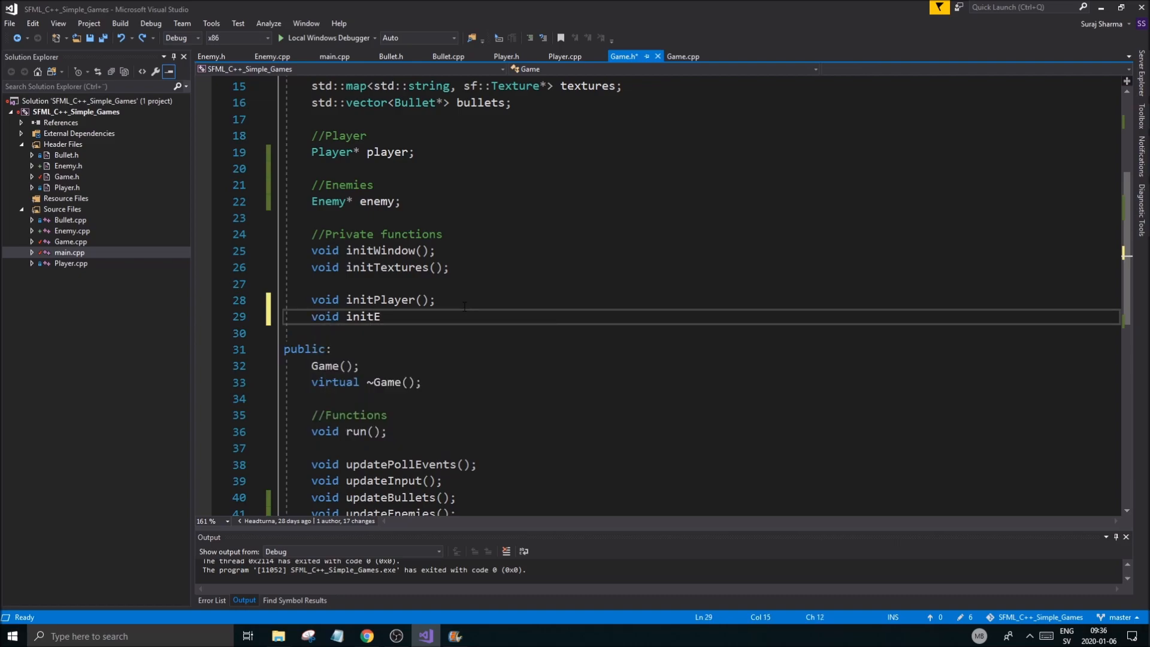
{"action": "type", "text": "nemies();"}
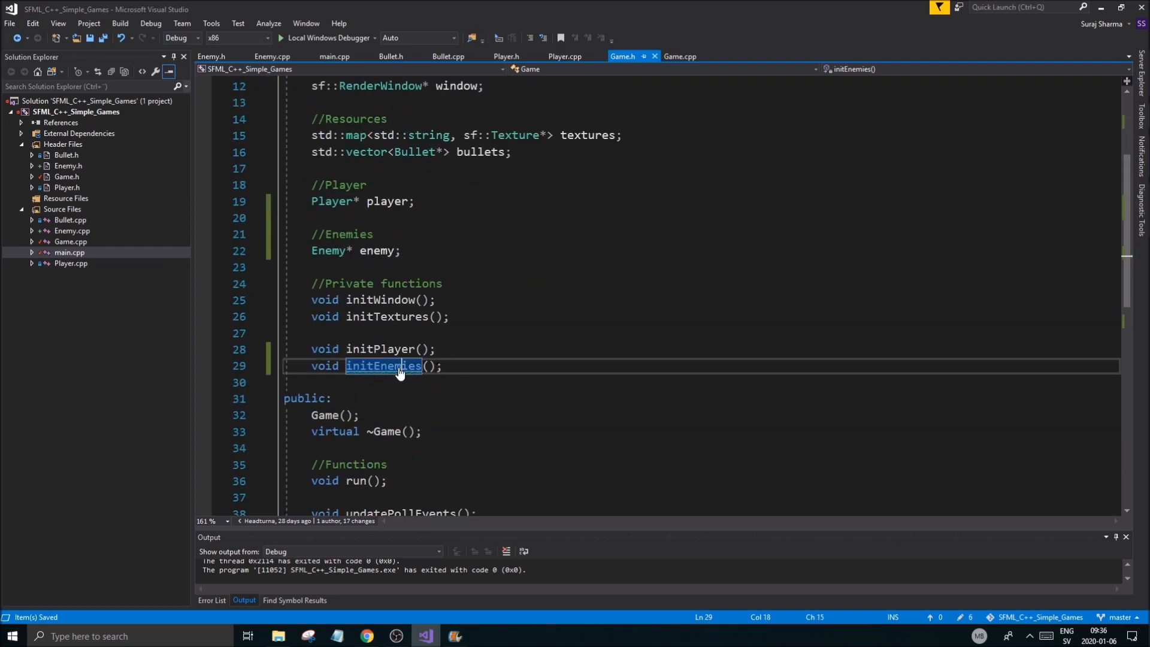
{"action": "left_click", "coordinate": [383, 367]}
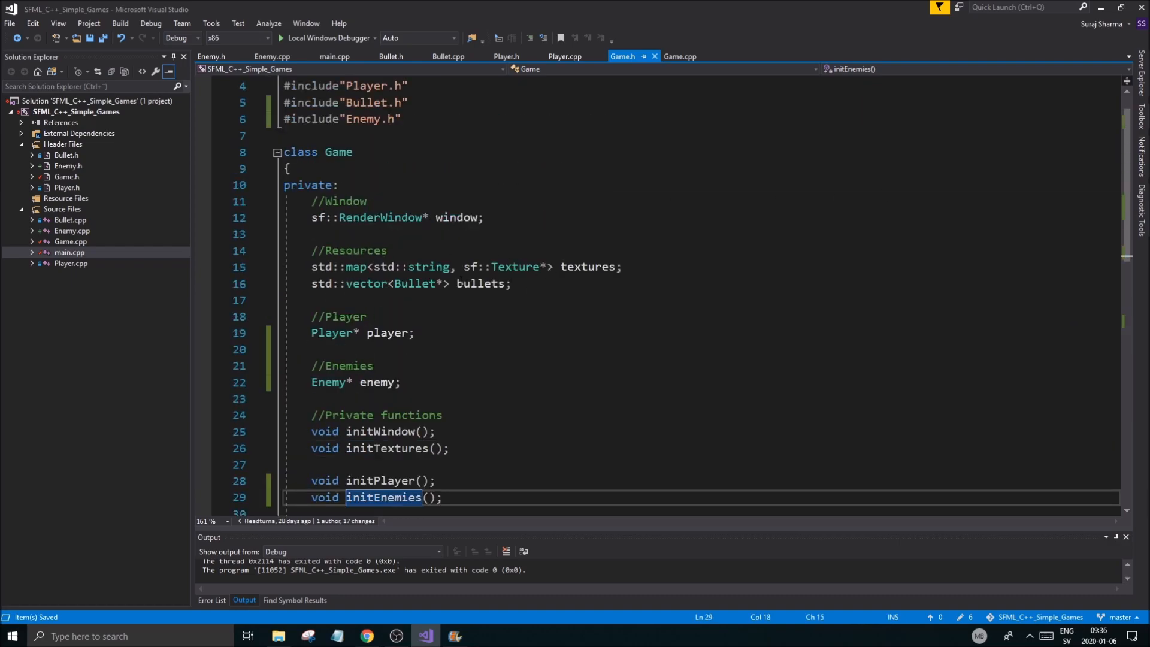
Step: Declare std::vector<Enemy*> enemies under the //Enemies comment in Game.h and save
{"action": "scroll", "scroll_direction": "down", "scroll_amount": 3}
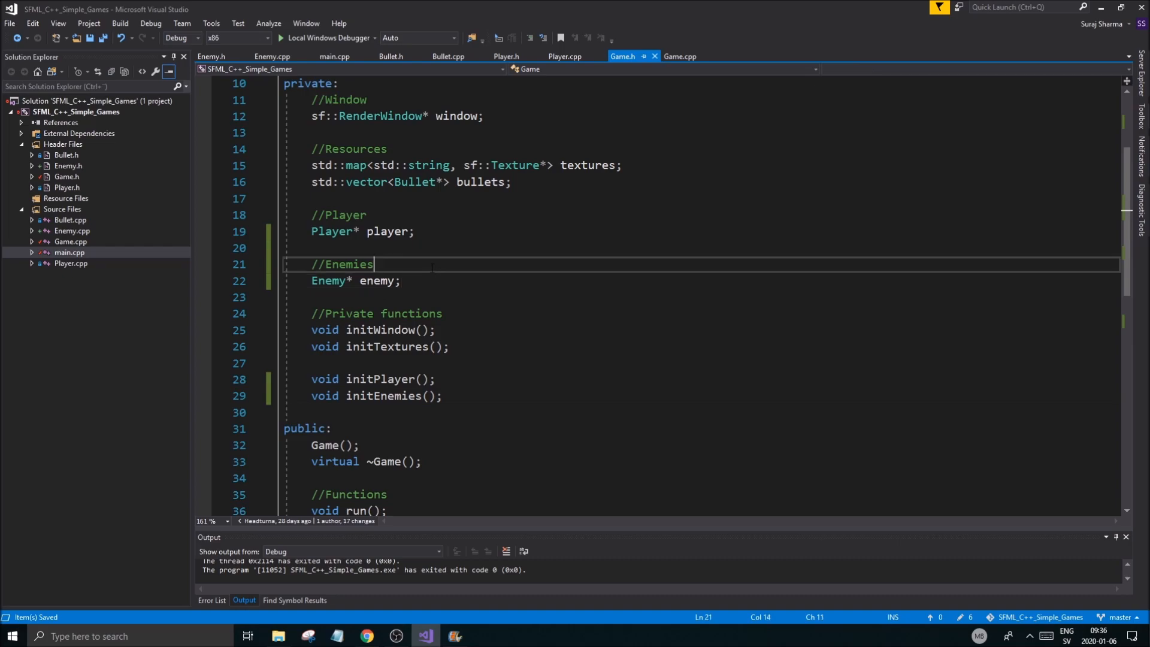
{"action": "key", "text": "Enter"}
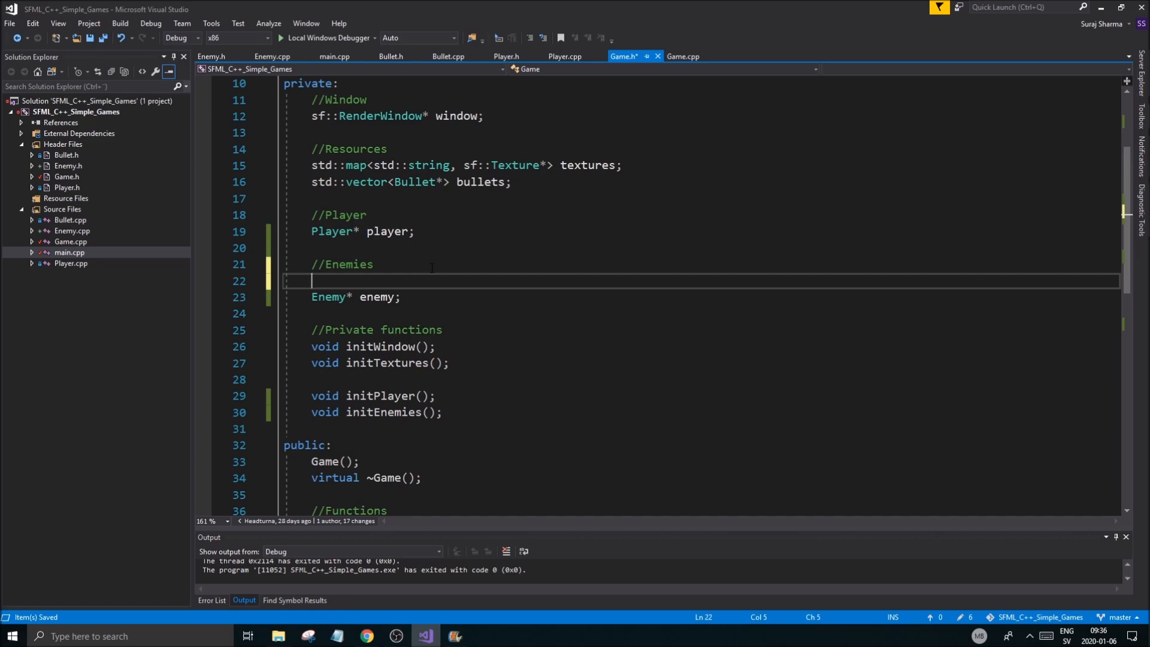
{"action": "type", "text": "std::vec"}
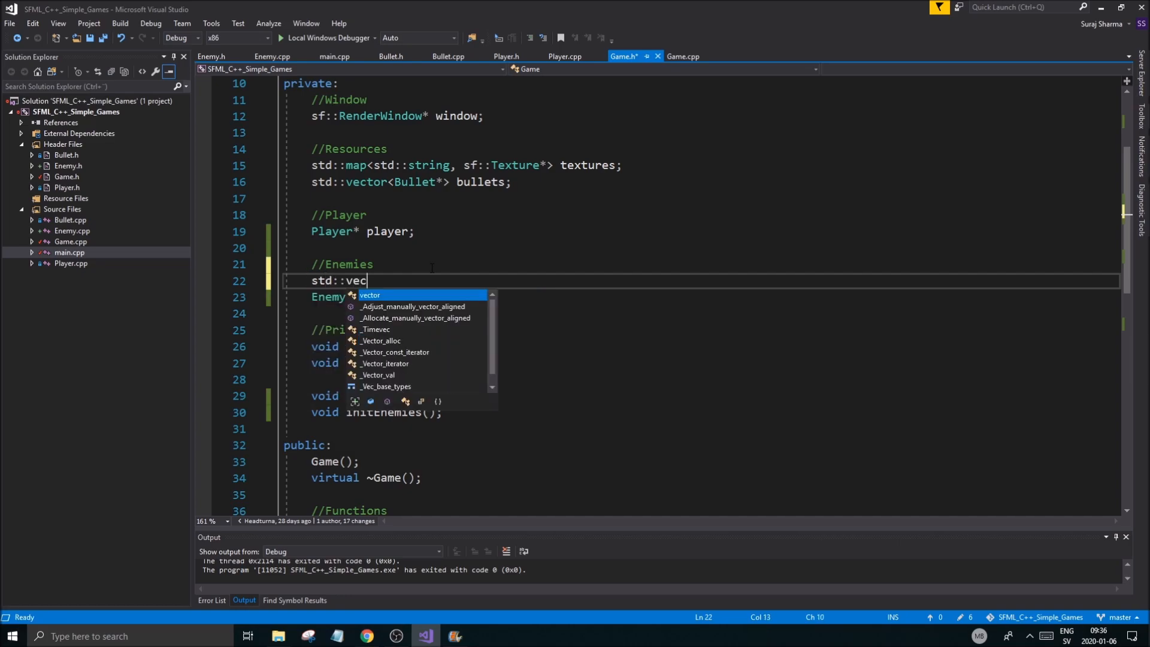
{"action": "type", "text": "tor<Enemy"}
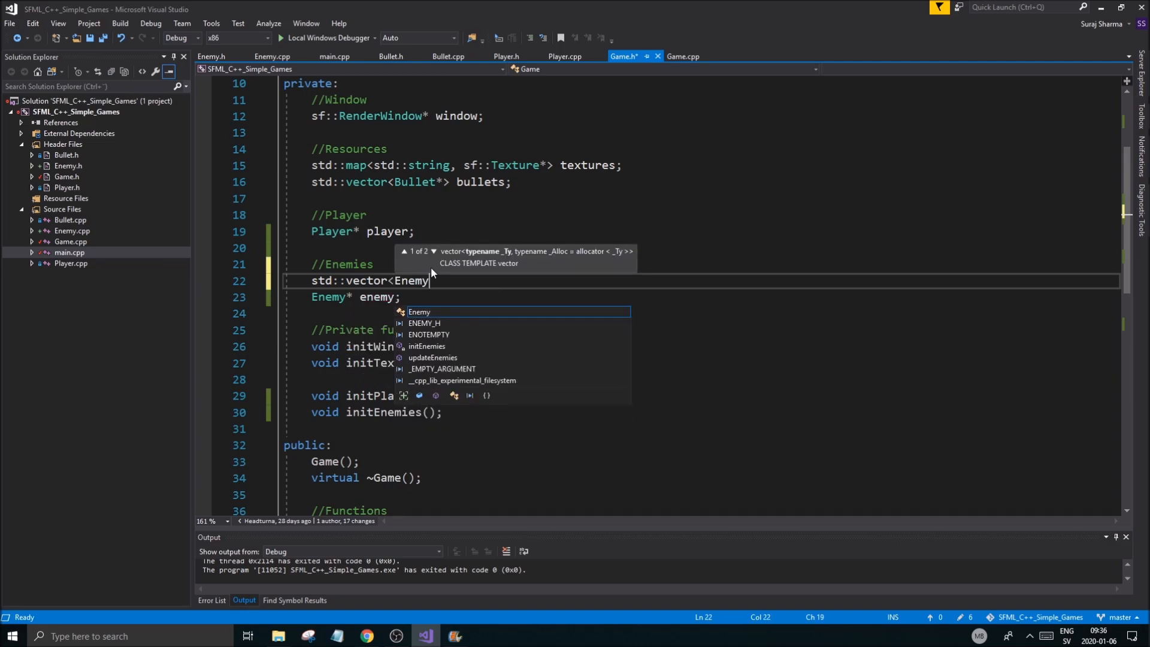
{"action": "type", "text": "*> enemies;"}
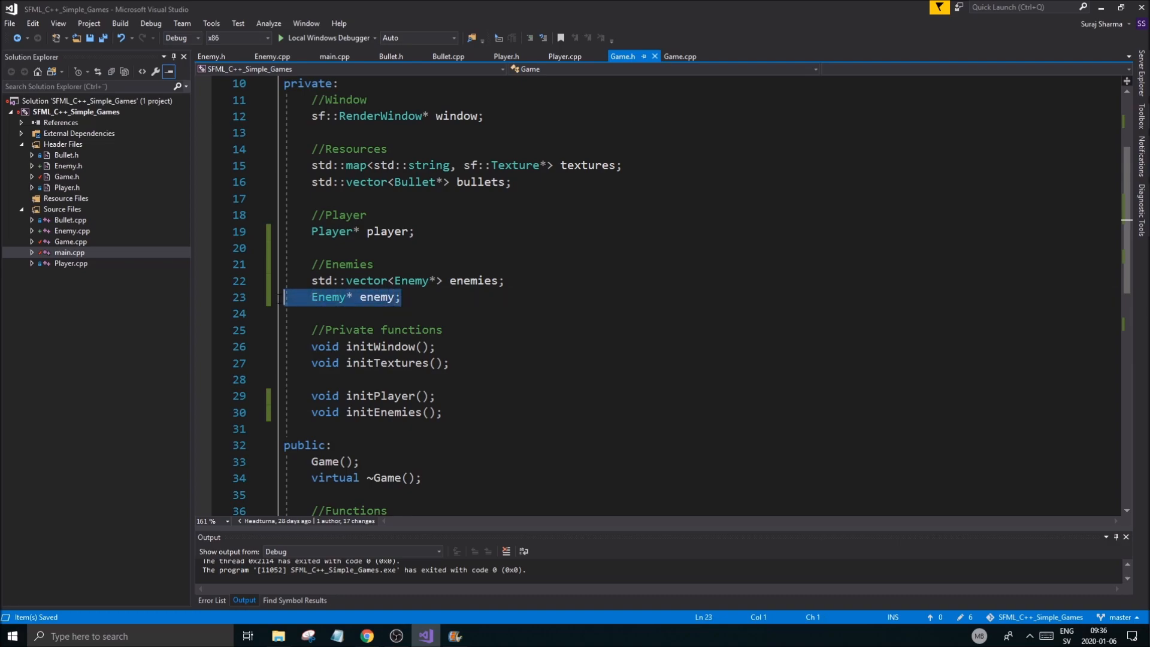
{"action": "left_click", "coordinate": [527, 280]}
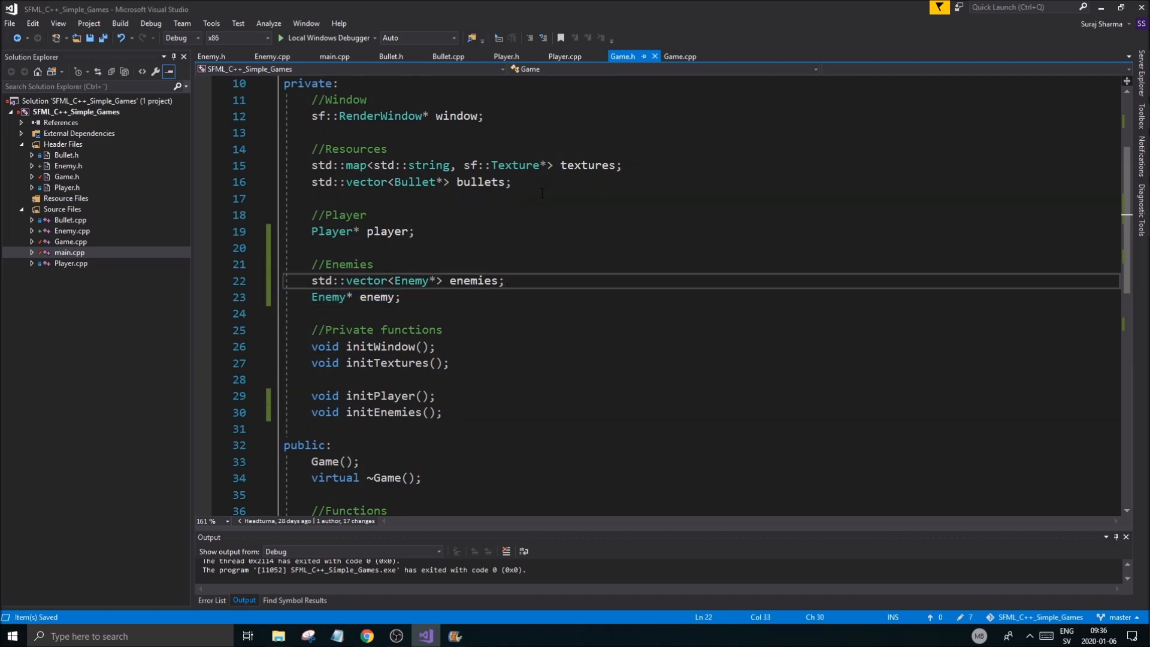
Step: In Game::render, add a range-for over this->enemies rendering each, then remove Enemy* enemy from Game.h
{"action": "scroll", "scroll_direction": "down", "scroll_amount": 3}
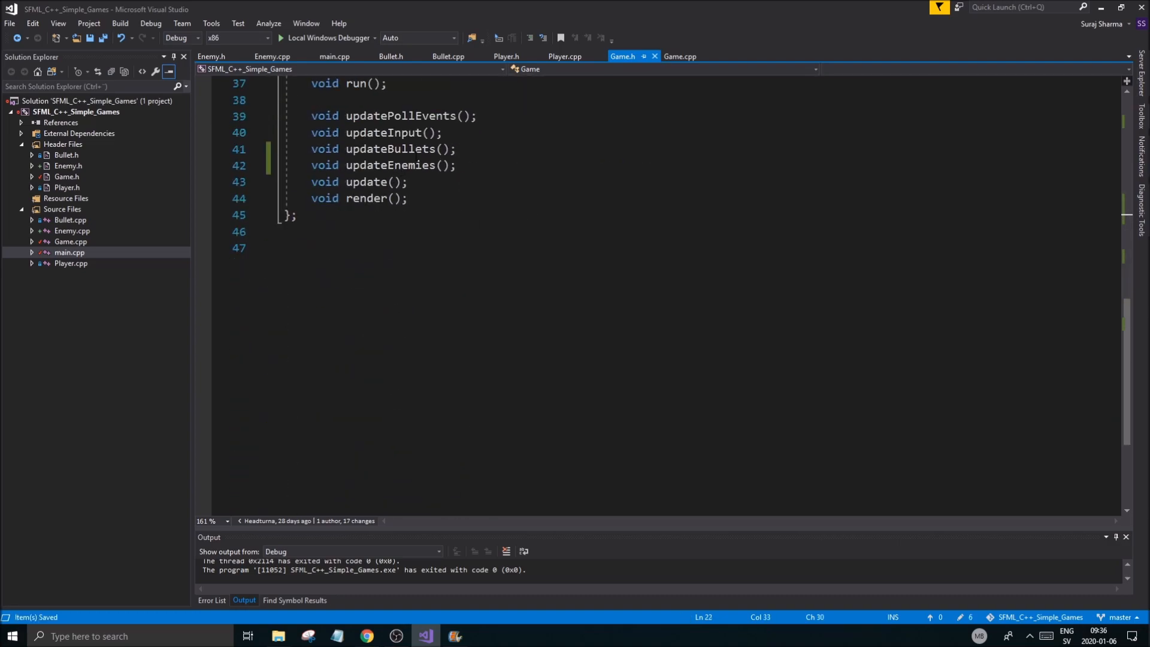
{"action": "scroll", "scroll_direction": "up", "scroll_amount": 3}
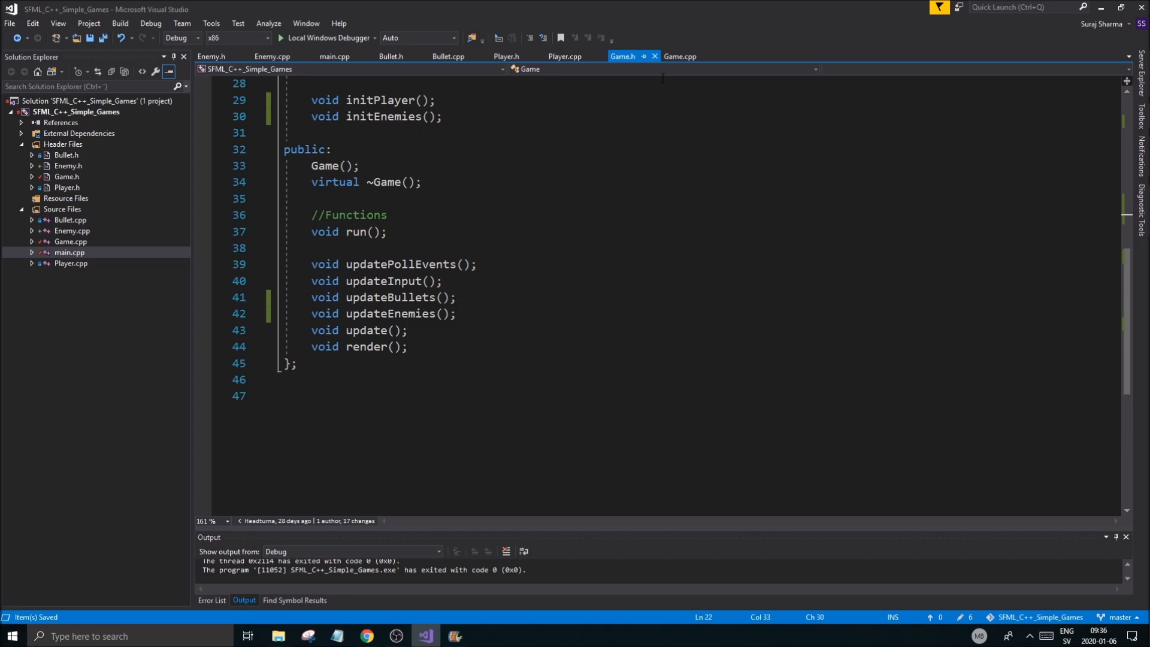
{"action": "left_click", "coordinate": [680, 55]}
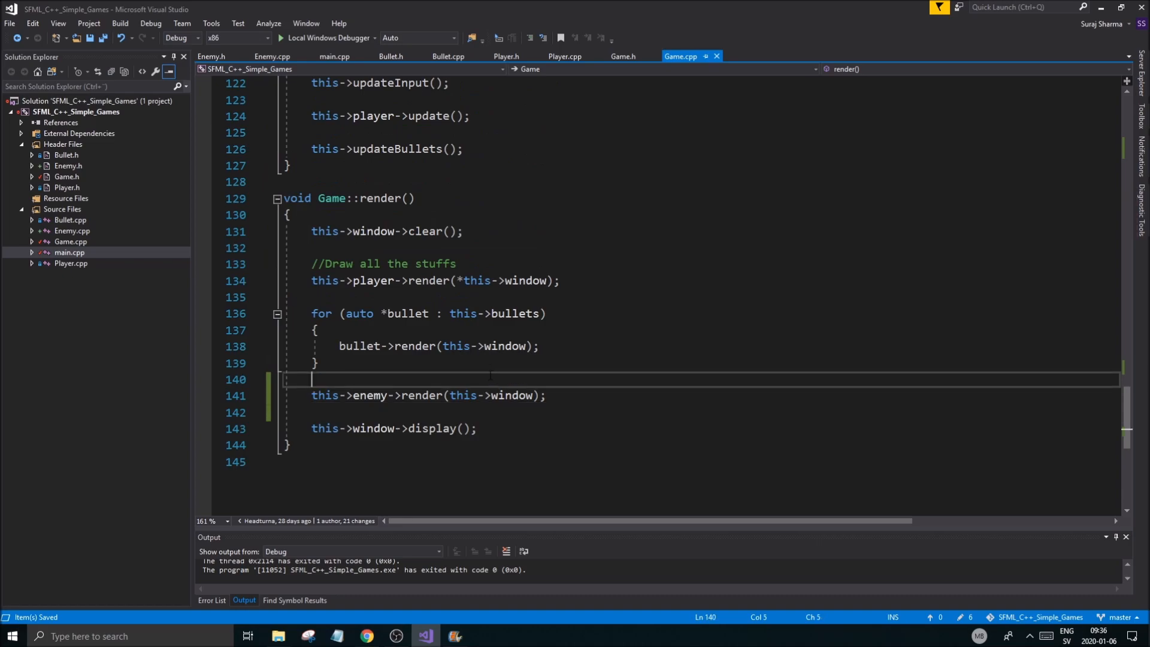
{"action": "key", "text": "Enter"}
{"action": "type", "text": "for (auto *enemy : this->e"}
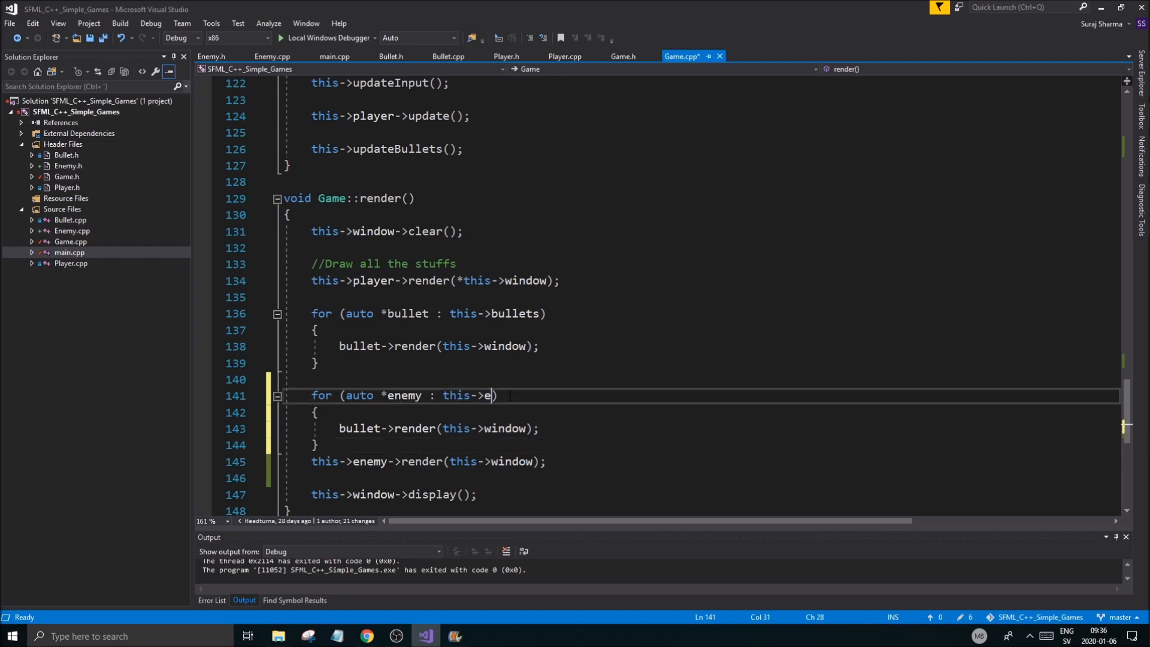
{"action": "type", "text": "nemies"}
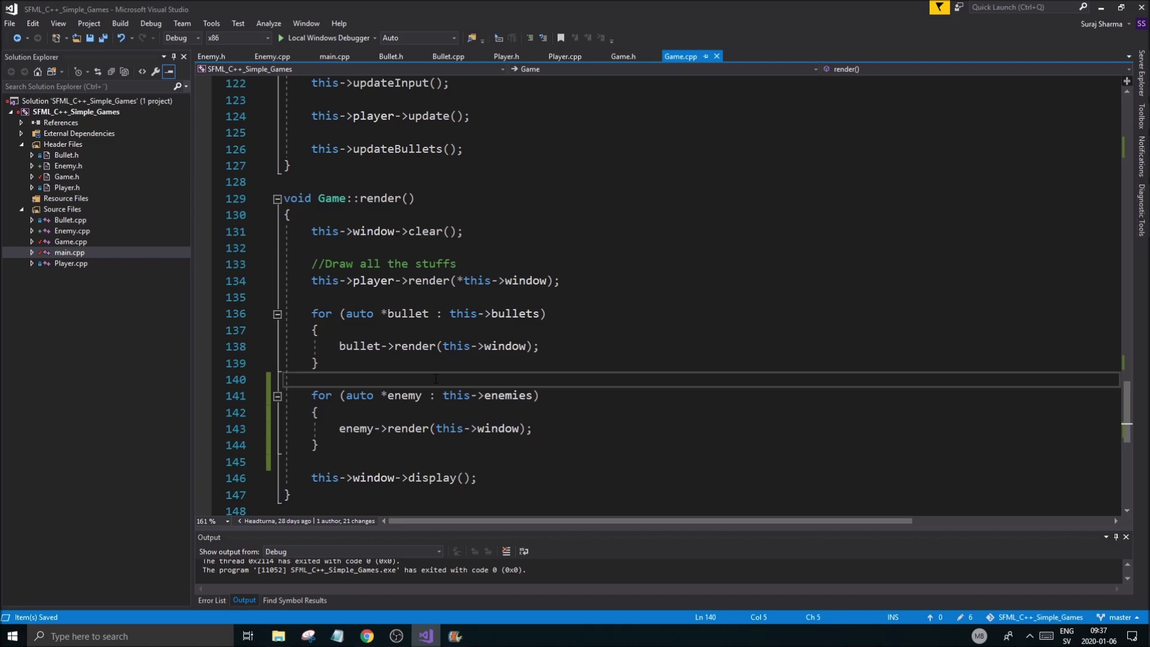
{"action": "left_click", "coordinate": [623, 55]}
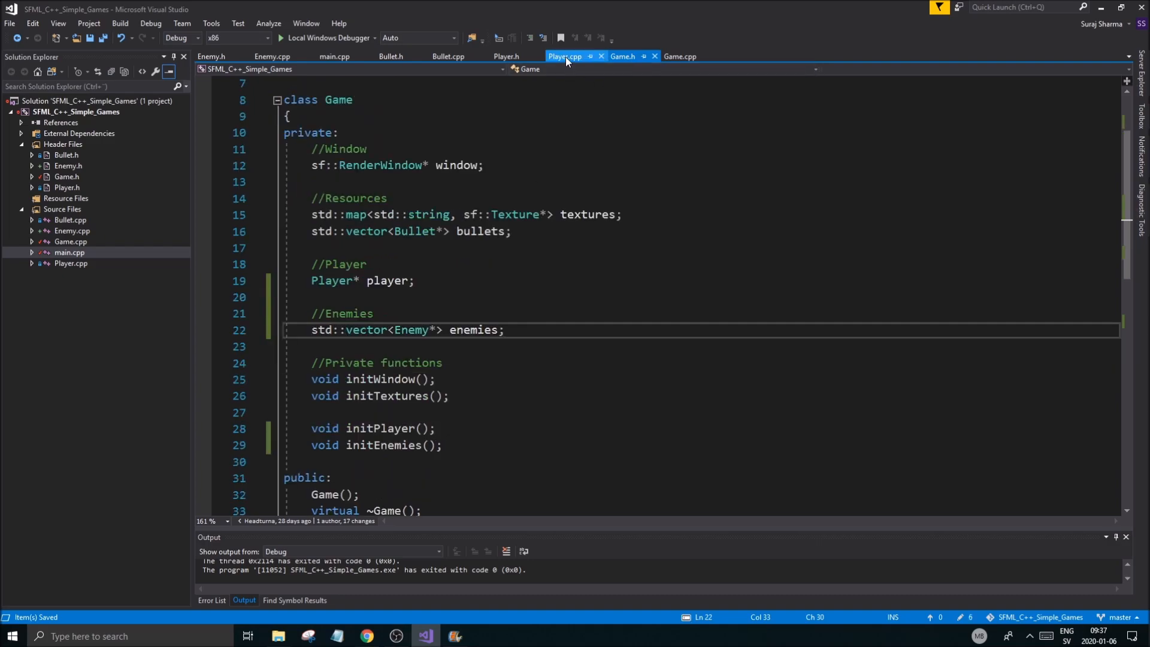
Step: Scroll through Player.cpp, then move to the empty Game::updateEnemies in Game.cpp
{"action": "left_click", "coordinate": [566, 57]}
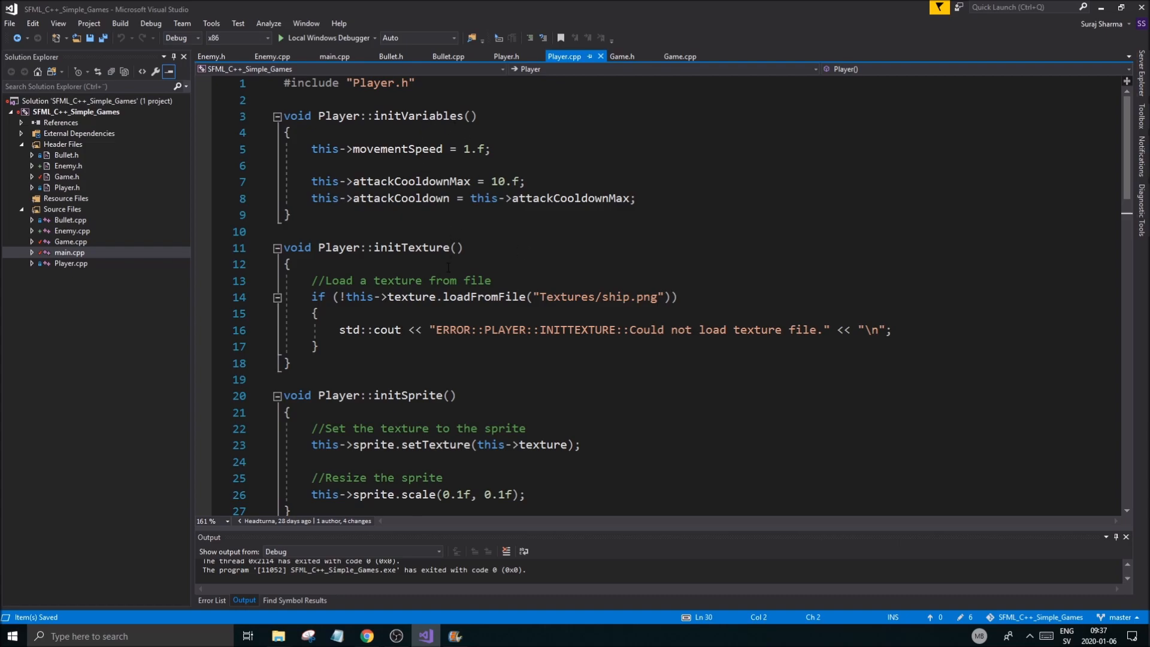
{"action": "scroll", "scroll_direction": "down", "scroll_amount": 3}
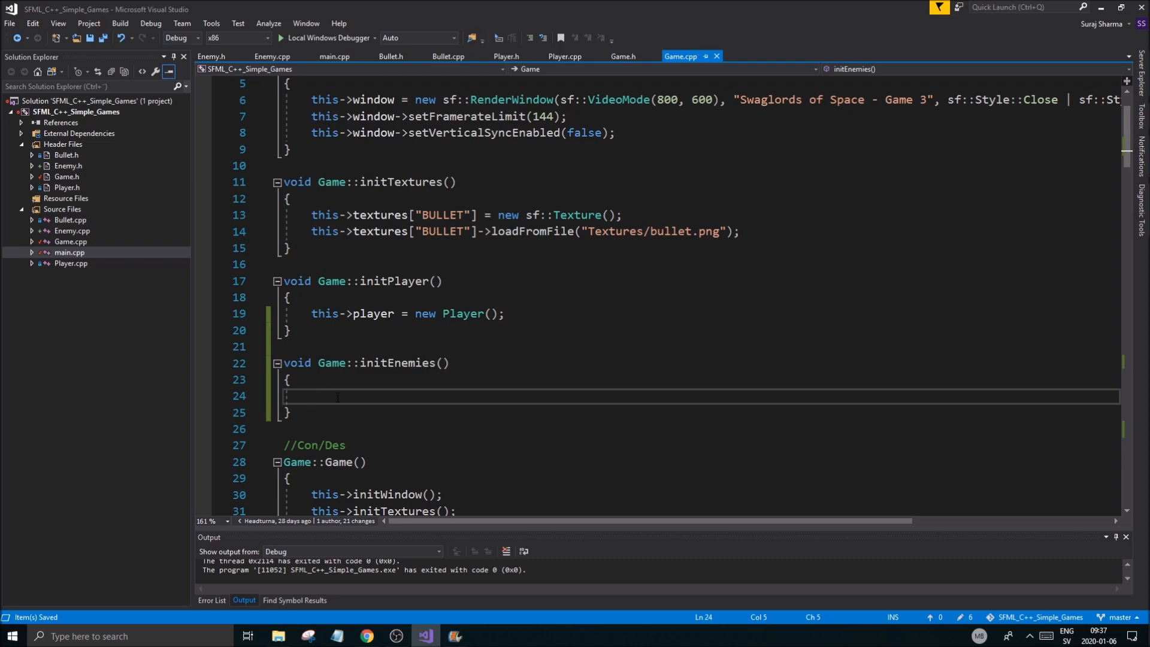
{"action": "scroll", "scroll_direction": "down", "scroll_amount": 3}
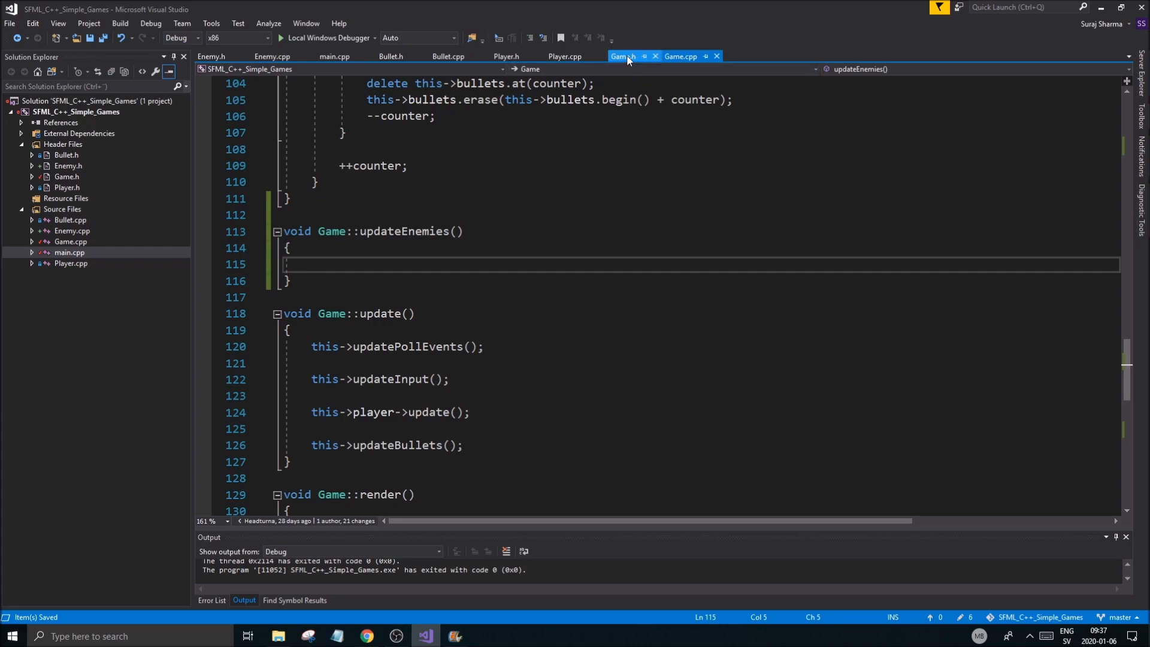
Step: Declare float spawnTimer; and float spawnTimerMax; under //Enemies in Game.h
{"action": "left_click", "coordinate": [623, 55]}
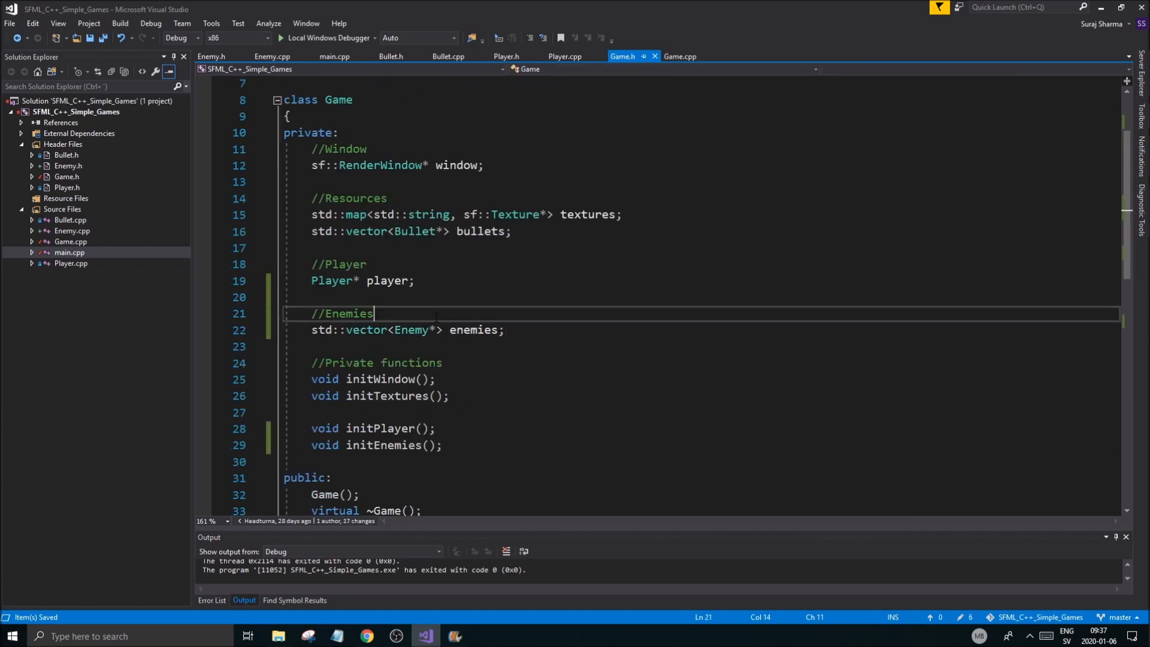
{"action": "type", "text": "float"}
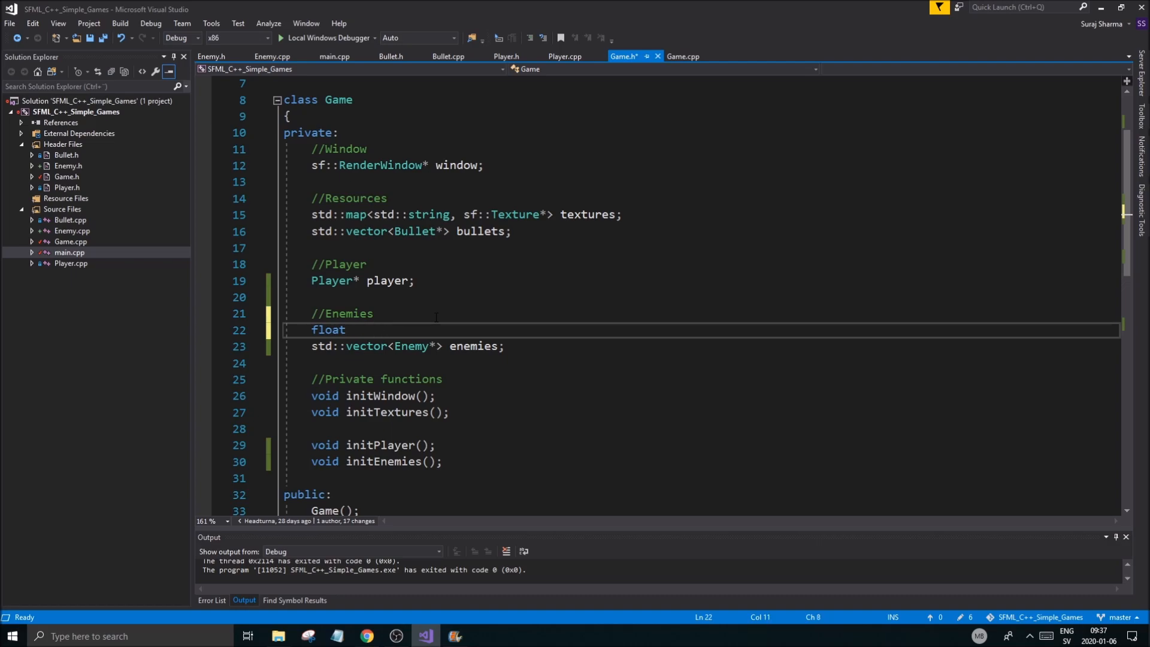
{"action": "type", "text": "spawnTimer"}
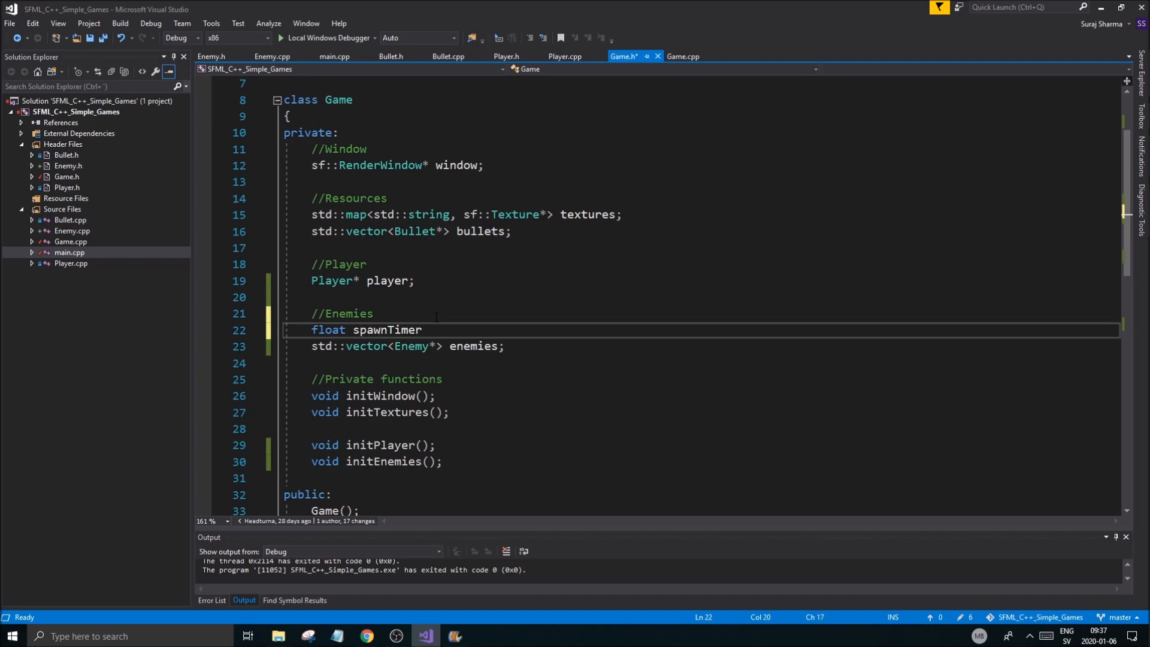
{"action": "type", "text": ";"}
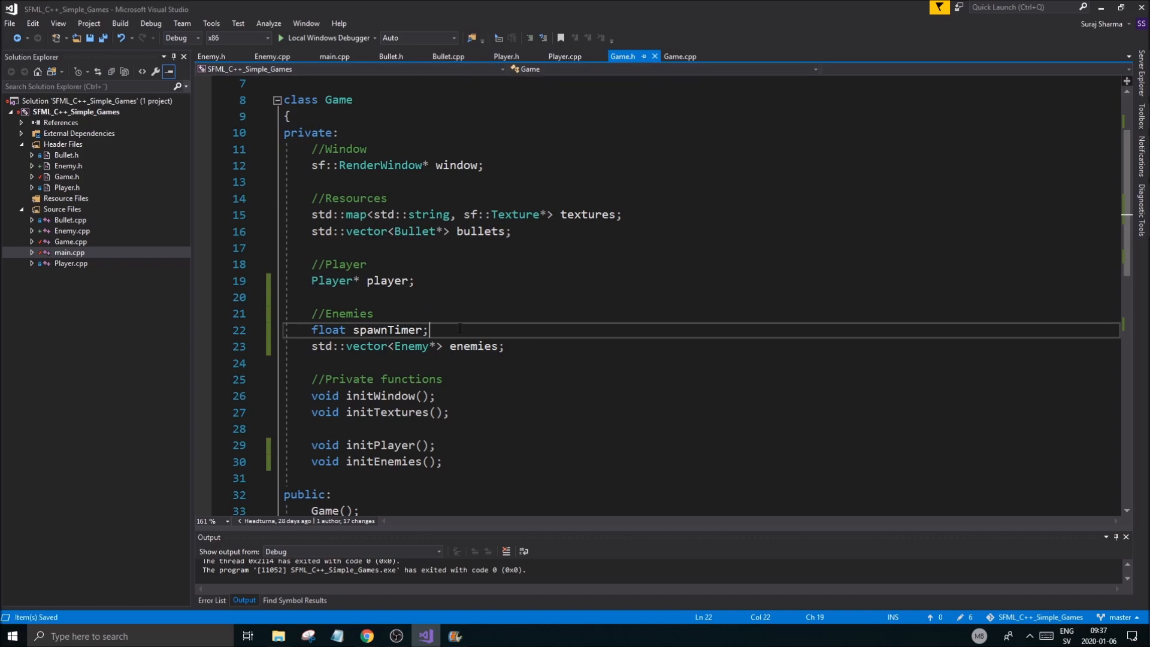
{"action": "type", "text": "float spawn"}
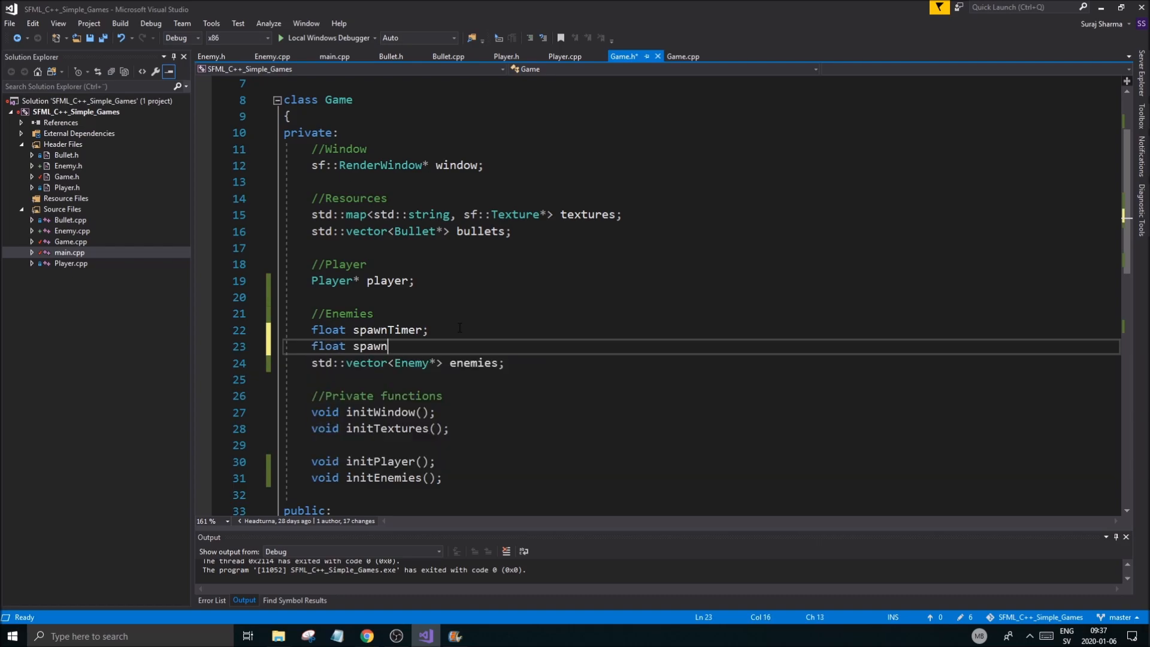
{"action": "type", "text": "TimerMax;"}
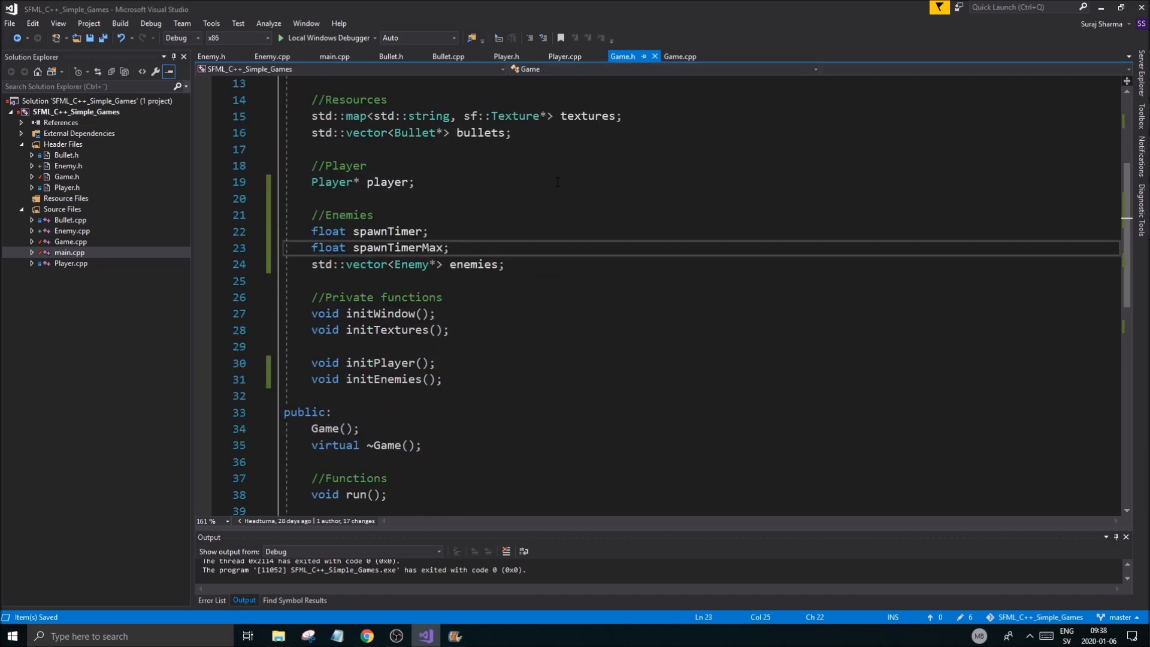
{"action": "scroll", "scroll_direction": "down", "scroll_amount": 3}
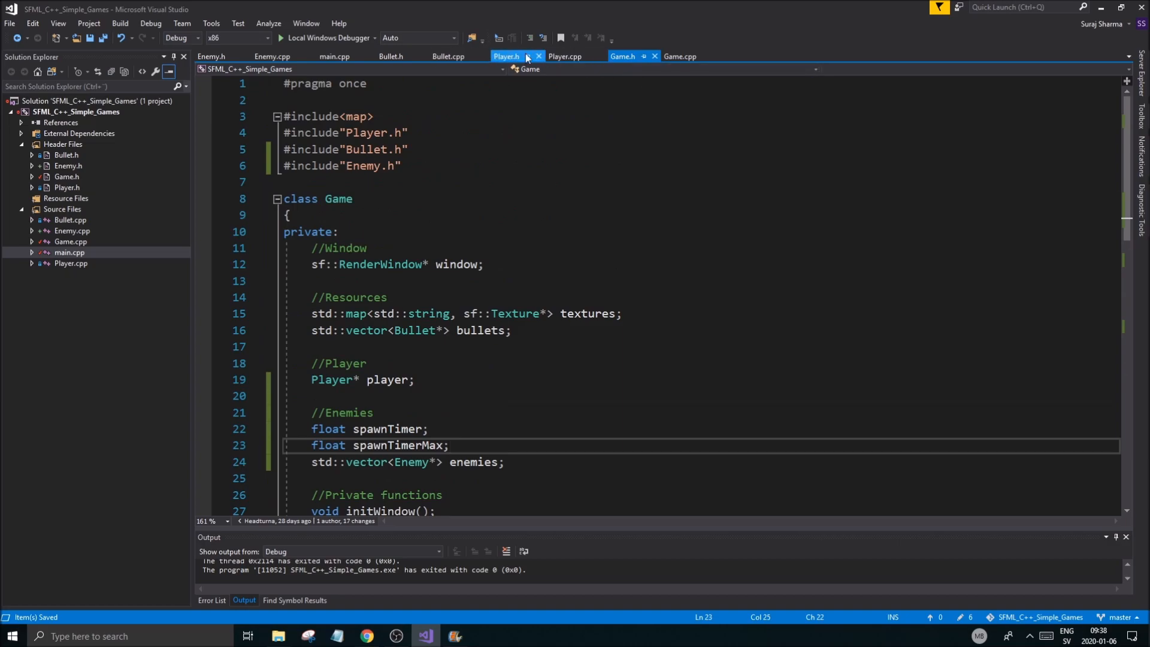
Step: In Game::initEnemies, write this->spawnTimerMax = and this->spawnTimer = this->spawnTimerMax;
{"action": "left_click", "coordinate": [679, 55]}
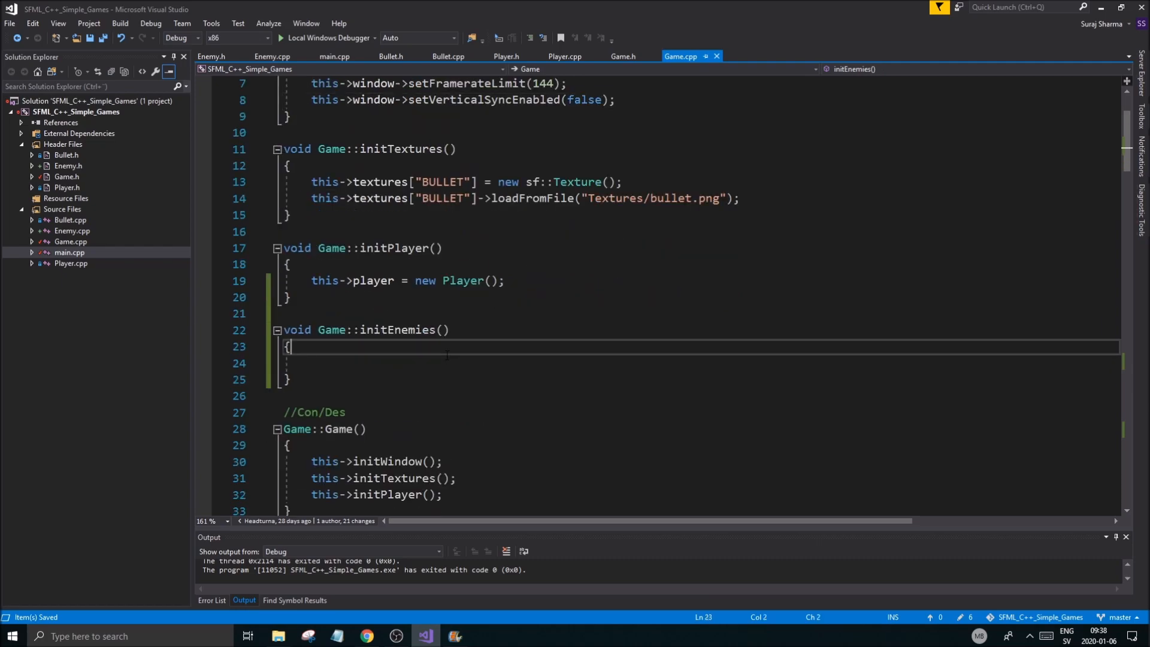
{"action": "type", "text": "this->"}
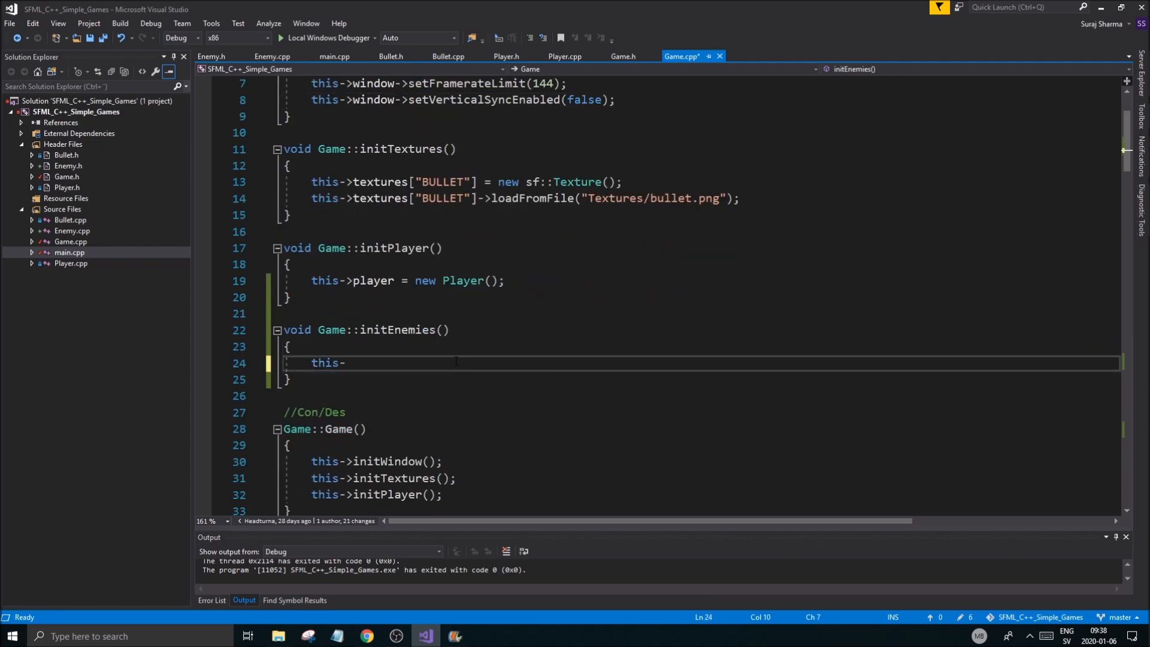
{"action": "type", "text": "spawnTimer"}
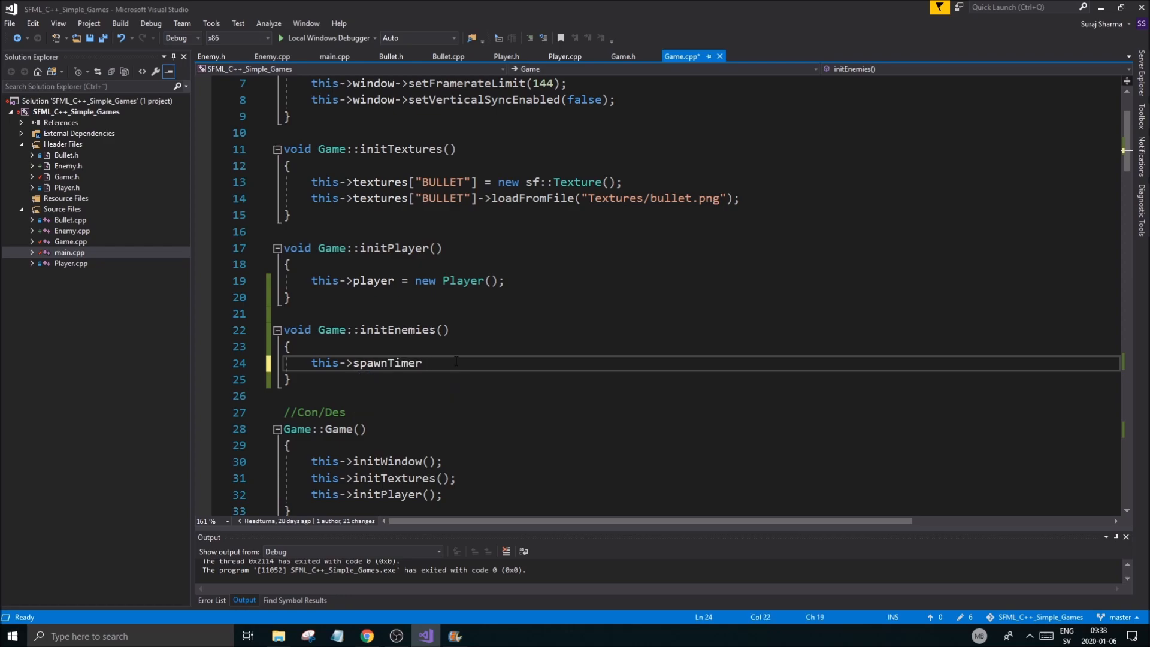
{"action": "type", "text": "= this->spa"}
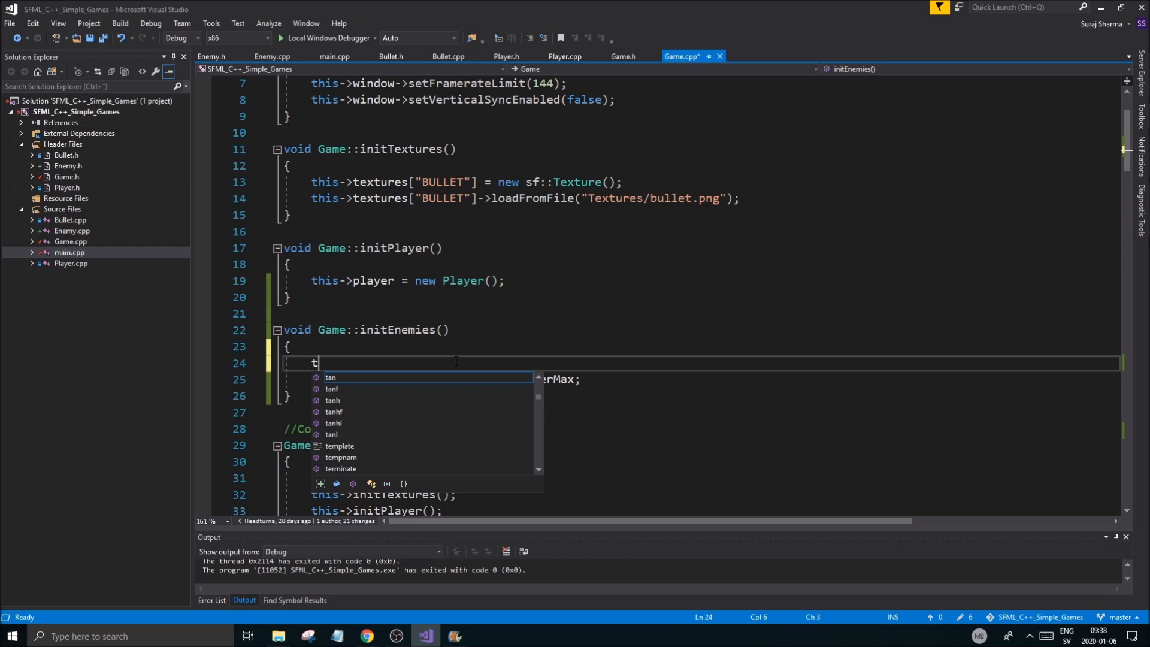
{"action": "type", "text": "his->spawnTimer"}
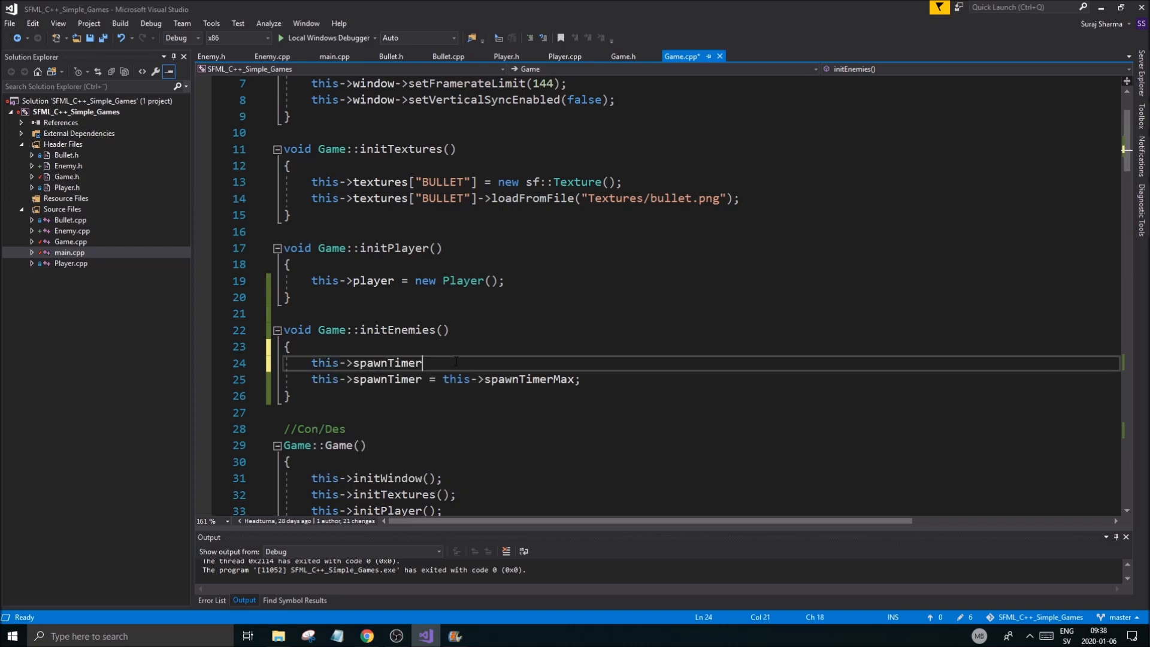
{"action": "type", "text": "Max ="}
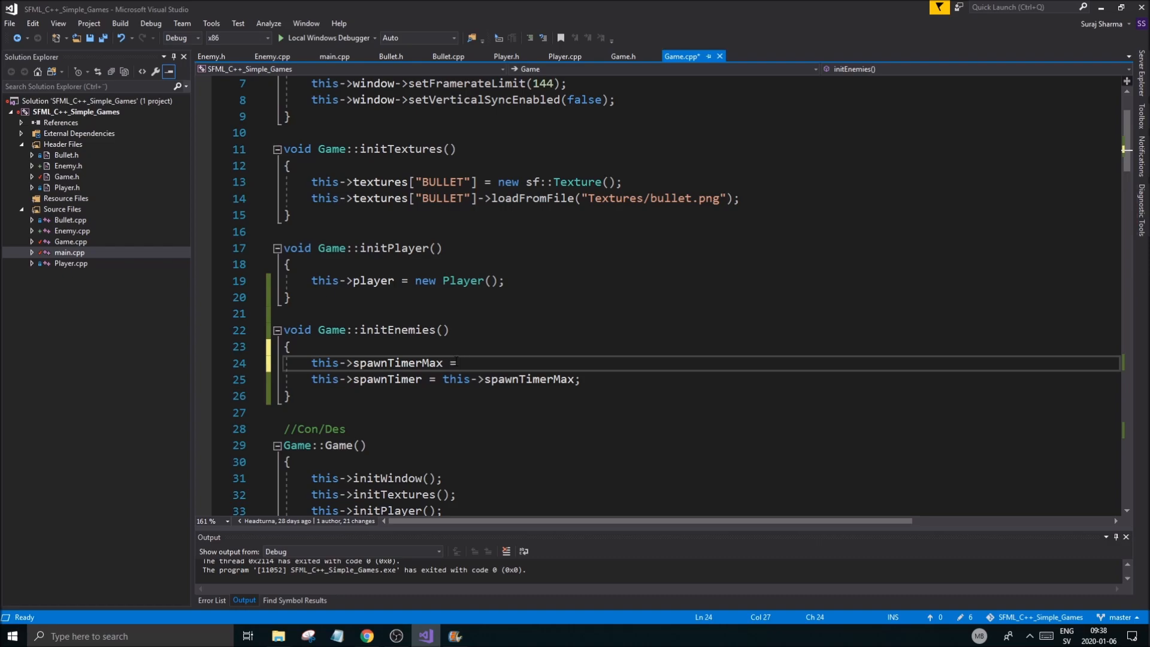
{"action": "scroll", "scroll_direction": "down", "scroll_amount": 3}
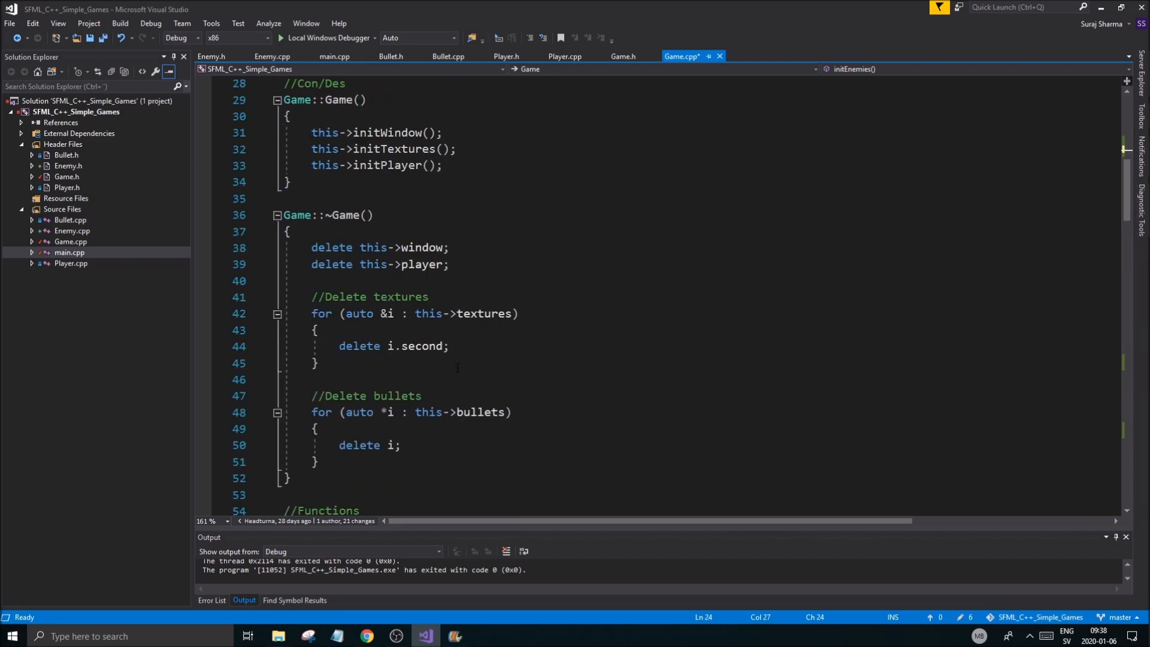
{"action": "scroll", "scroll_direction": "down", "scroll_amount": 3}
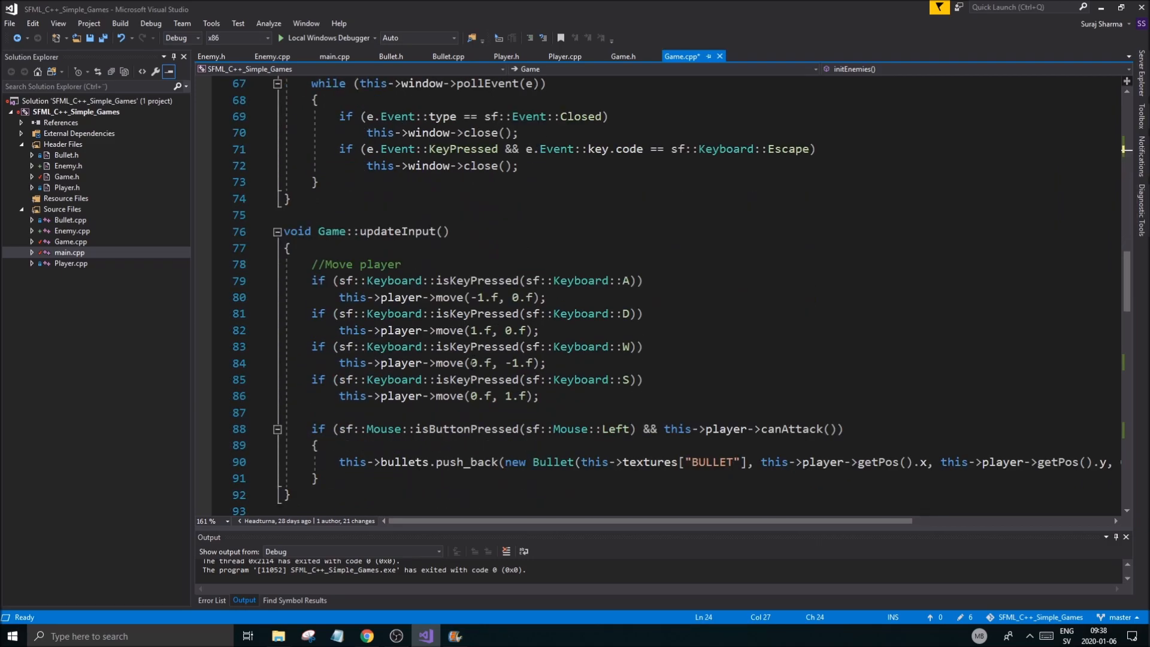
{"action": "scroll", "scroll_direction": "down", "scroll_amount": 3}
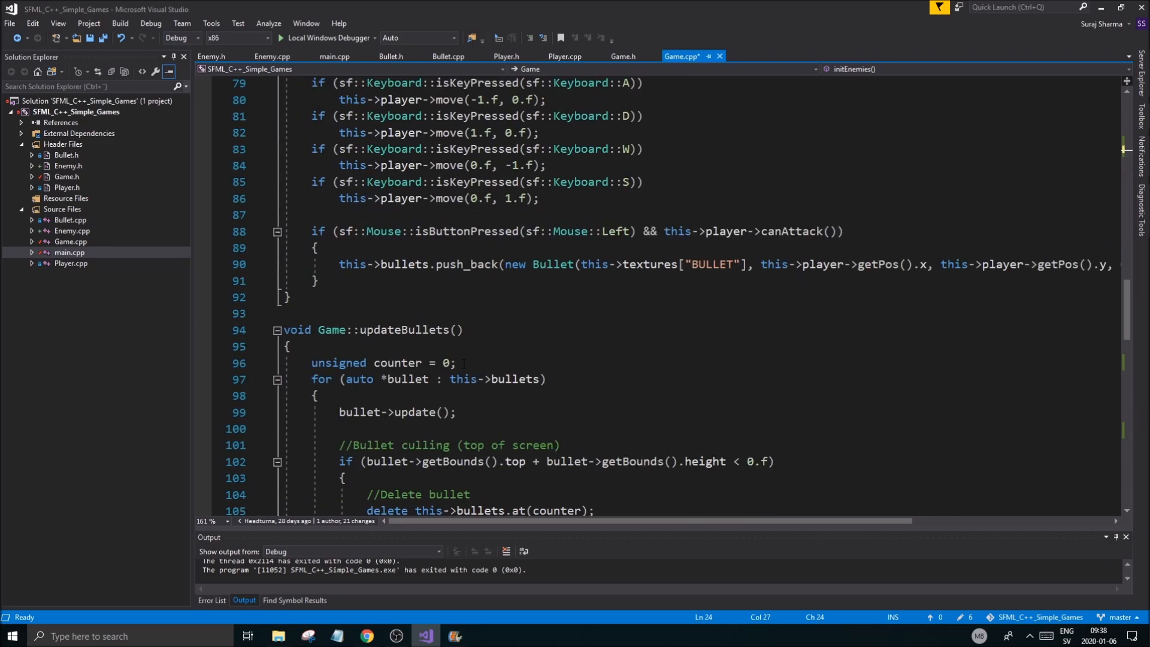
Step: Check Player.cpp's cooldown pattern, then assign spawnTimerMax = 50.f in Game::initEnemies
{"action": "left_click", "coordinate": [565, 56]}
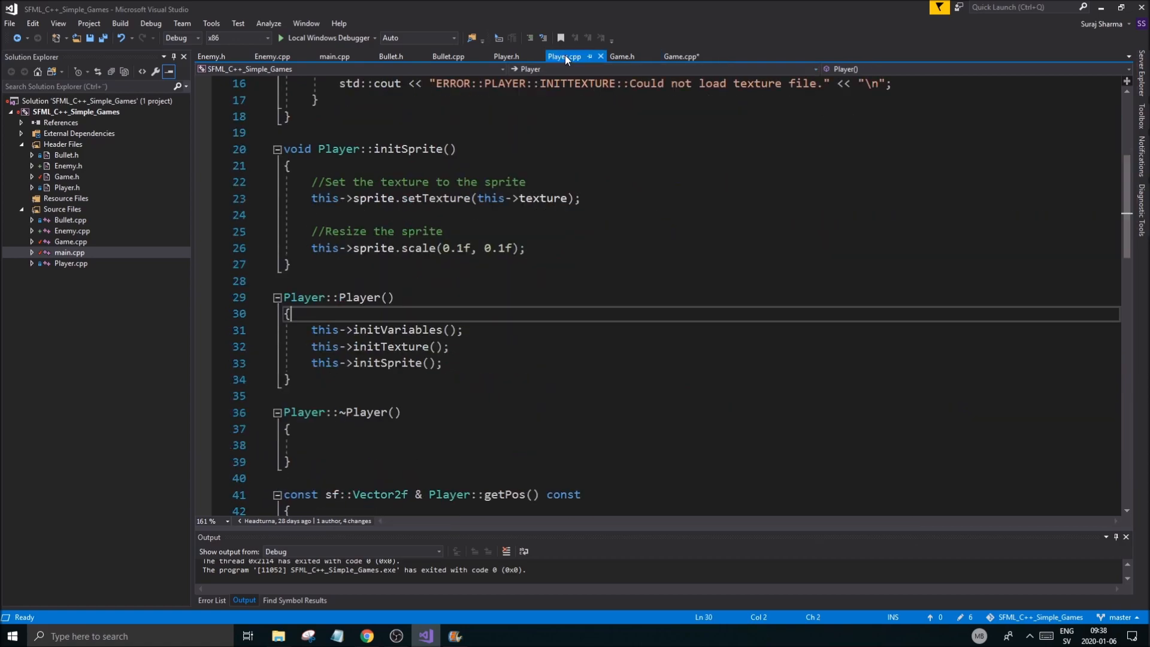
{"action": "scroll", "scroll_direction": "down", "scroll_amount": 3}
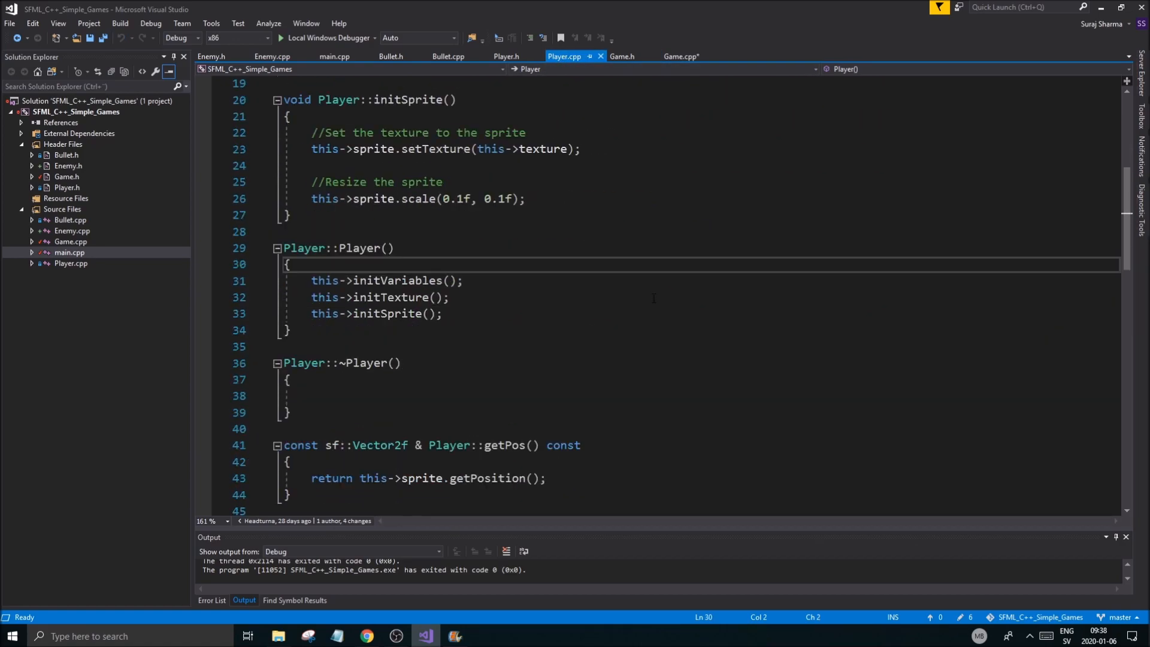
{"action": "scroll", "scroll_direction": "down", "scroll_amount": 3}
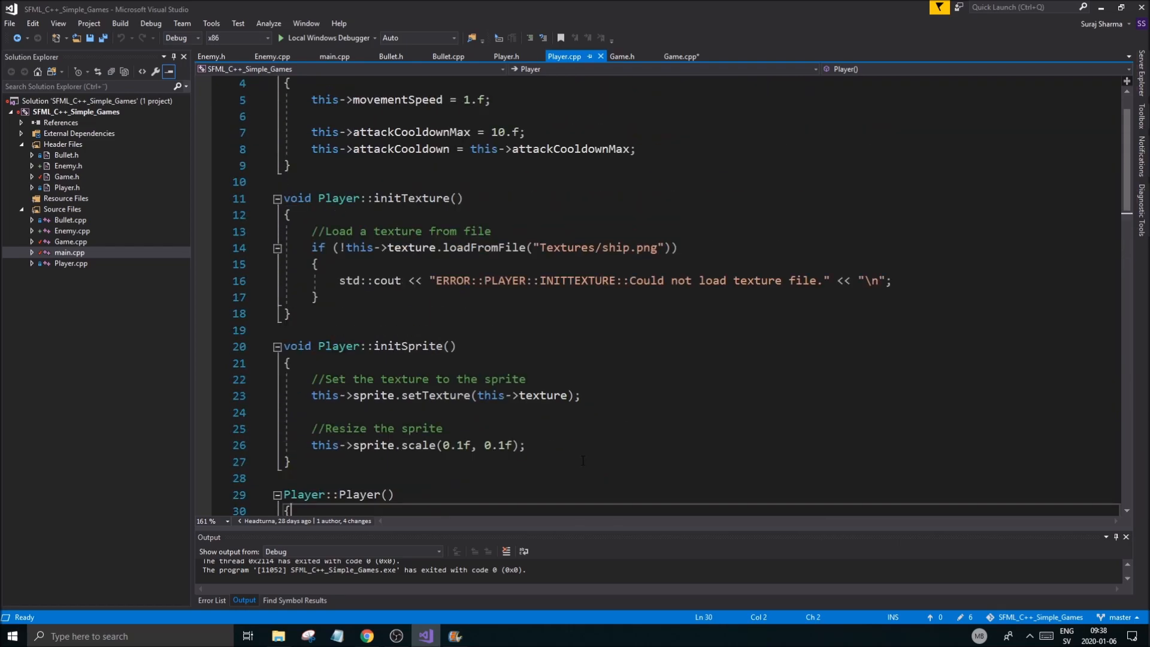
{"action": "left_click", "coordinate": [680, 55]}
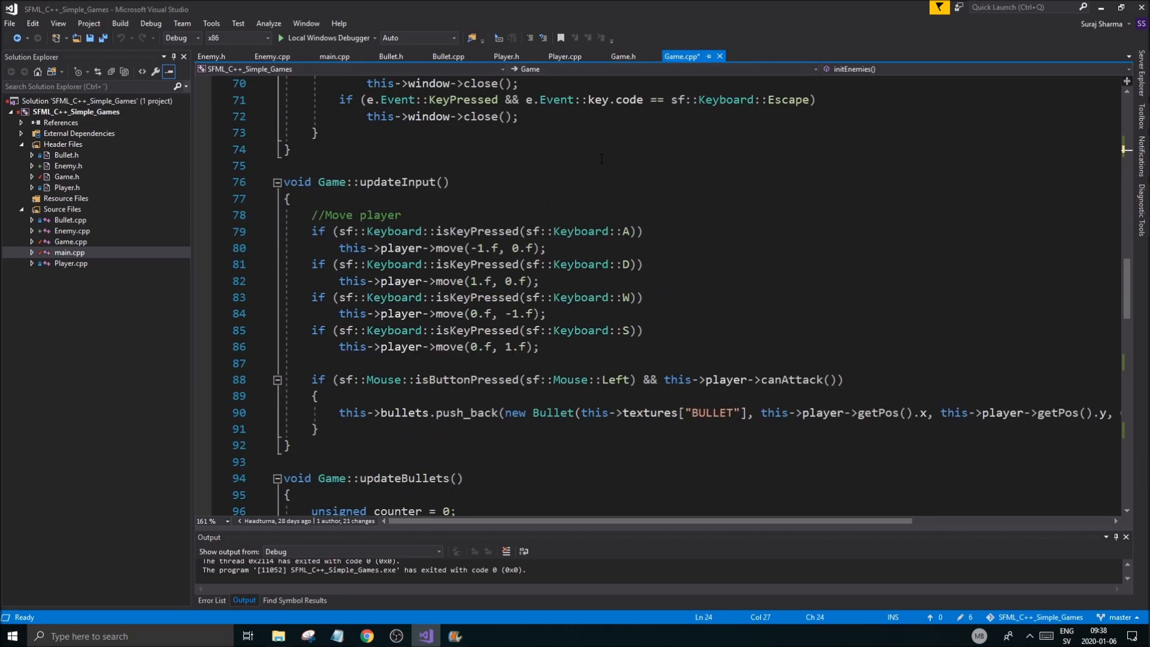
{"action": "left_click", "coordinate": [623, 57]}
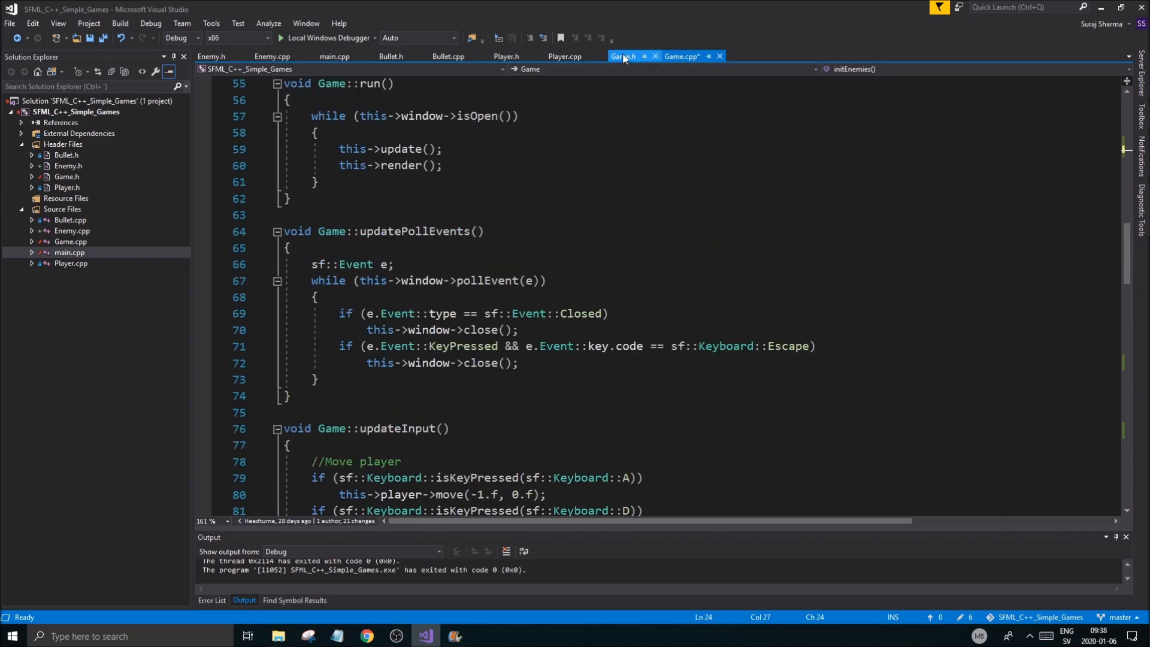
{"action": "left_click", "coordinate": [685, 55]}
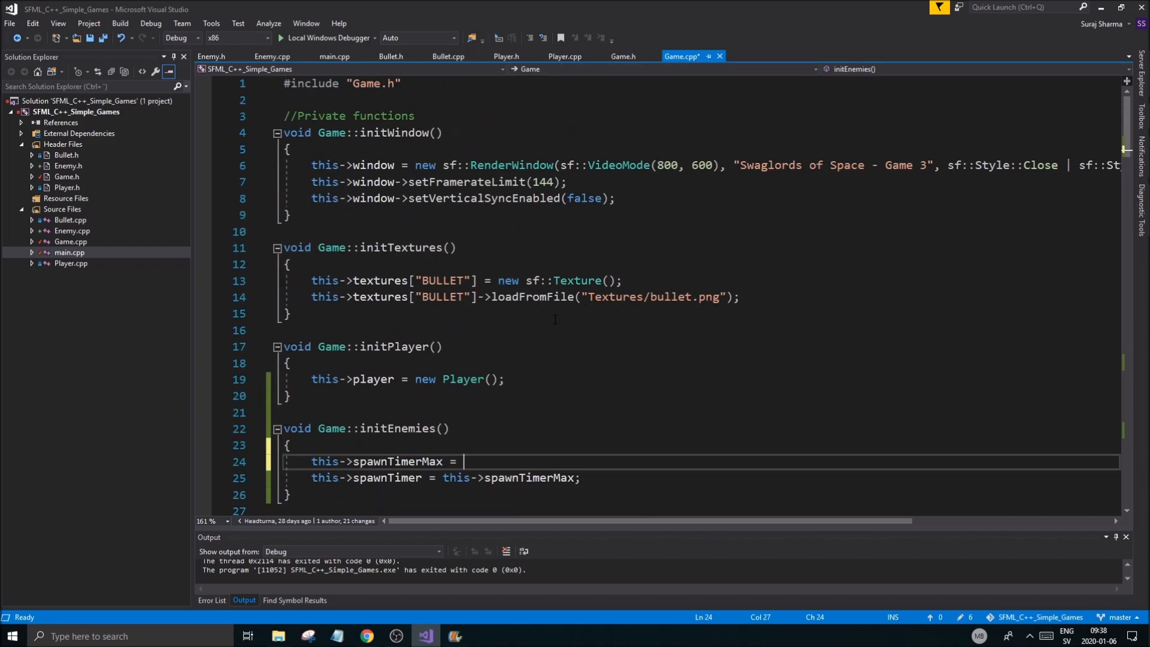
{"action": "mouse_move", "coordinate": [470, 437]}
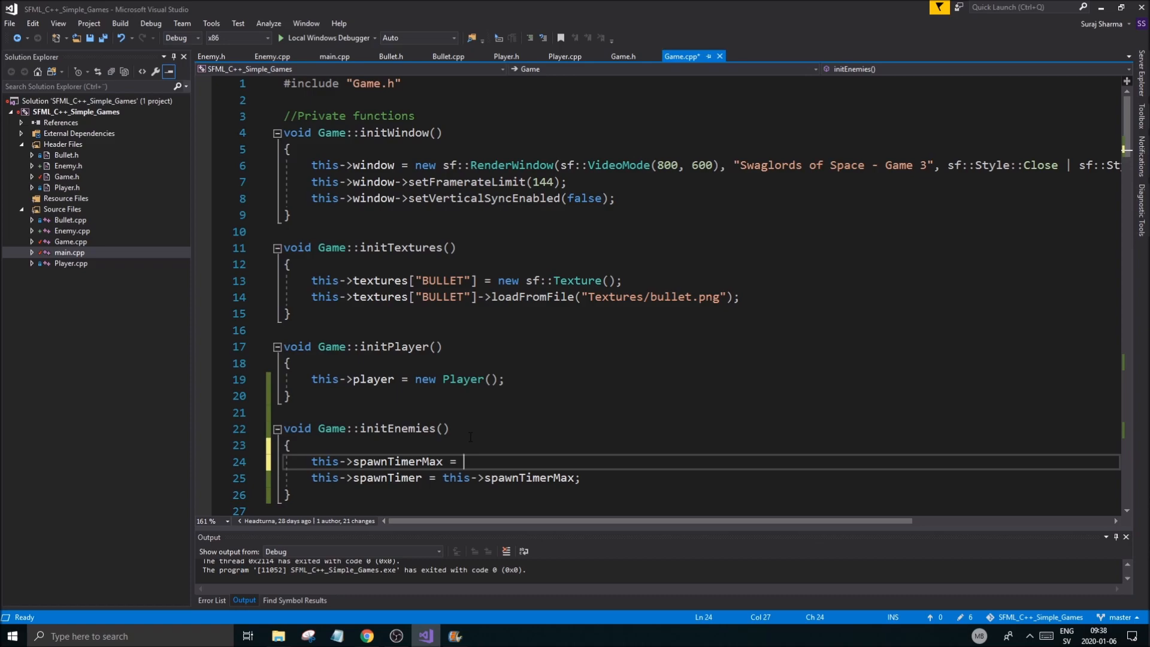
{"action": "type", "text": "20.f;"}
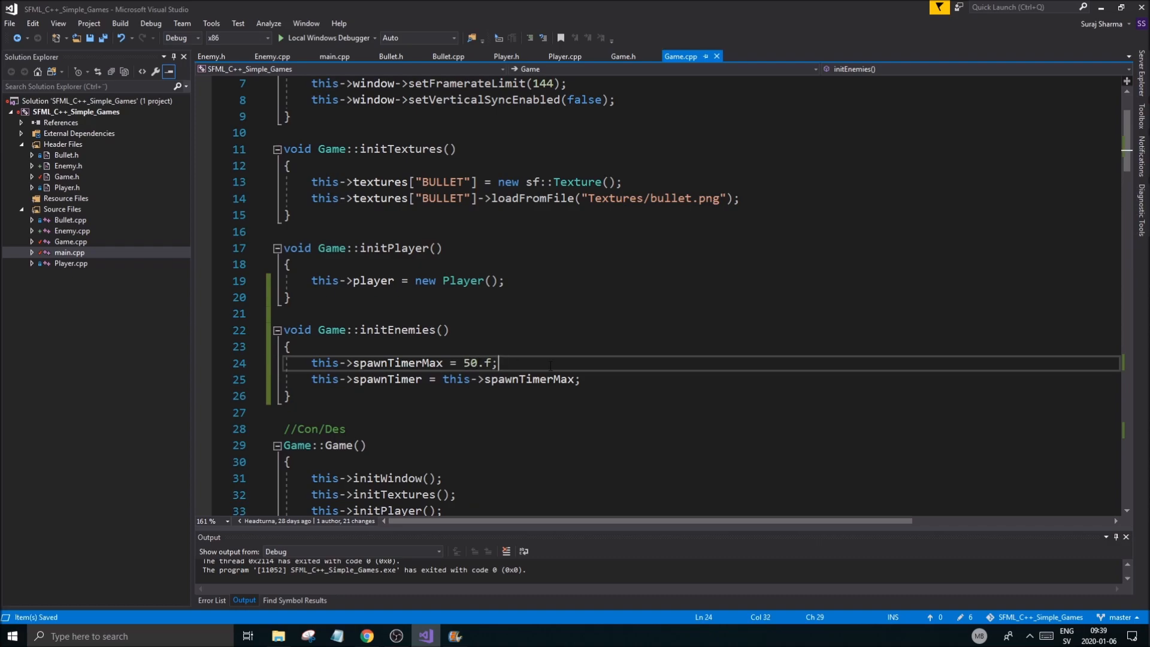
Step: In Game::updateEnemies, reset spawnTimer to 0.f once it reaches spawnTimerMax
{"action": "scroll", "scroll_direction": "down", "scroll_amount": 3}
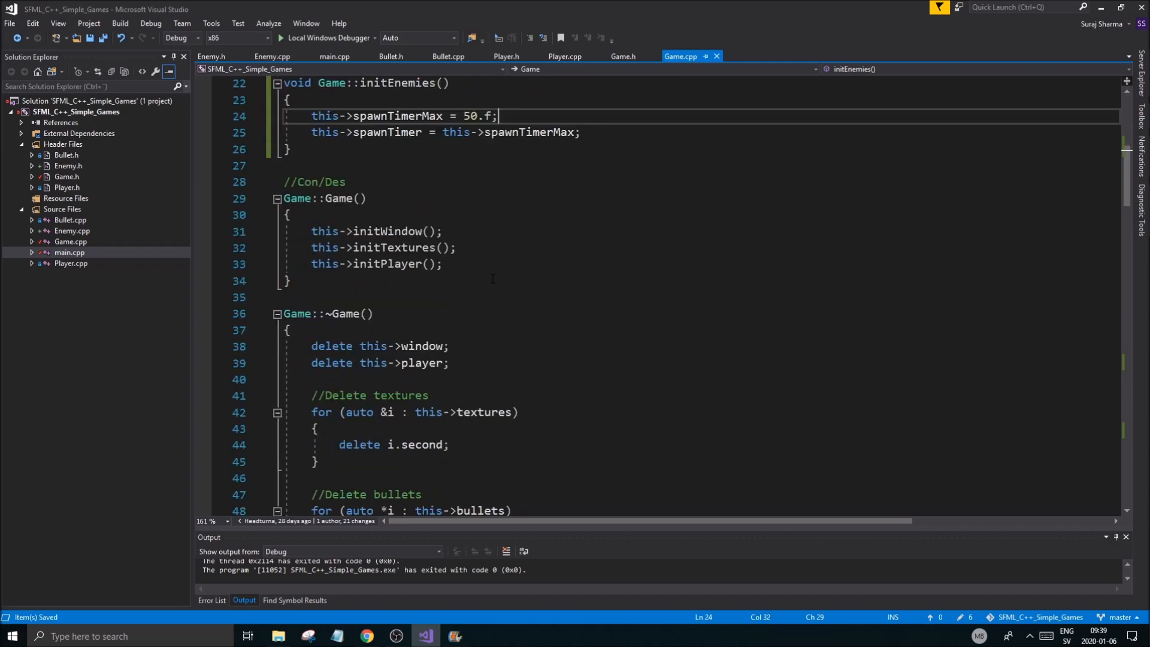
{"action": "scroll", "scroll_direction": "down", "scroll_amount": 3}
{"action": "type", "text": "if("}
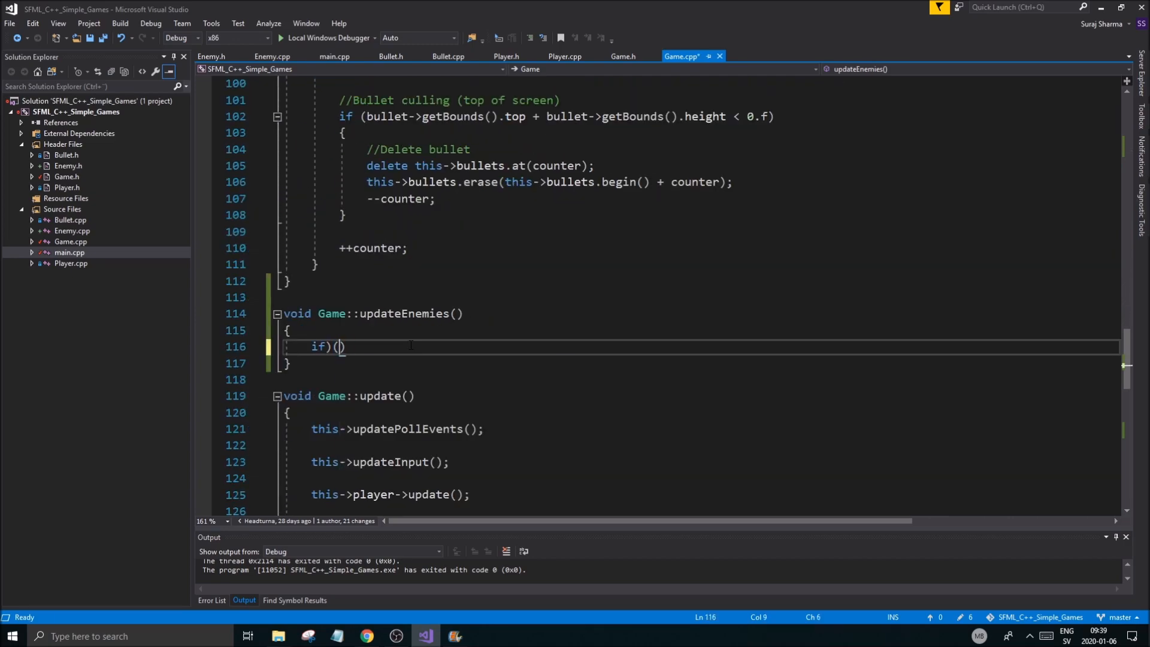
{"action": "type", "text": "this->"}
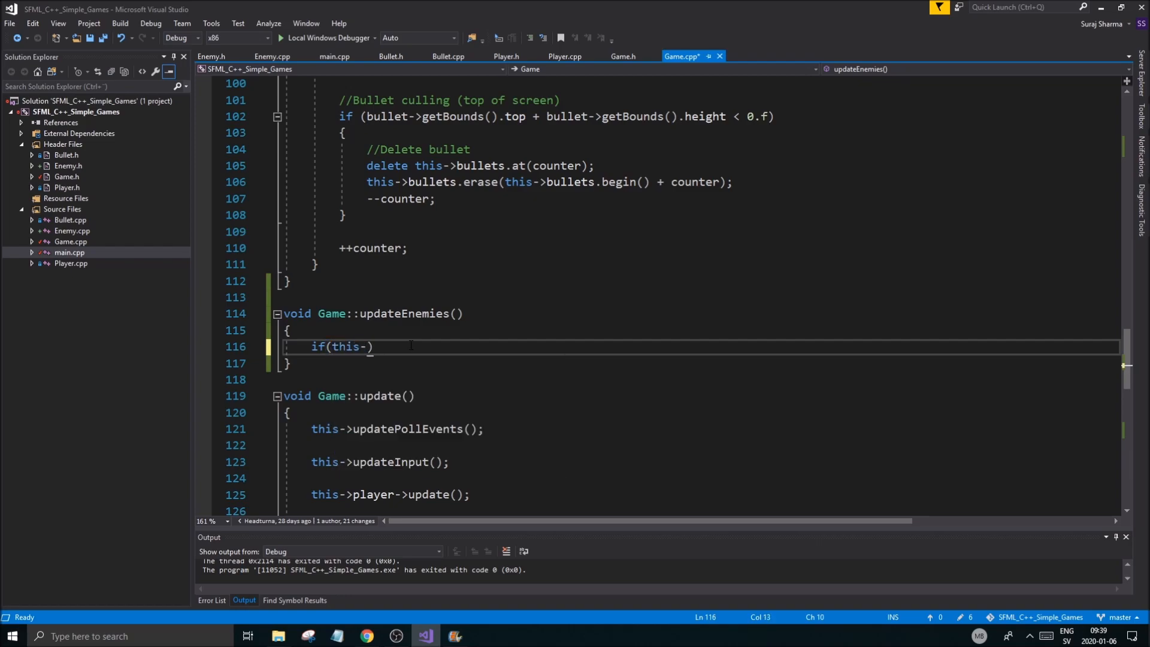
{"action": "type", "text": "spawnTimer"}
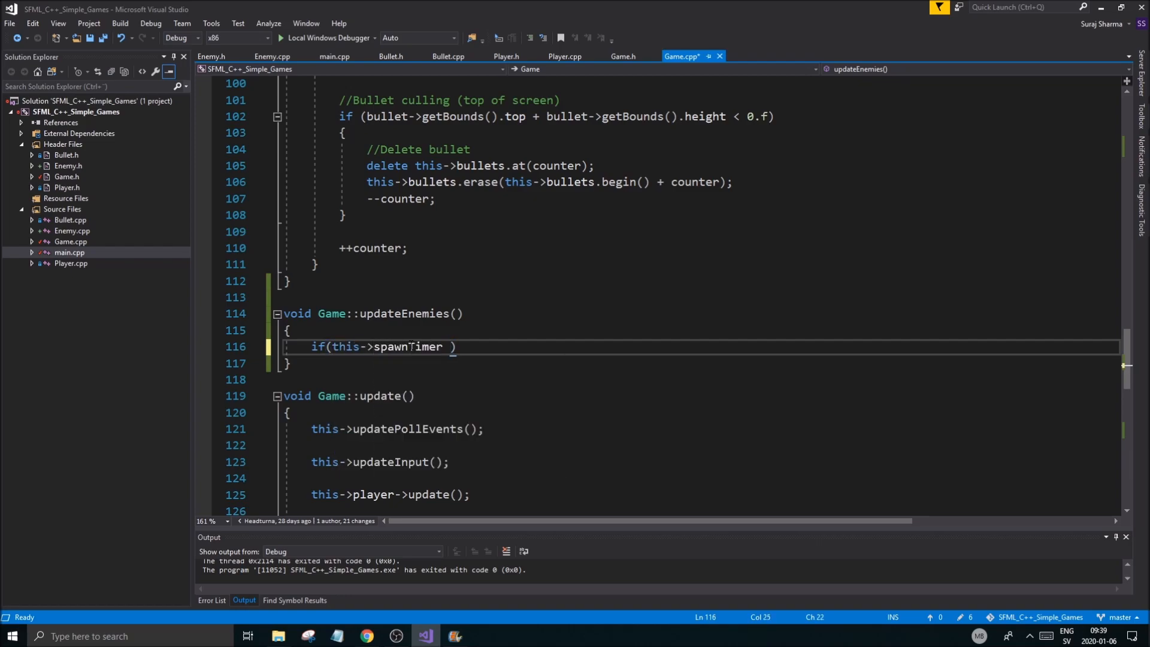
{"action": "type", "text": ">= this->spawnTimerMax"}
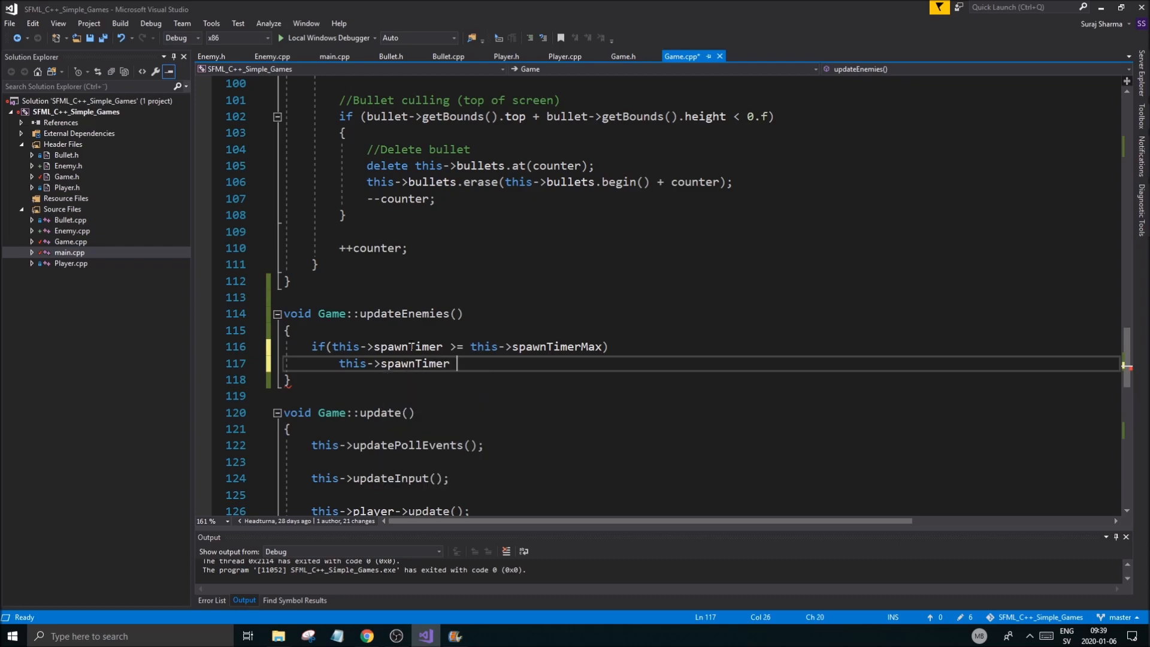
{"action": "type", "text": "= 0.f;"}
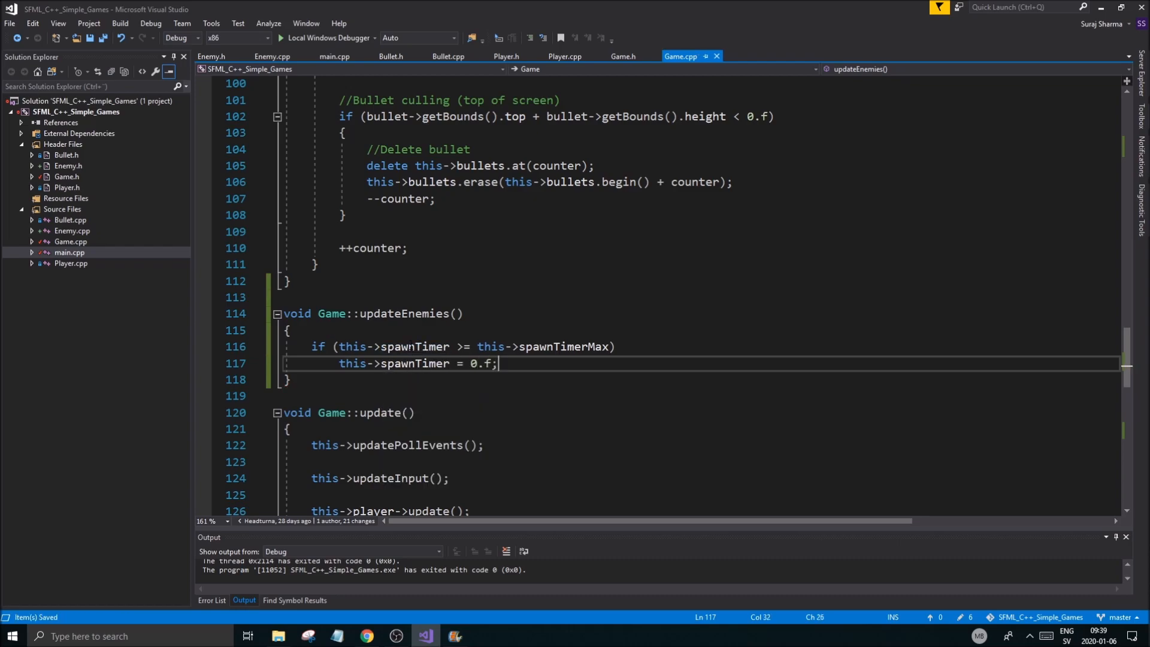
{"action": "type", "text": ";"}
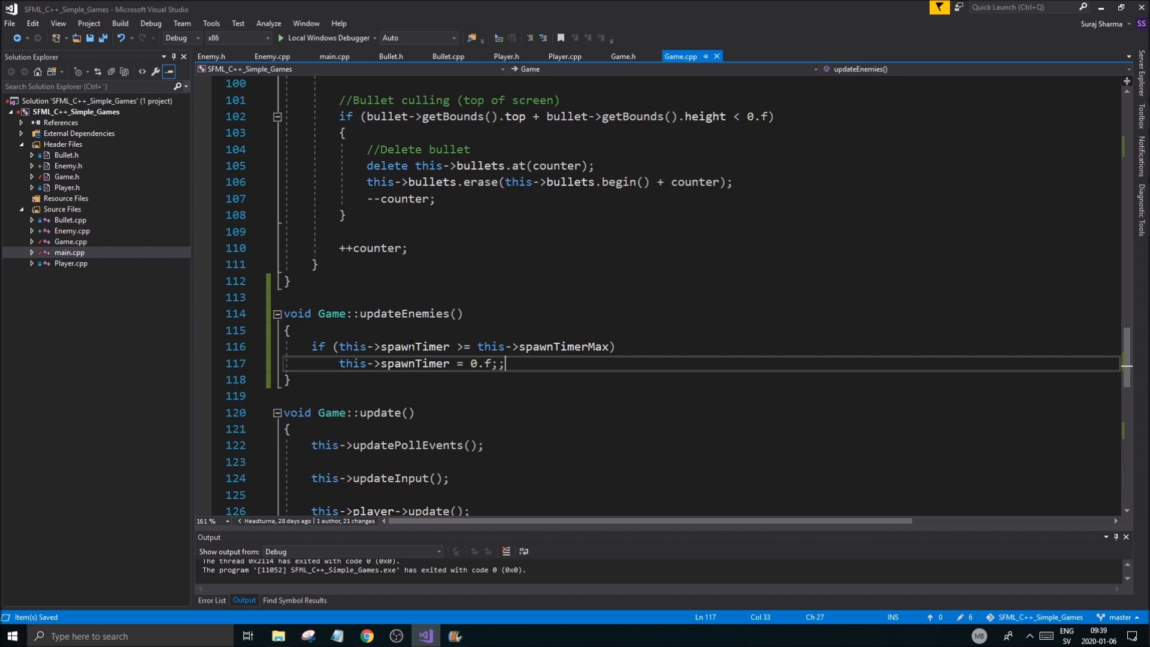
{"action": "key", "text": "Backspace"}
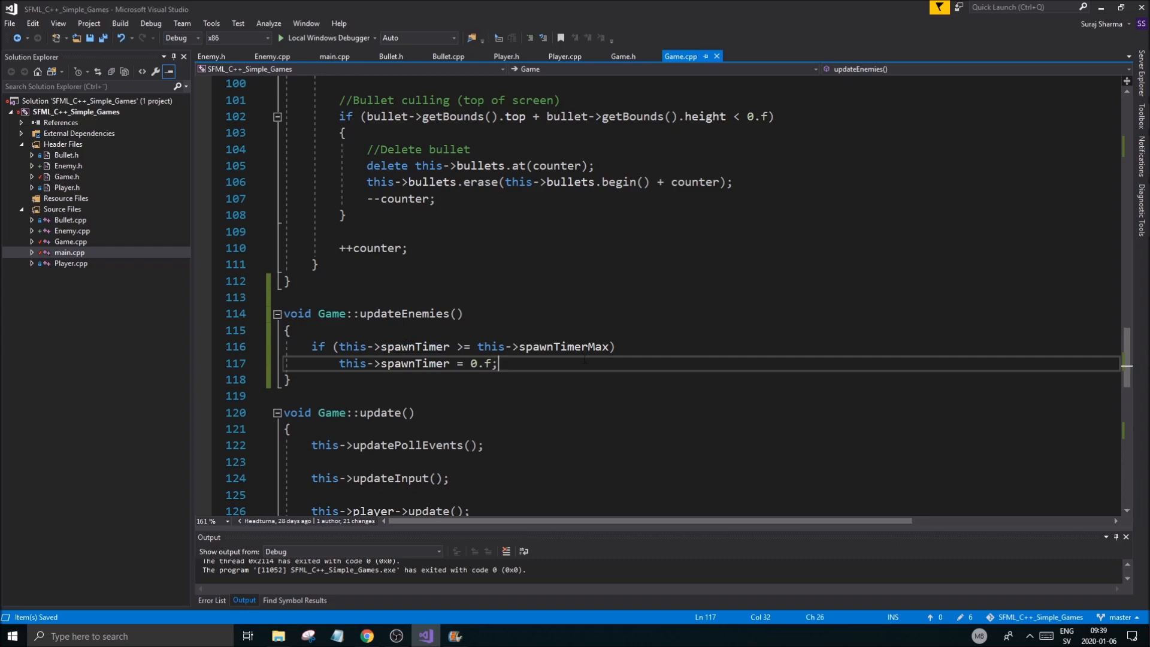
{"action": "key", "text": "Enter"}
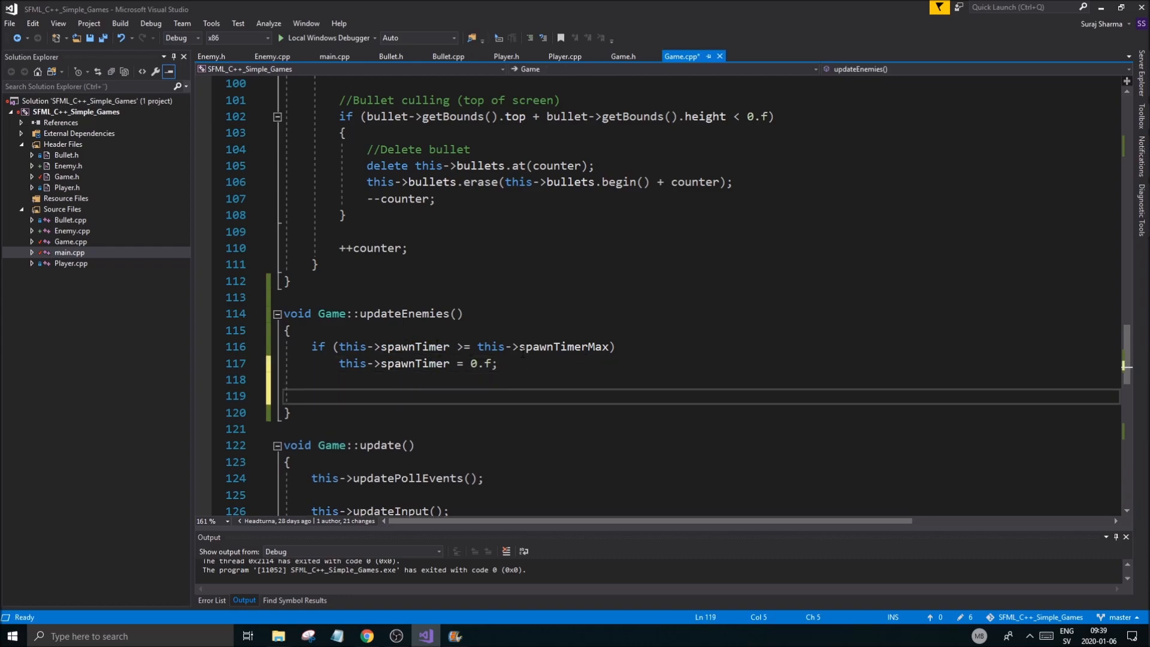
Step: At the top of updateEnemies, increment this->spawnTimer by 0.5f each update
{"action": "left_click", "coordinate": [457, 364]}
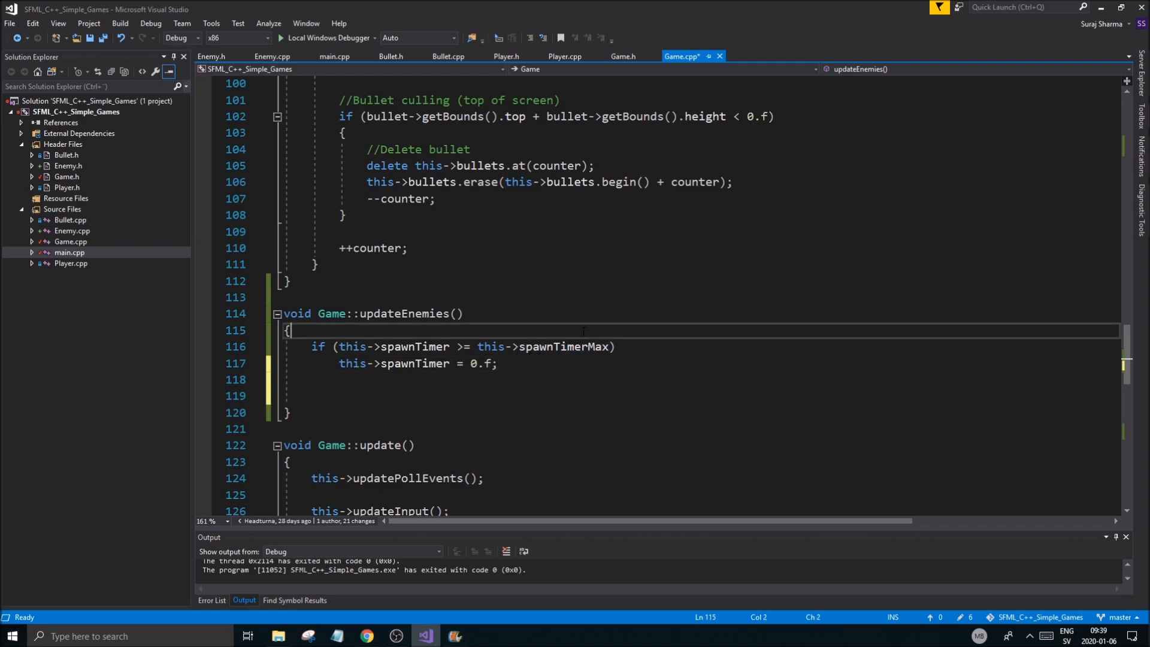
{"action": "type", "text": "this"}
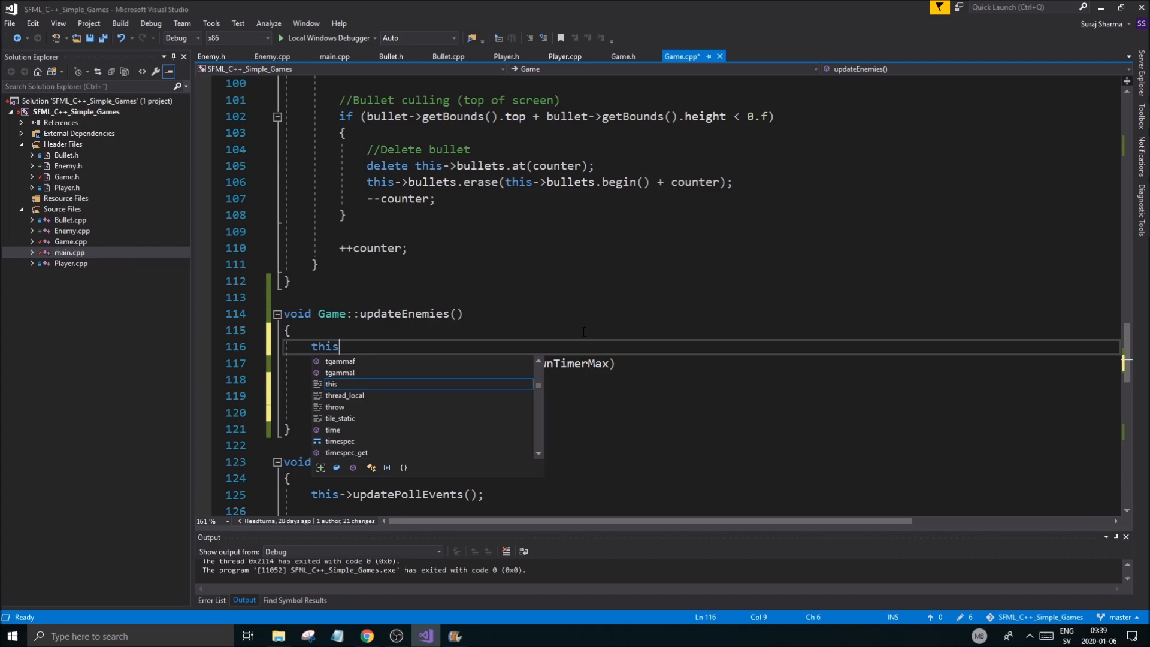
{"action": "type", "text": "->spawnTimer"}
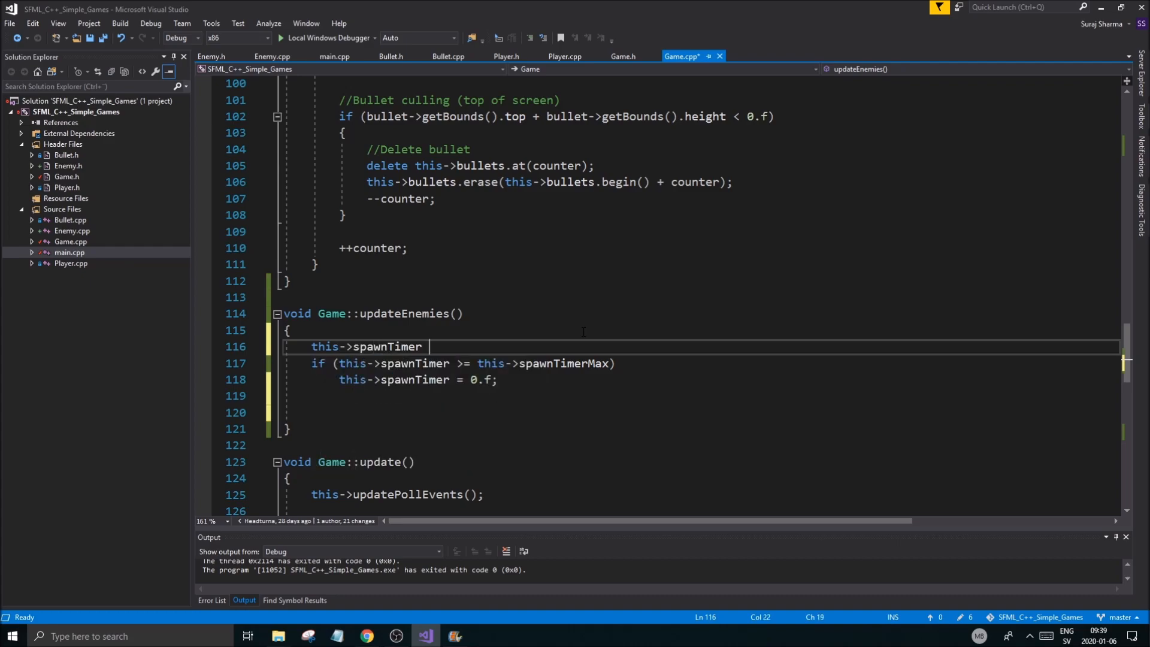
{"action": "type", "text": "+= 0.5f;"}
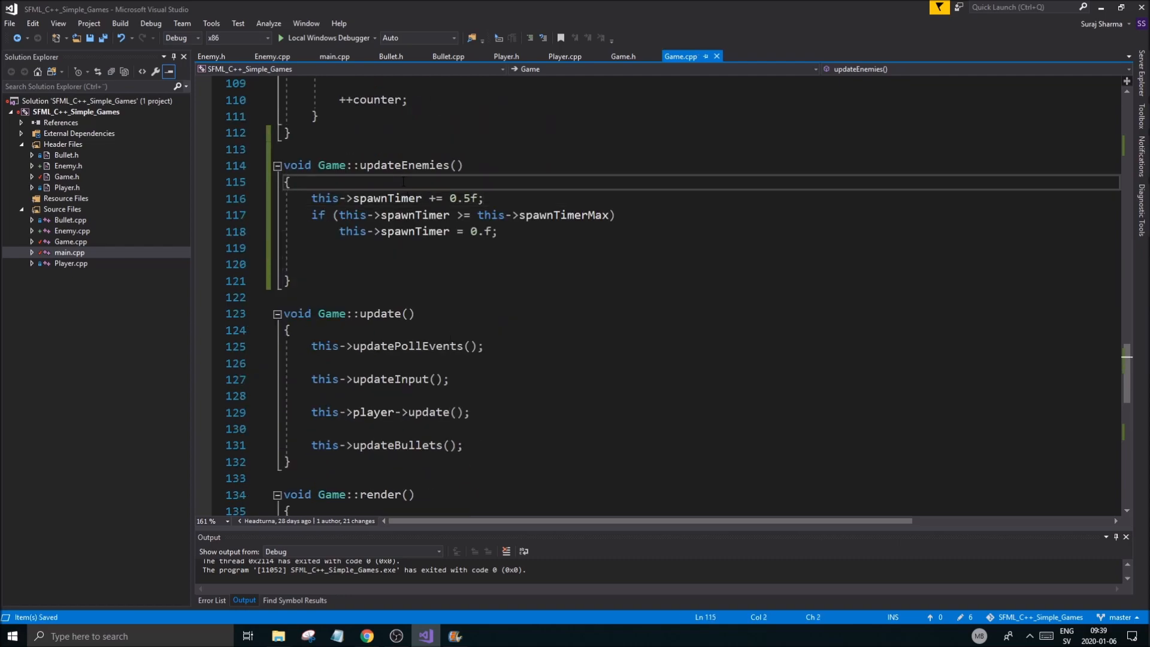
{"action": "left_click_drag", "start_coordinate": [312, 197], "coordinate": [497, 231]}
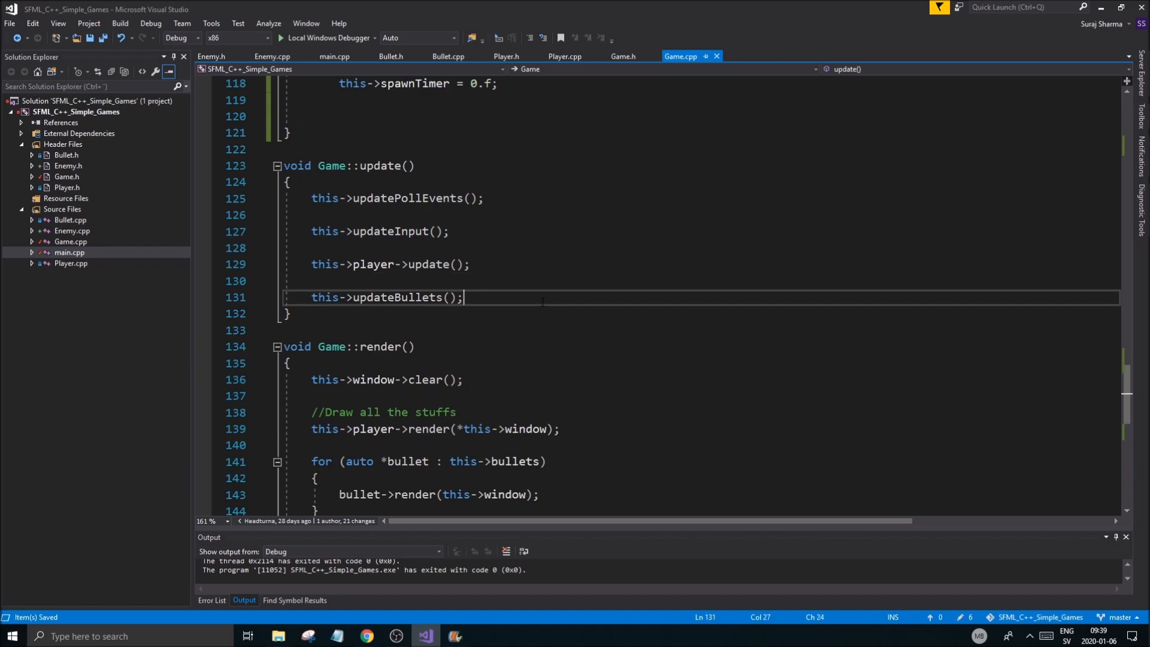
Step: Call this->updateEnemies() in Game::update and this->initEnemies() in the Game constructor
{"action": "type", "text": "this"}
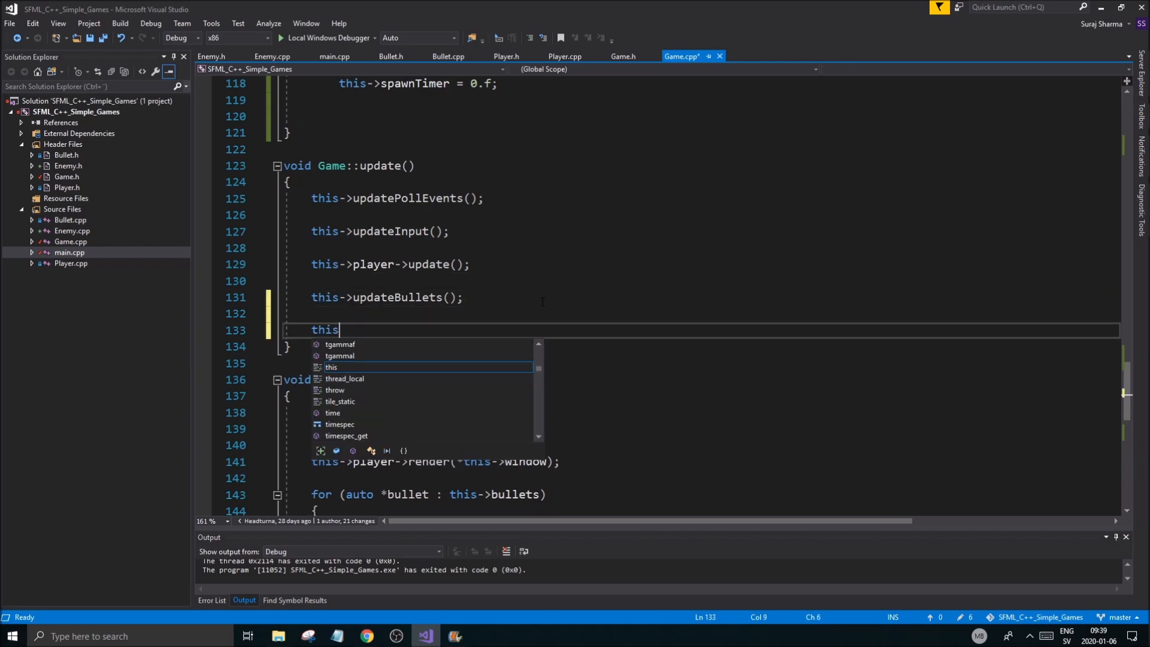
{"action": "type", "text": "->update"}
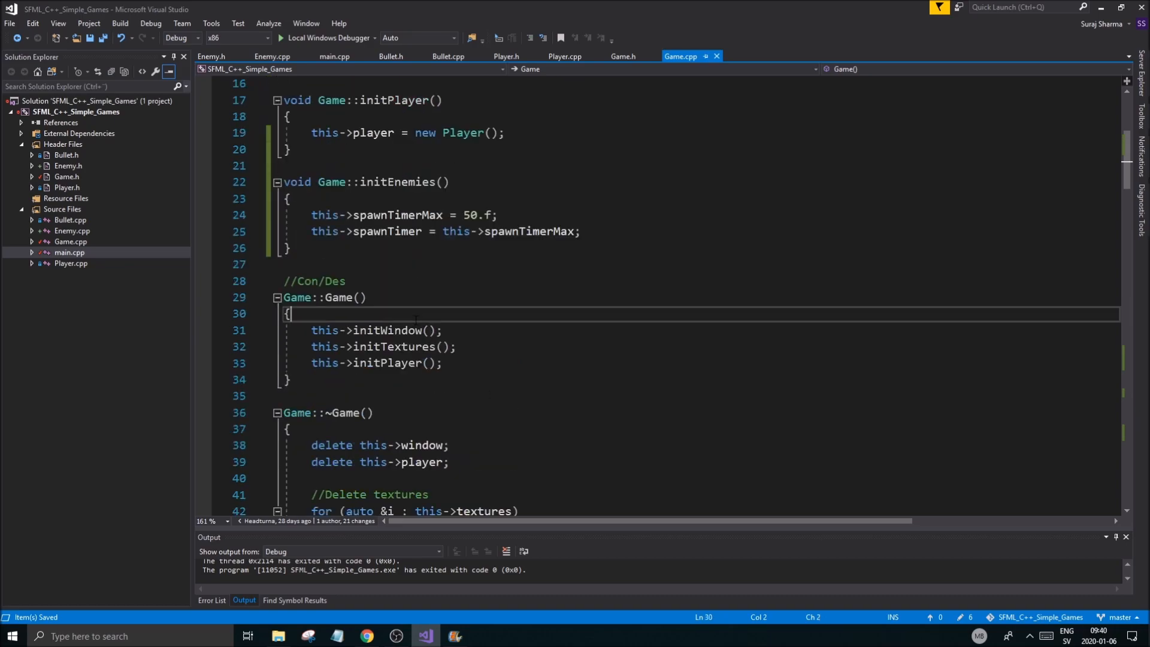
{"action": "type", "text": "this->i"}
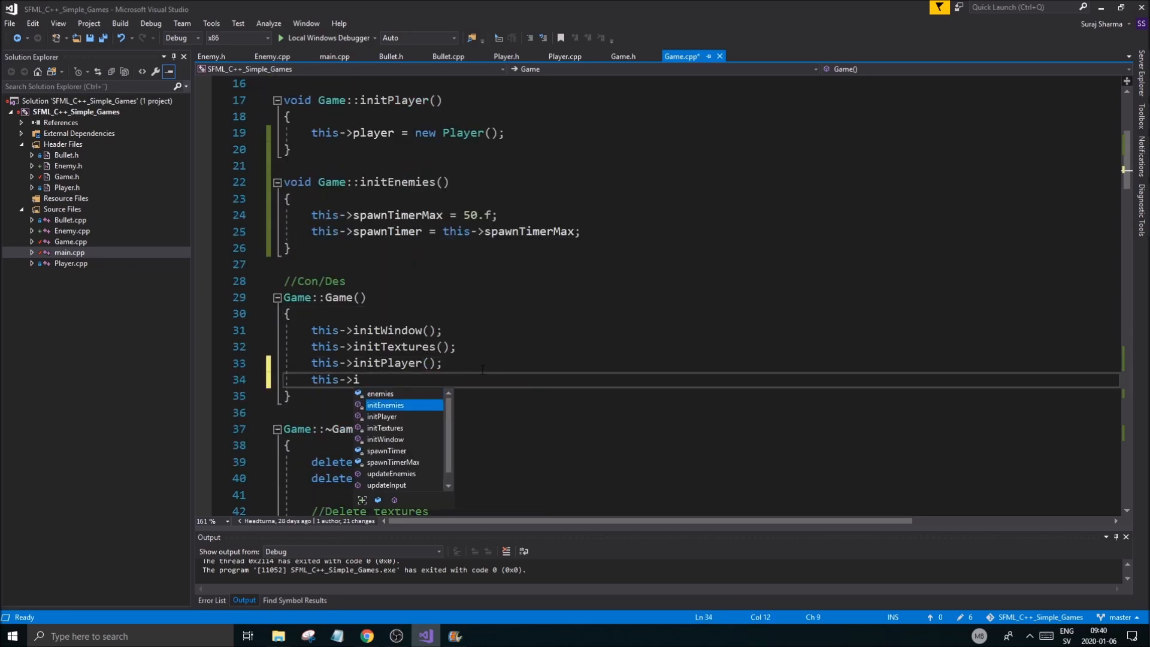
{"action": "key", "text": "Tab"}
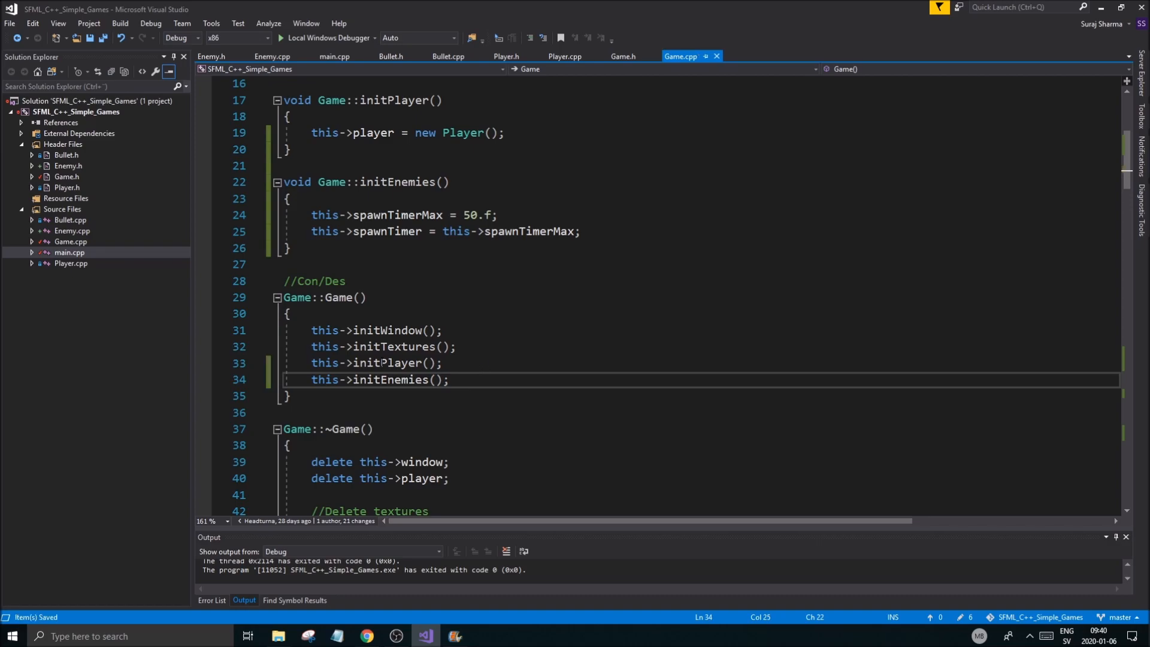
{"action": "scroll", "scroll_direction": "down", "scroll_amount": 3}
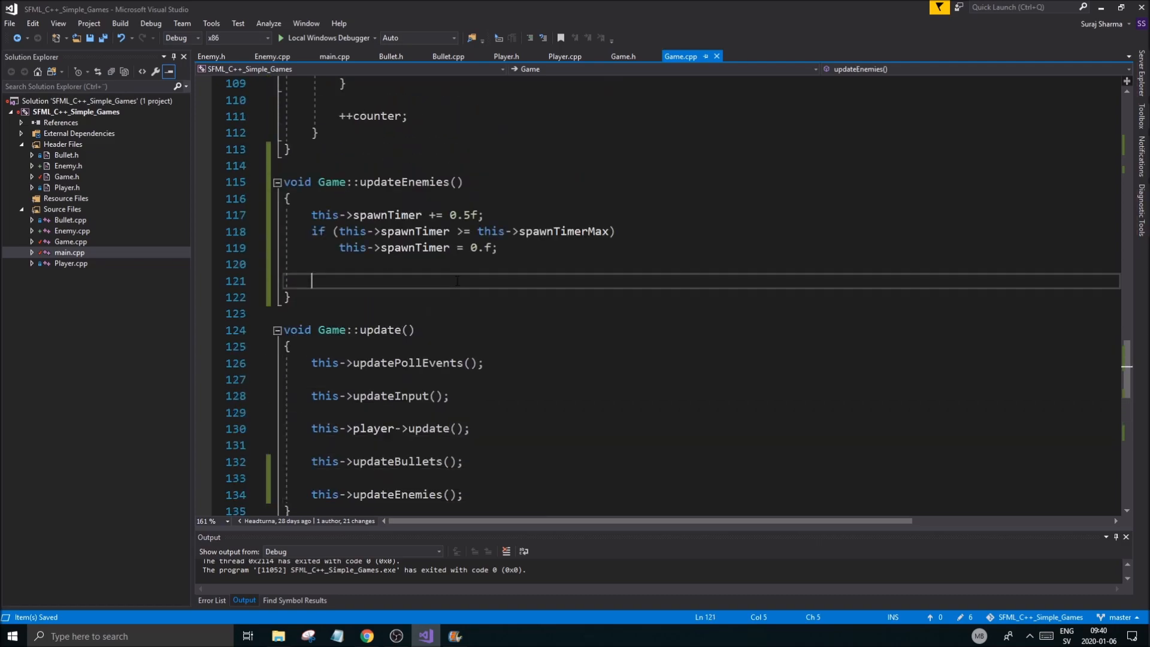
Step: Add the if (this->spawnTimer ...) check in updateEnemies, removing the leftover timer line
{"action": "type", "text": "if(this-"}
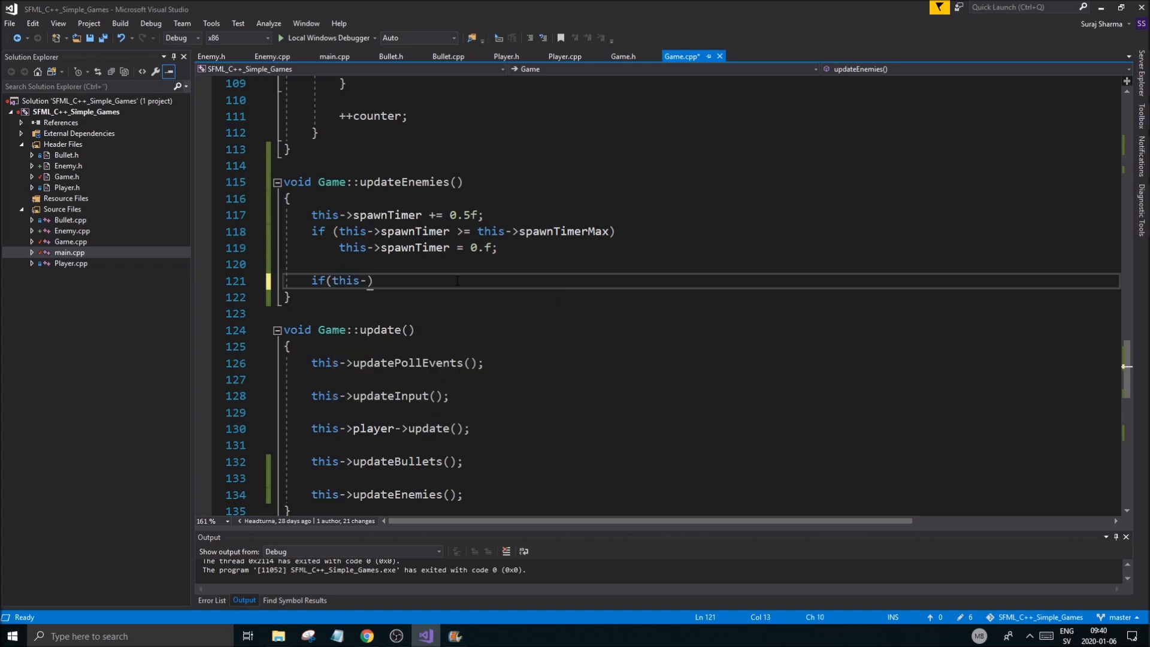
{"action": "type", "text": "spawnTimer"}
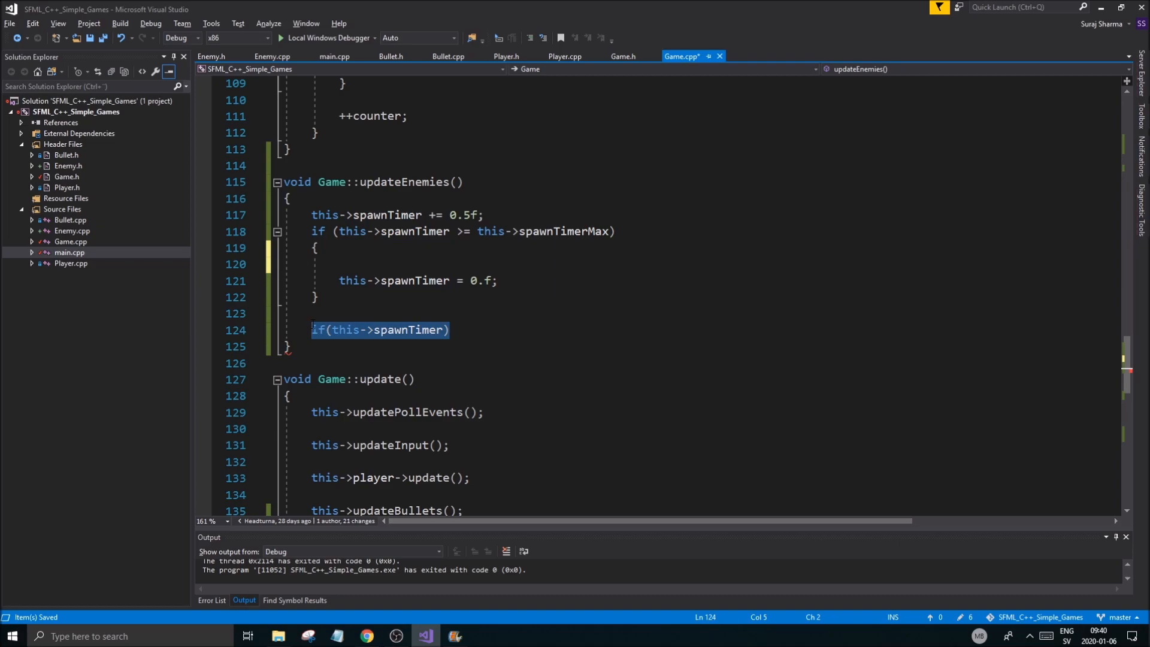
{"action": "key", "text": "Delete"}
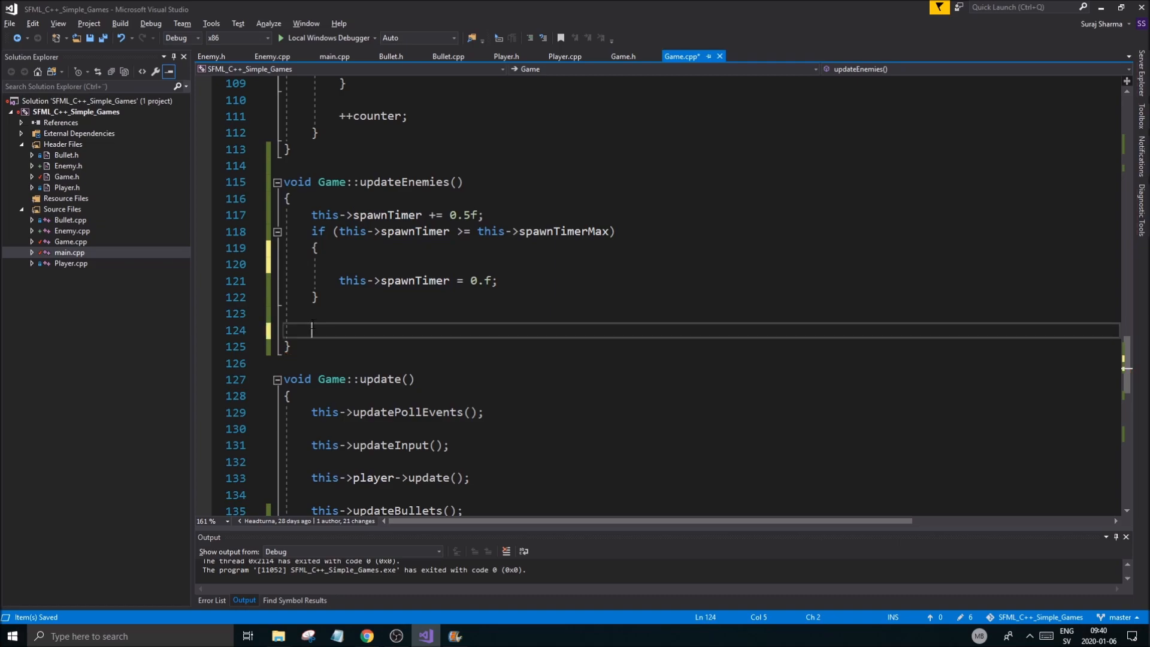
{"action": "scroll", "scroll_direction": "down", "scroll_amount": 3}
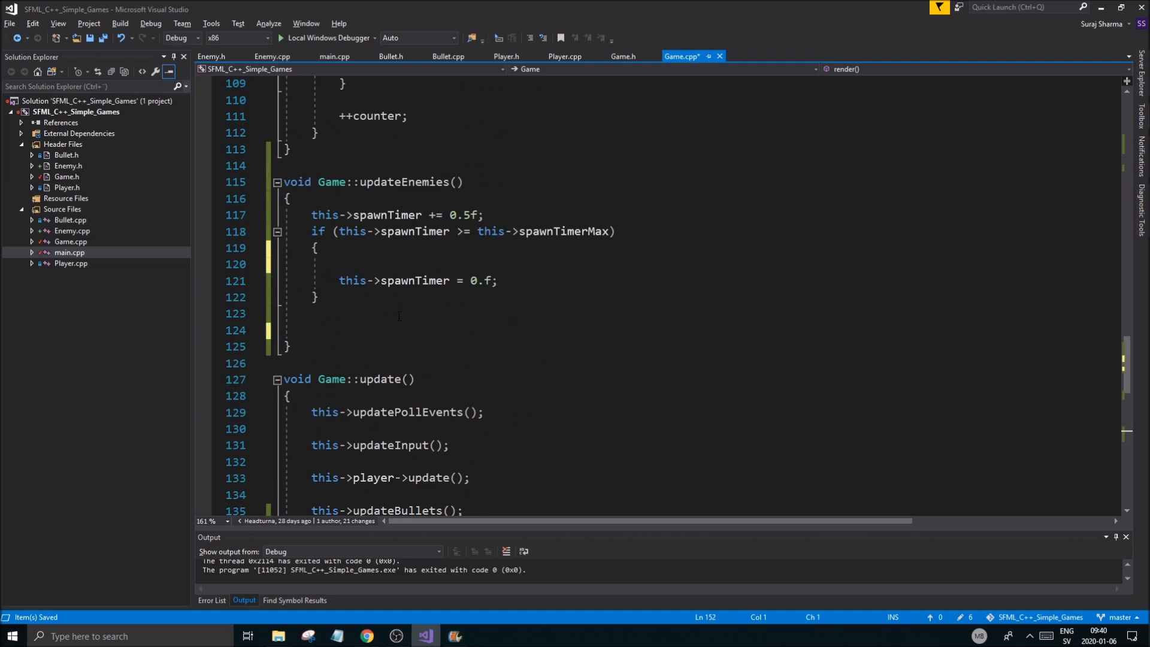
Step: Add a for loop over this->enemies calling enemy->update() instead of render(window)
{"action": "type", "text": "for (auto *enemy : this->enemies)\\n{\\n    enemy->render(this->window);\\n}"}
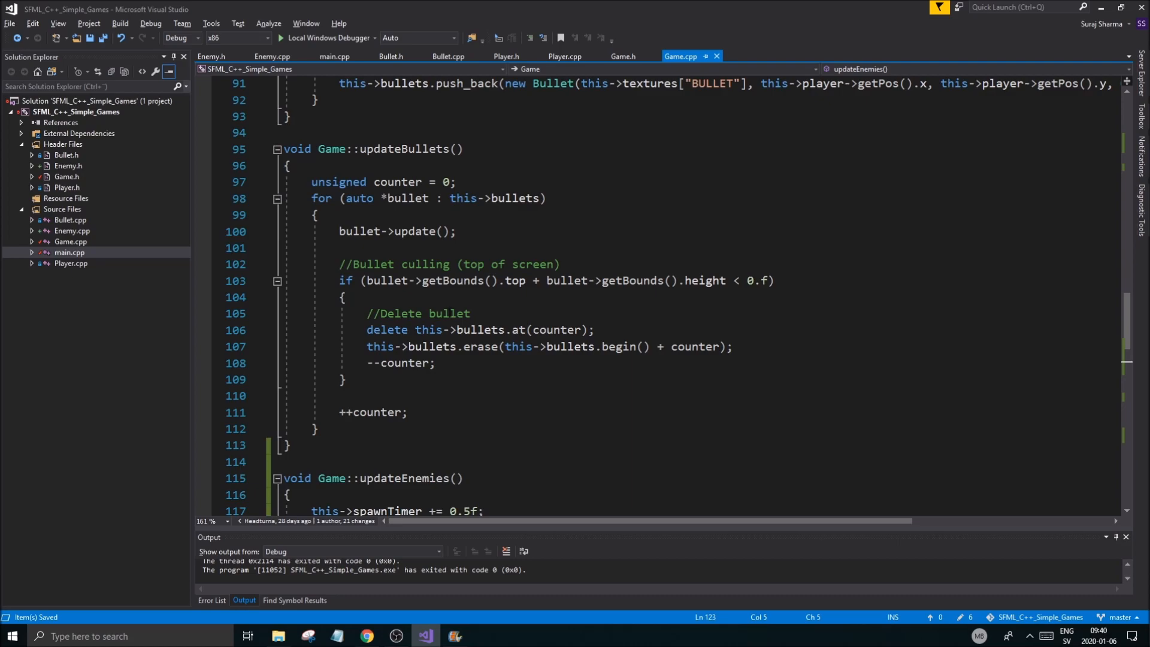
{"action": "mouse_move", "coordinate": [463, 280]}
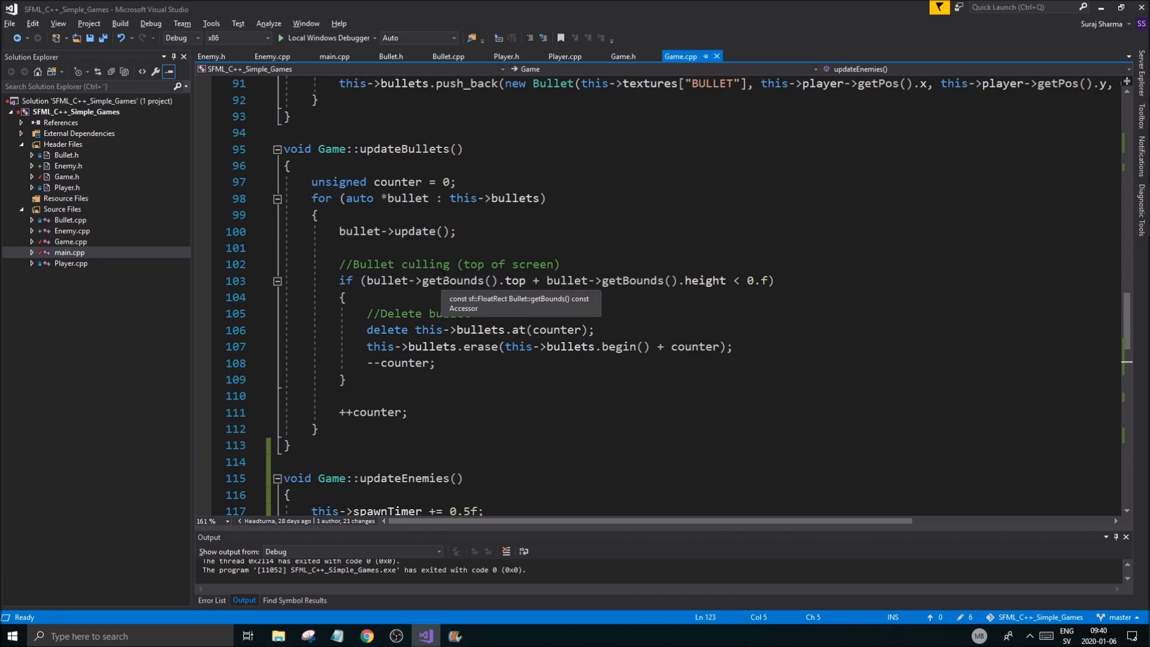
{"action": "scroll", "scroll_direction": "down", "scroll_amount": 3}
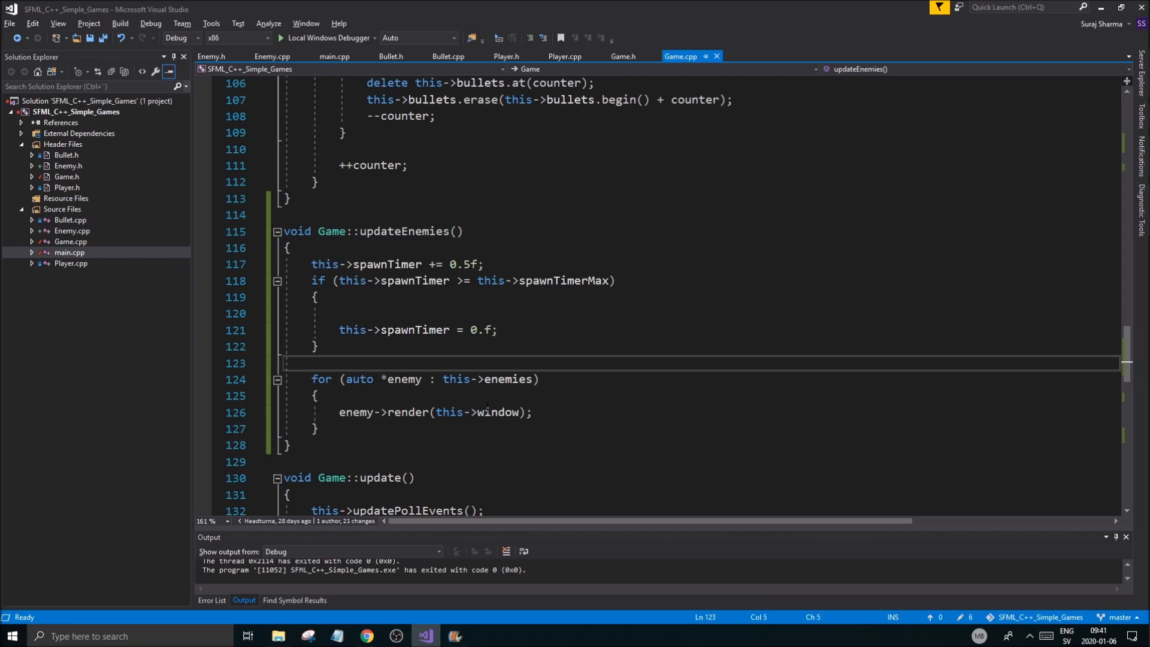
{"action": "double_click", "coordinate": [355, 412]}
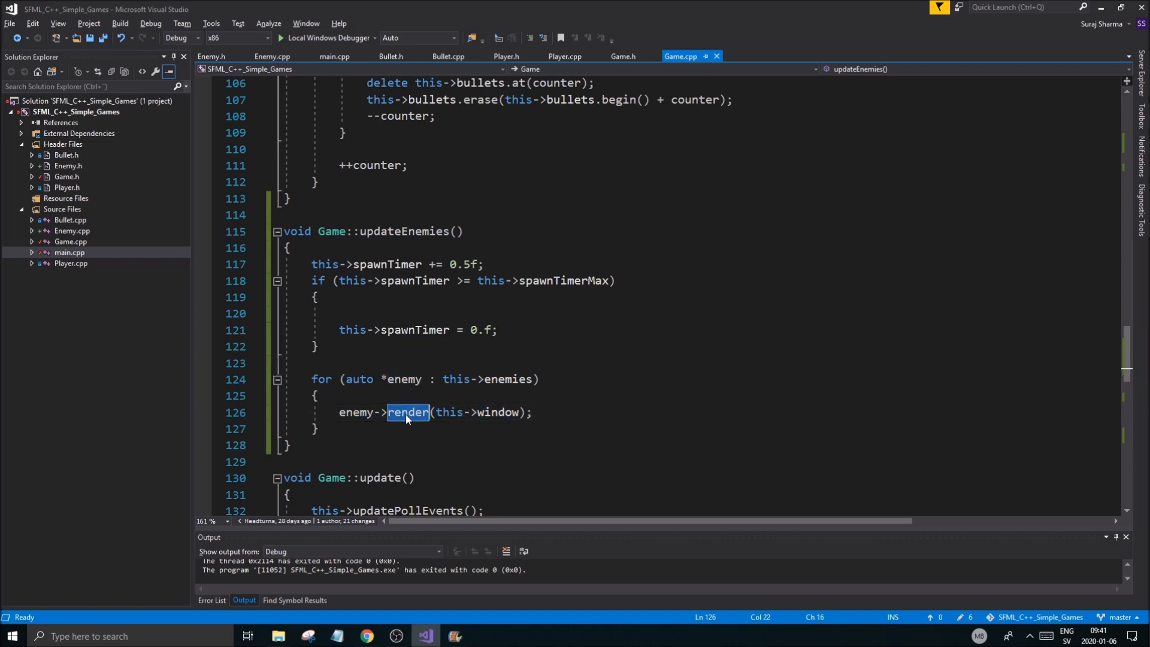
{"action": "type", "text": "update;"}
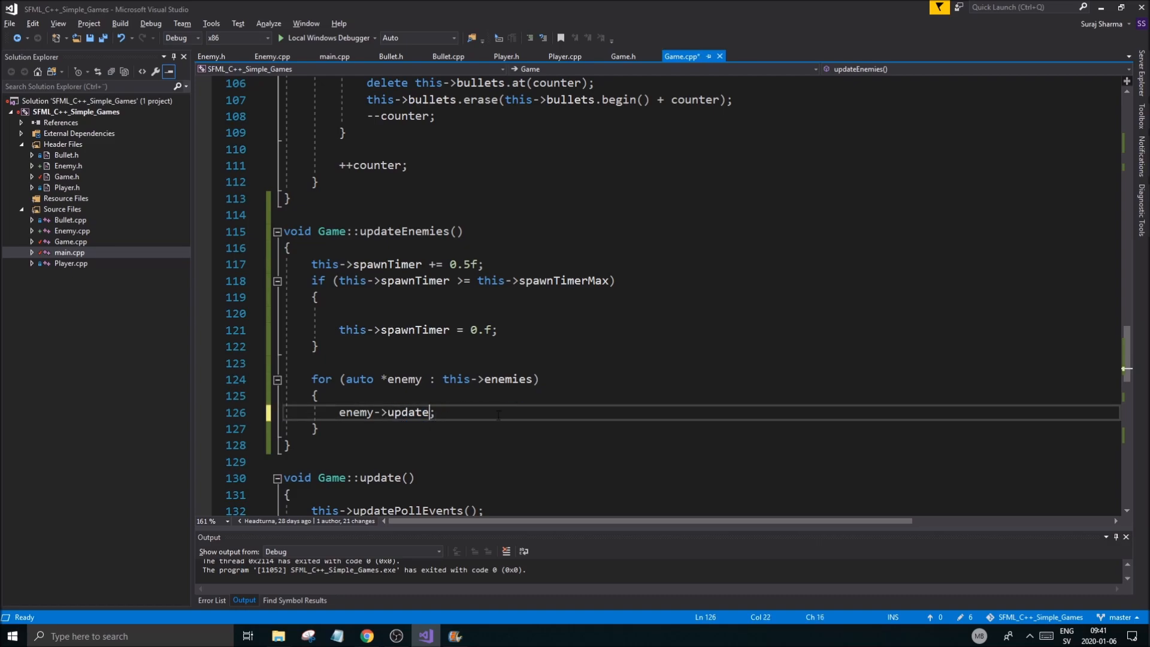
{"action": "type", "text": "()"}
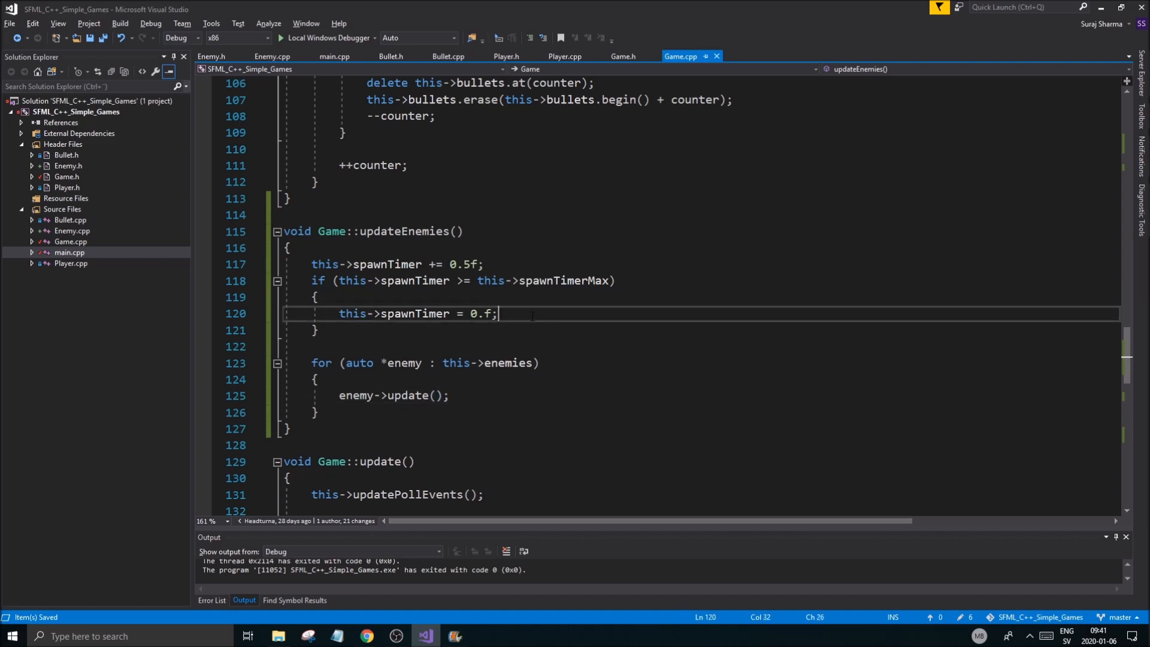
Step: Push back new Enemy(rand() % 200, rand() % 200) inside the spawn-timer check
{"action": "key", "text": "Enter"}
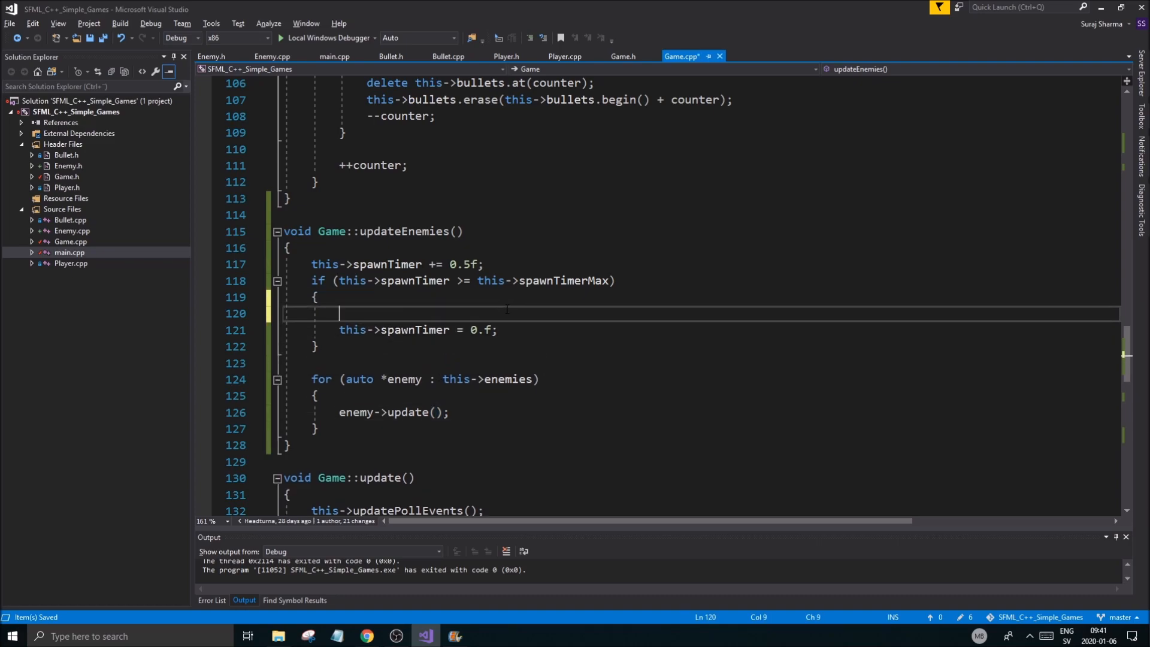
{"action": "type", "text": "this->"}
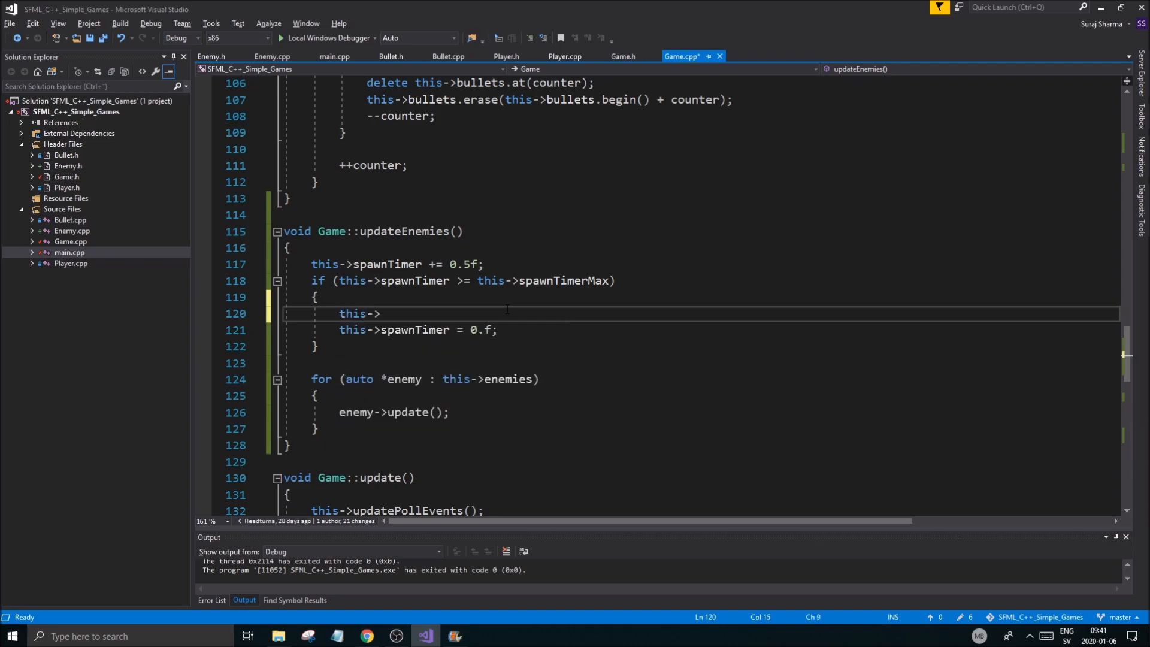
{"action": "type", "text": "enemies.push_back("}
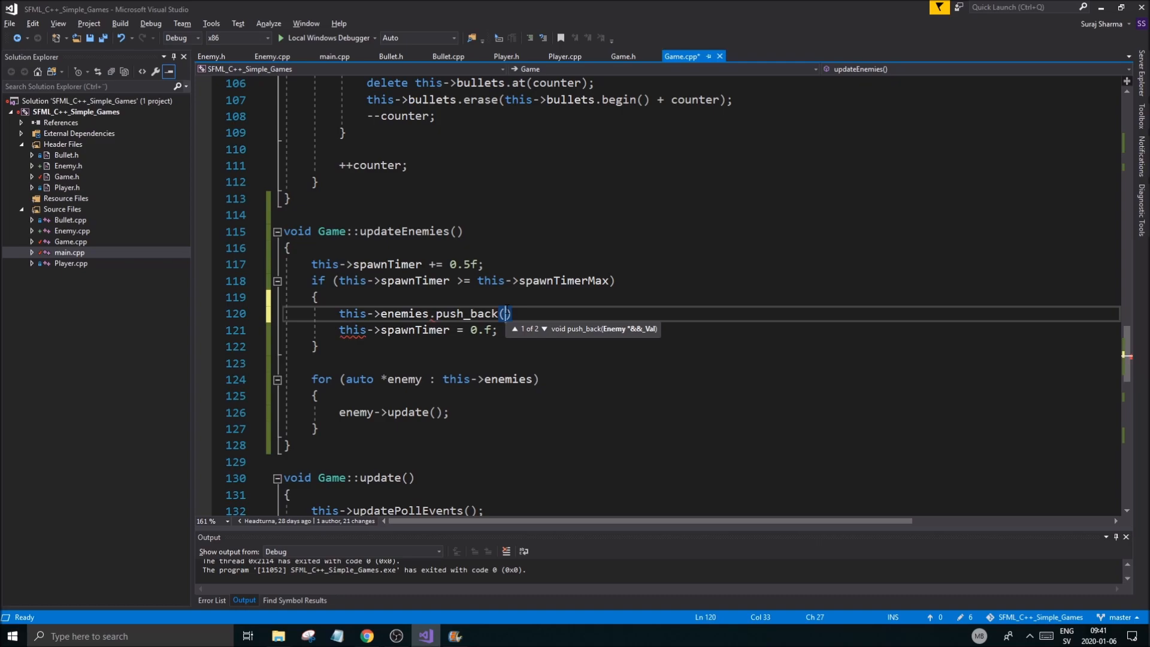
{"action": "type", "text": "new Enemy()"}
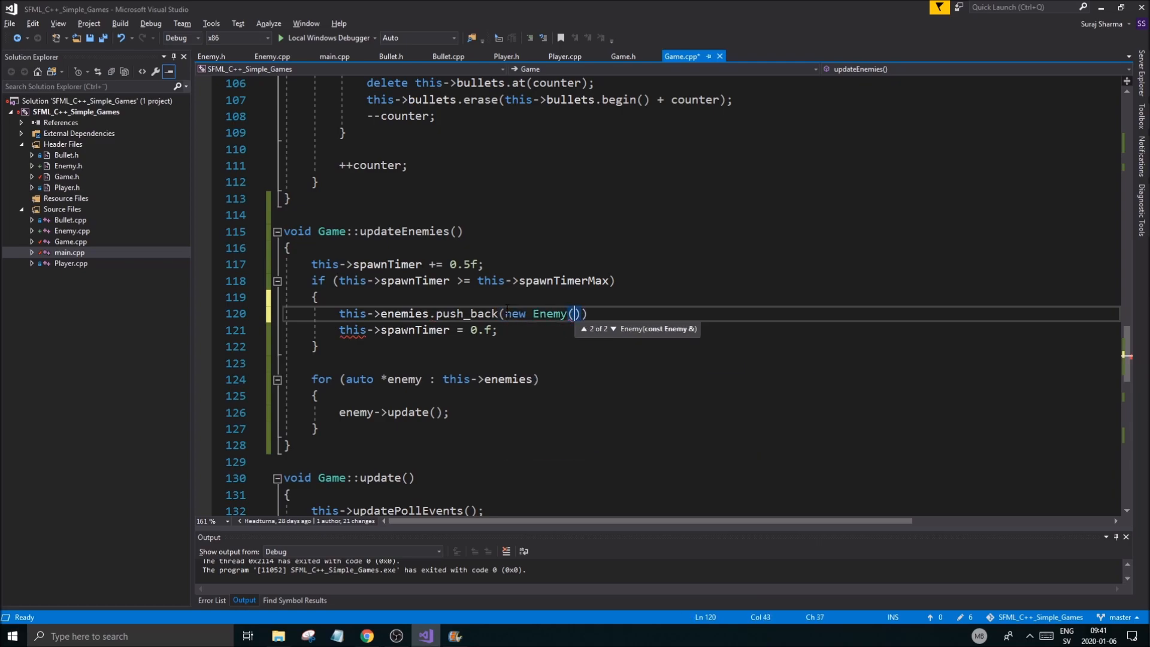
{"action": "type", "text": "a"}
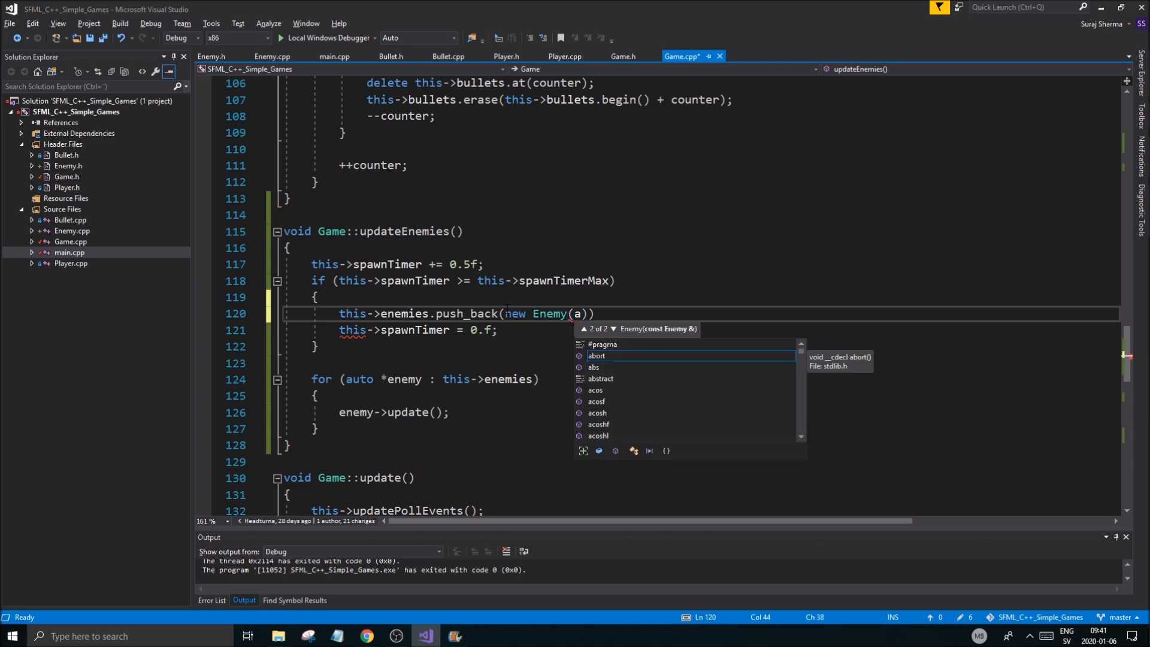
{"action": "type", "text": "rand"}
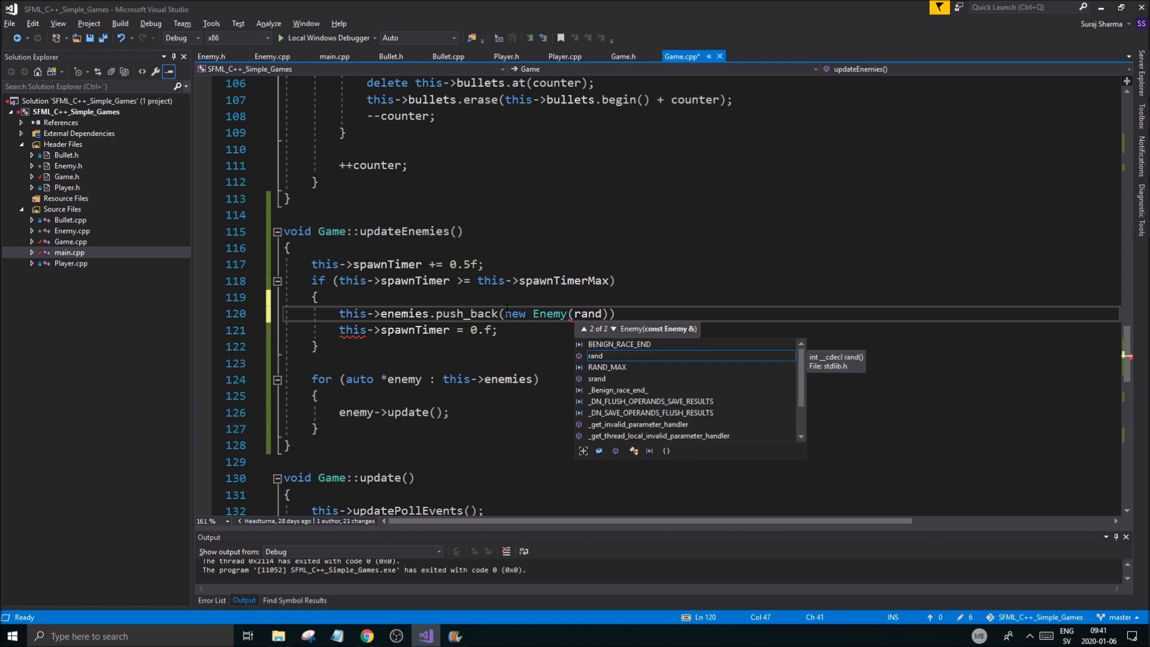
{"action": "type", "text": "()%"}
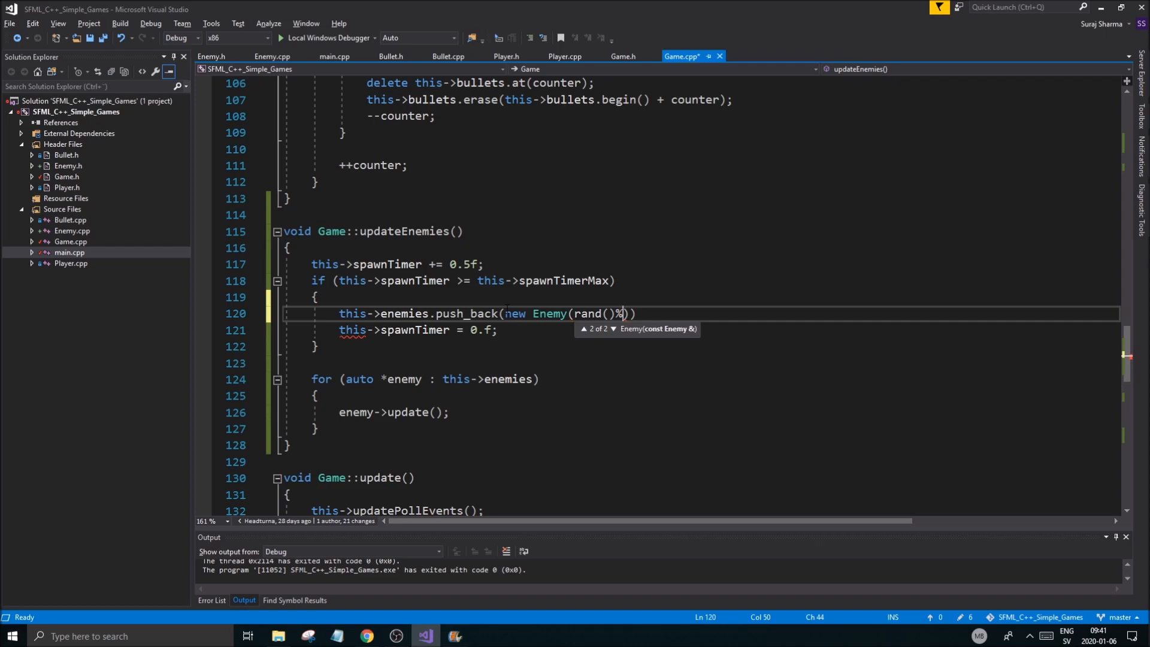
{"action": "type", "text": "200, ra"}
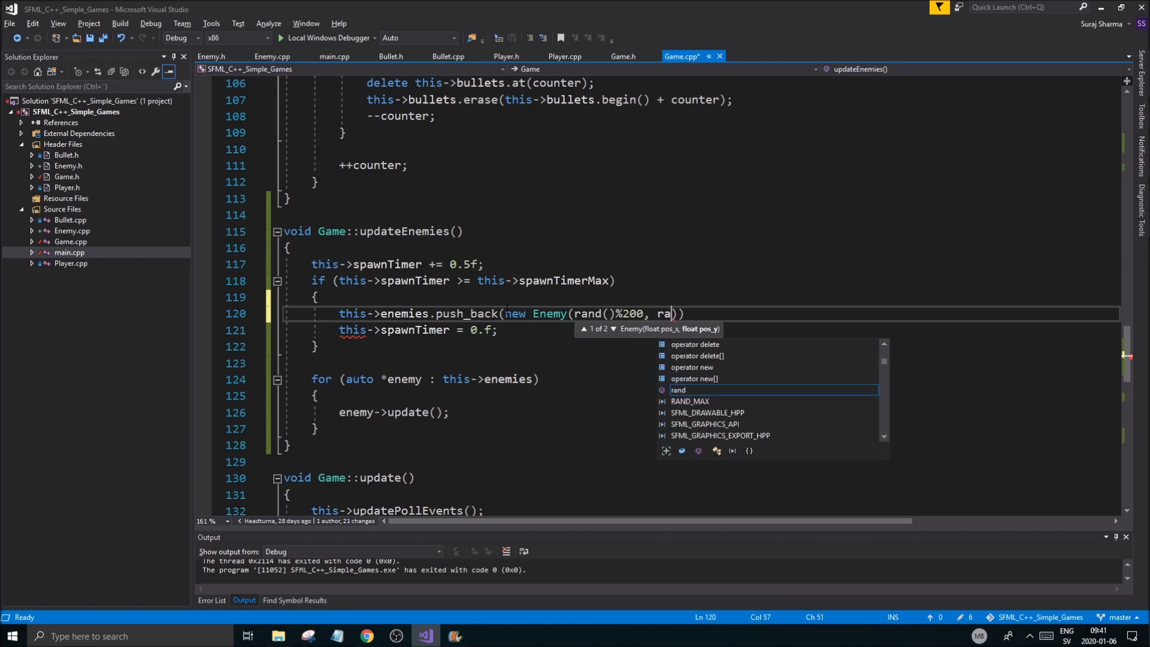
{"action": "type", "text": "nd()%200"}
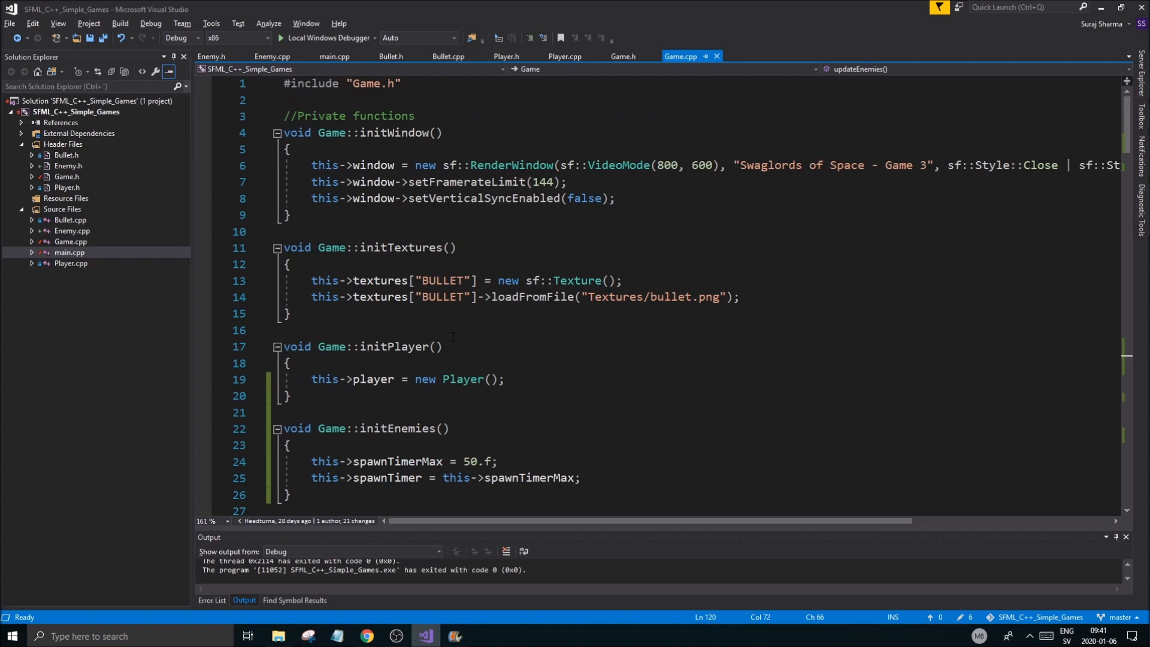
Step: Add //Delete enemies and a loop deleting each enemy in ~Game, then save
{"action": "scroll", "scroll_direction": "down", "scroll_amount": 3}
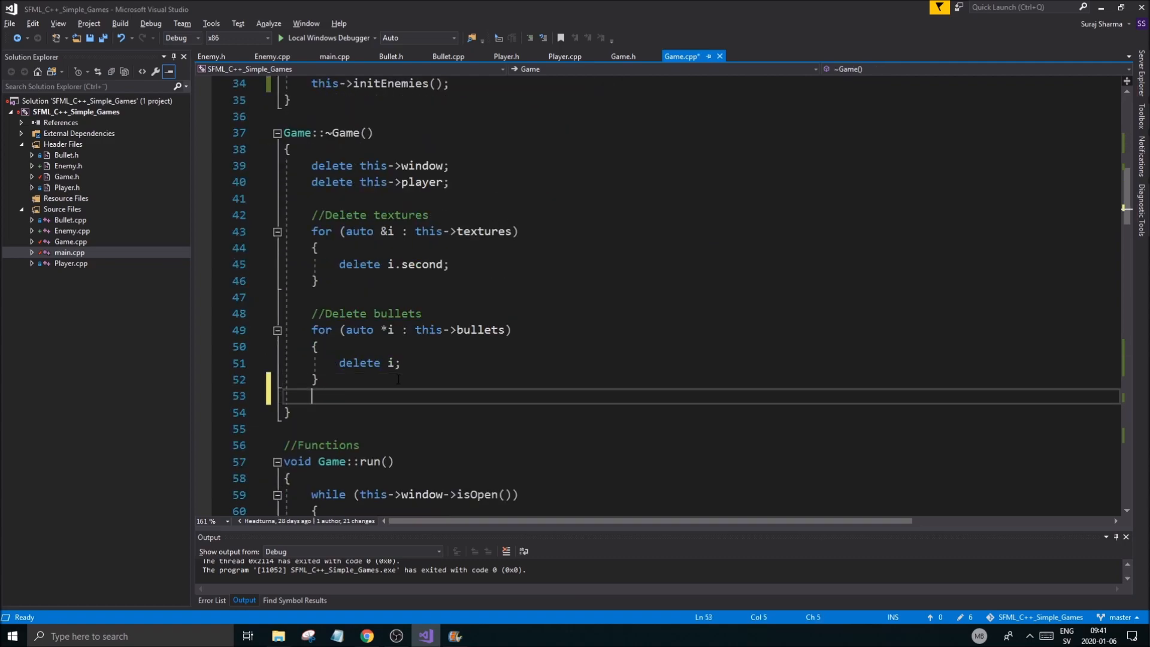
{"action": "type", "text": "//Delete enemies"}
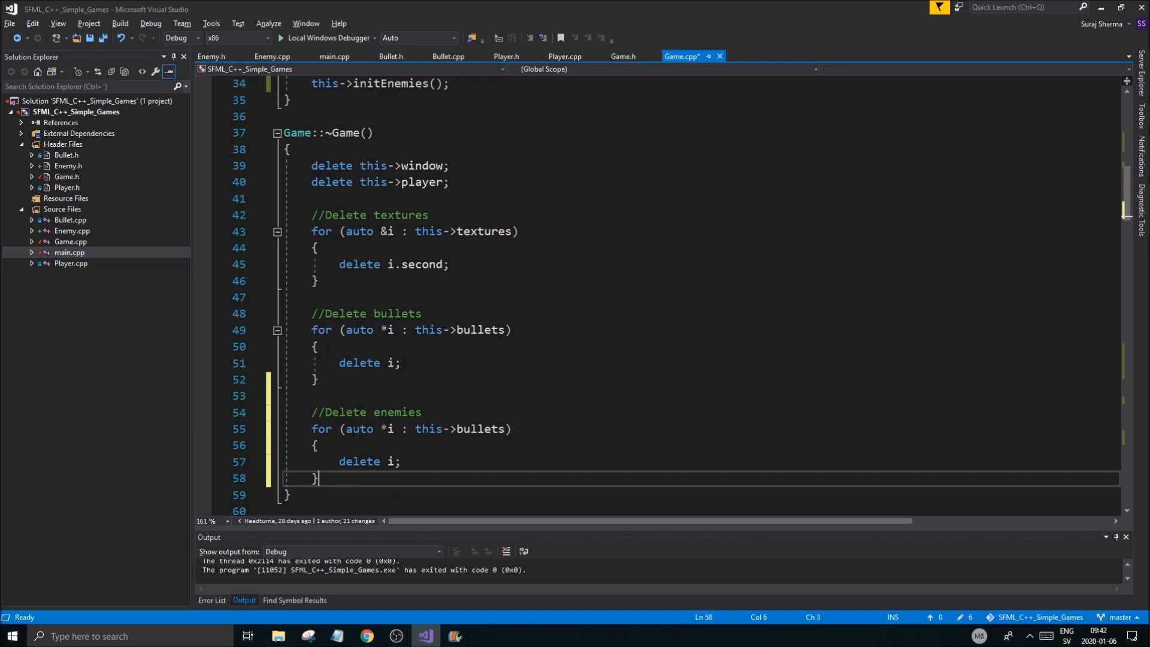
{"action": "type", "text": "en"}
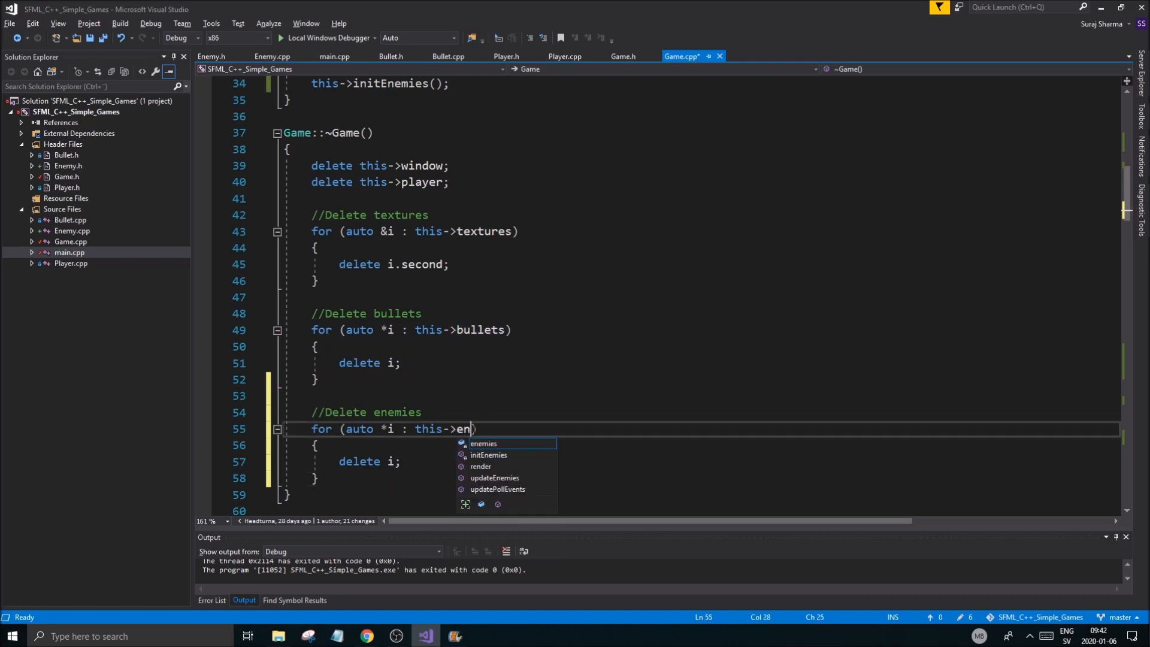
{"action": "key", "text": "Tab"}
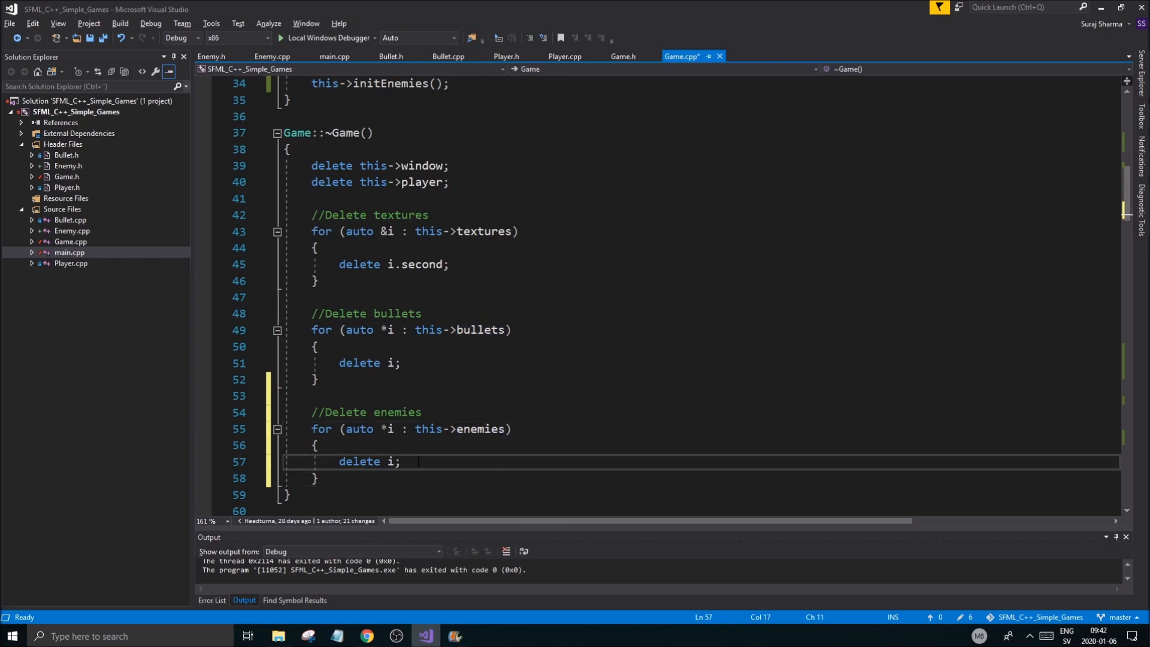
{"action": "key", "text": "Ctrl+S"}
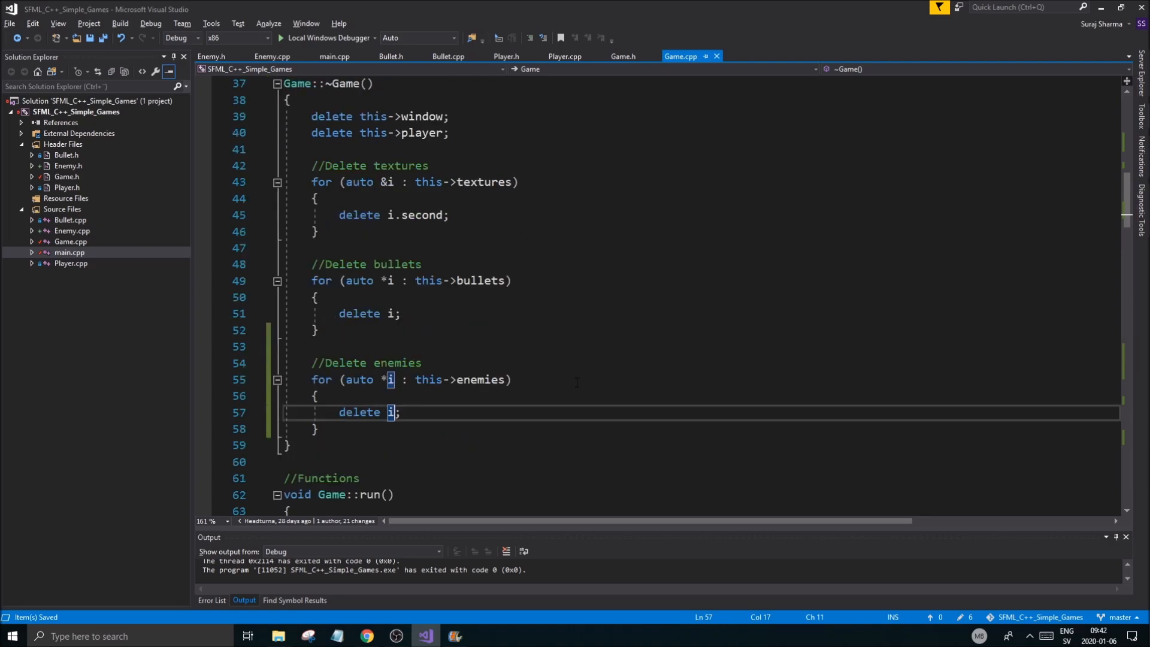
{"action": "scroll", "scroll_direction": "down", "scroll_amount": 3}
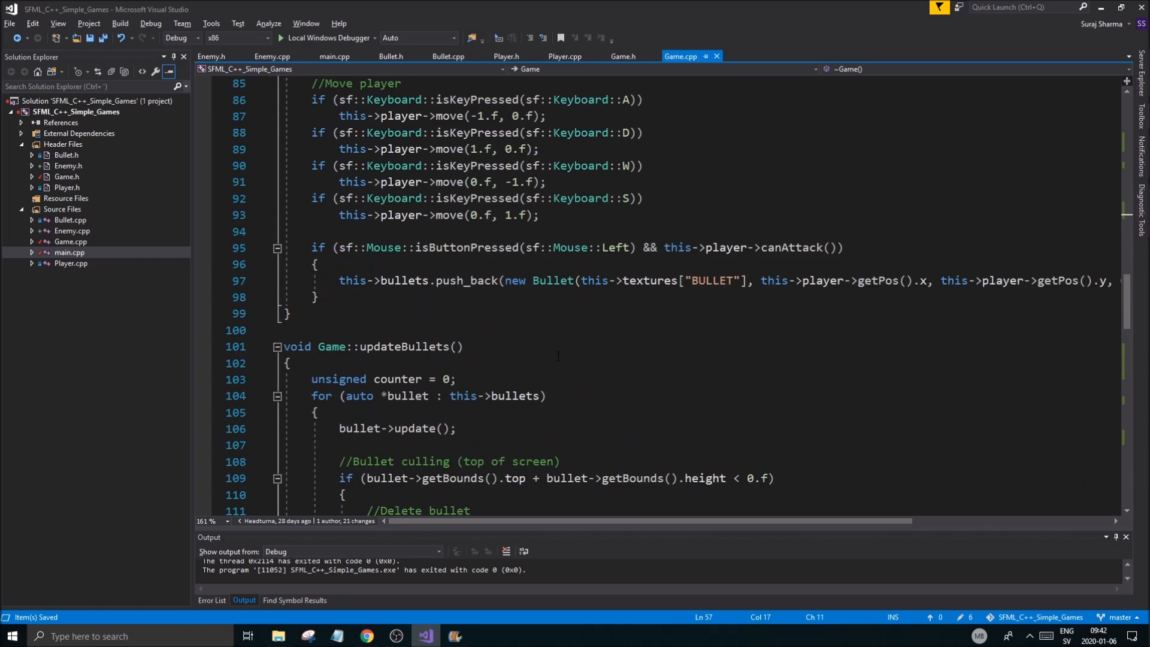
{"action": "scroll", "scroll_direction": "down", "scroll_amount": 3}
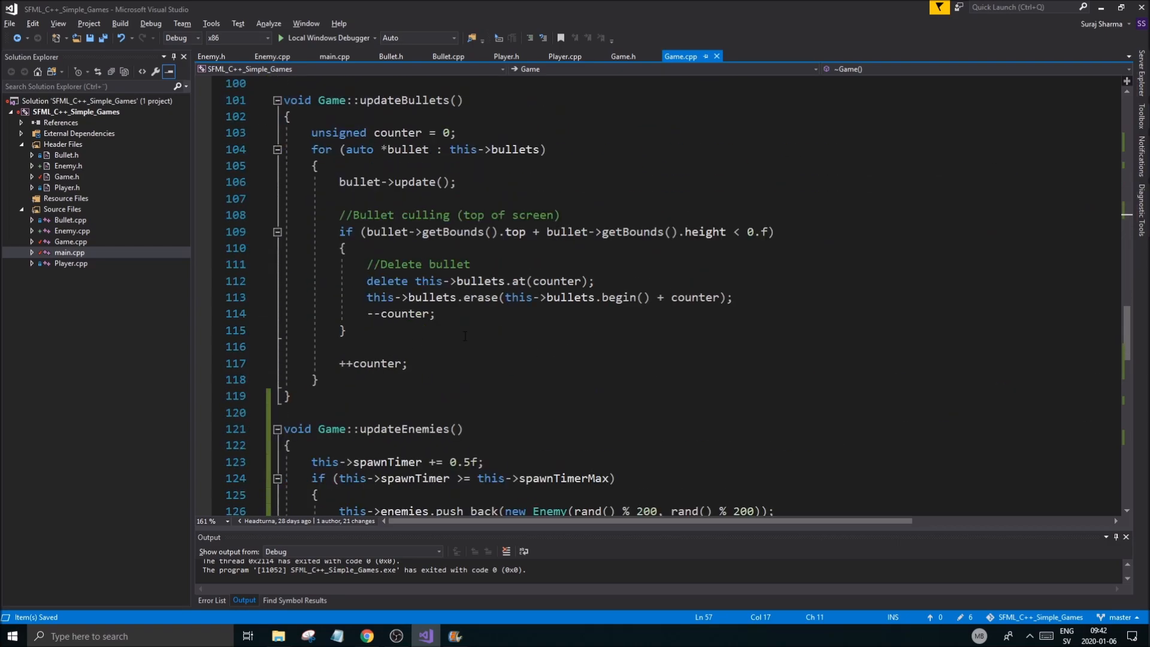
{"action": "scroll", "scroll_direction": "down", "scroll_amount": 3}
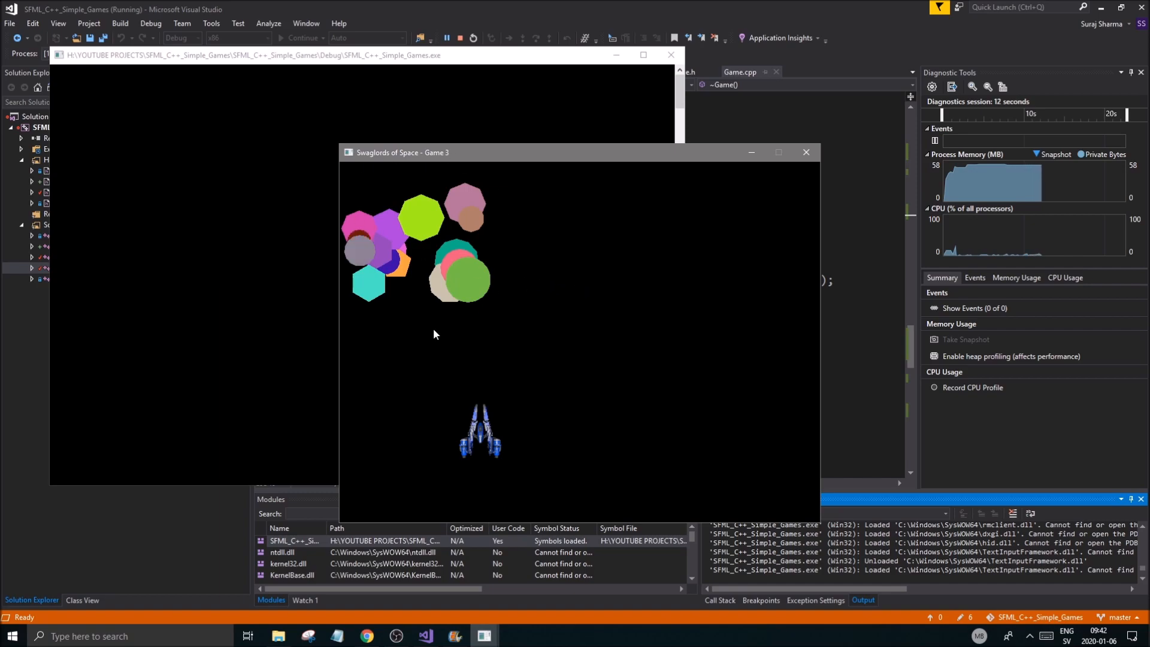
{"action": "mouse_move", "coordinate": [784, 506]}
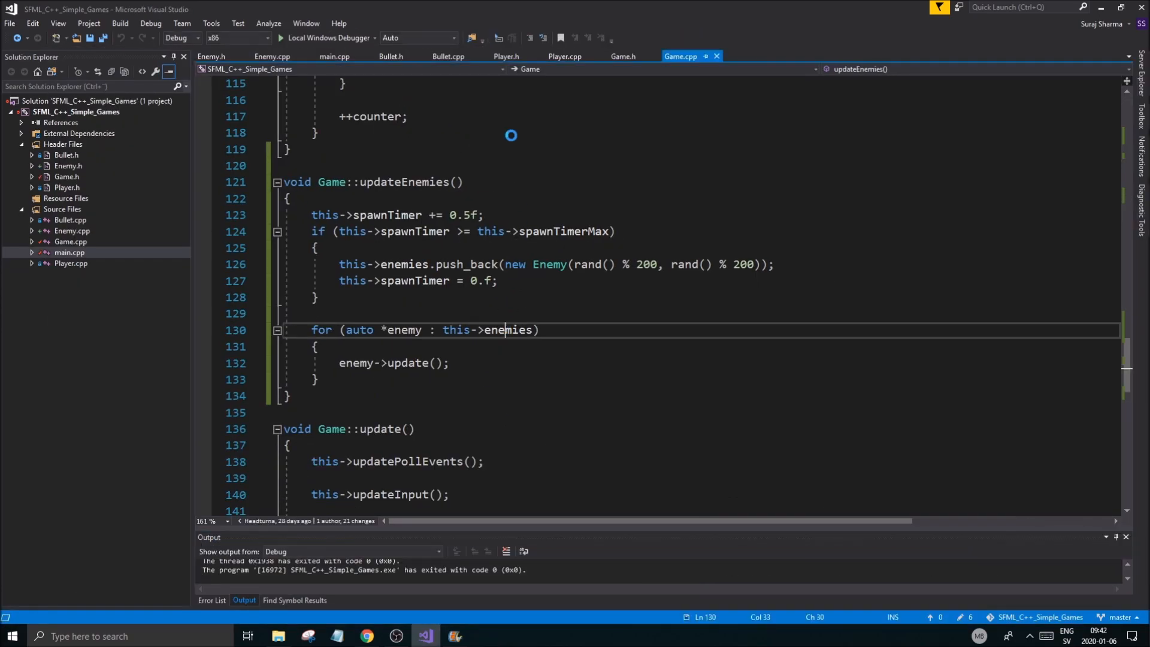
{"action": "left_click", "coordinate": [564, 55]}
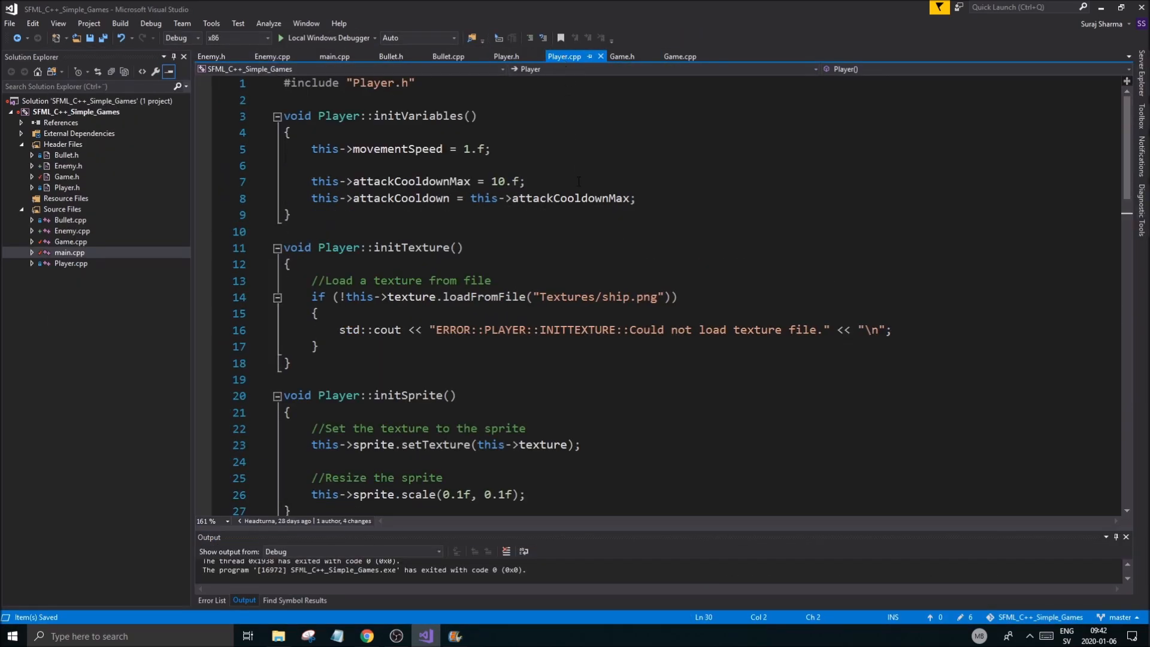
{"action": "scroll", "scroll_direction": "down", "scroll_amount": 3}
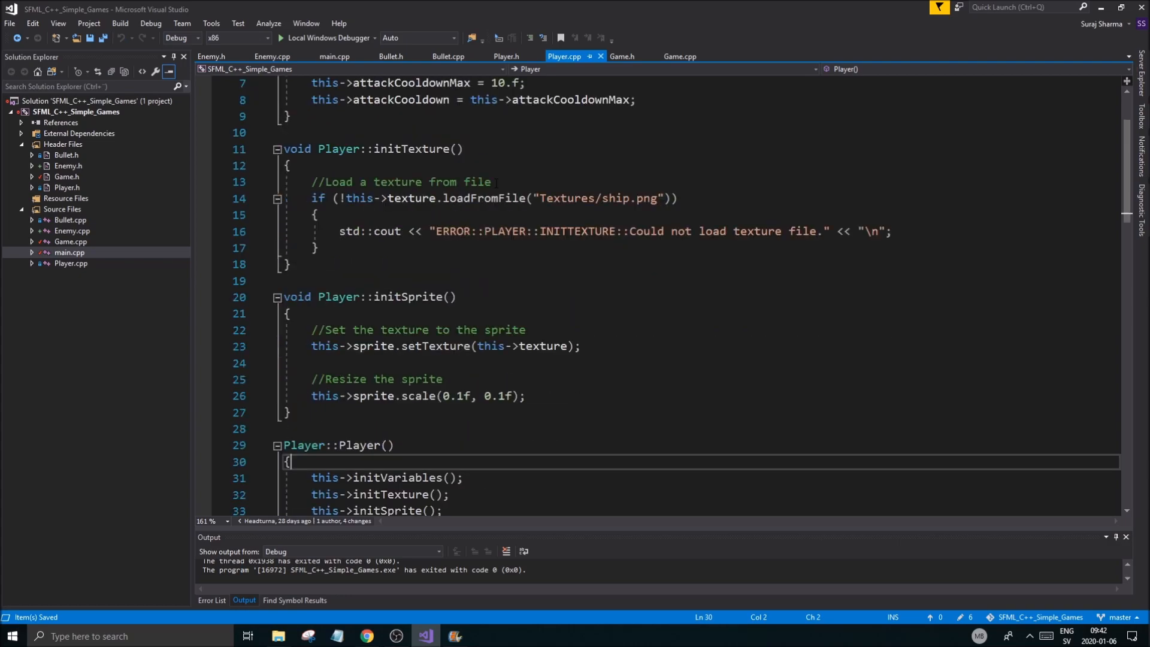
{"action": "scroll", "scroll_direction": "down", "scroll_amount": 3}
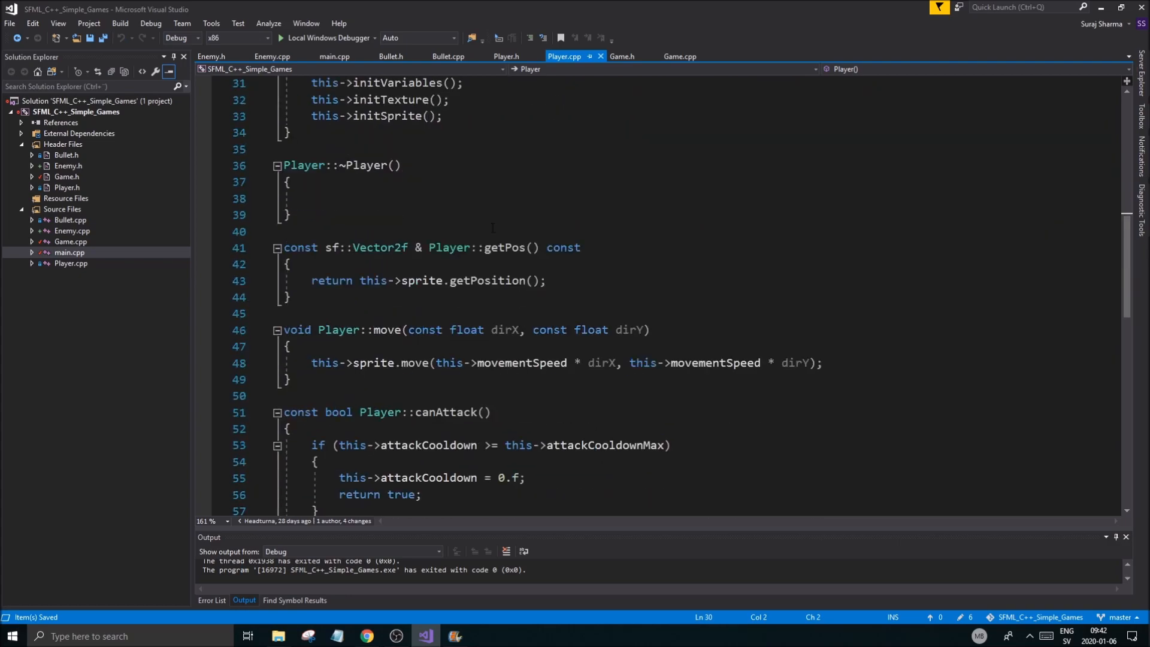
{"action": "scroll", "scroll_direction": "down", "scroll_amount": 3}
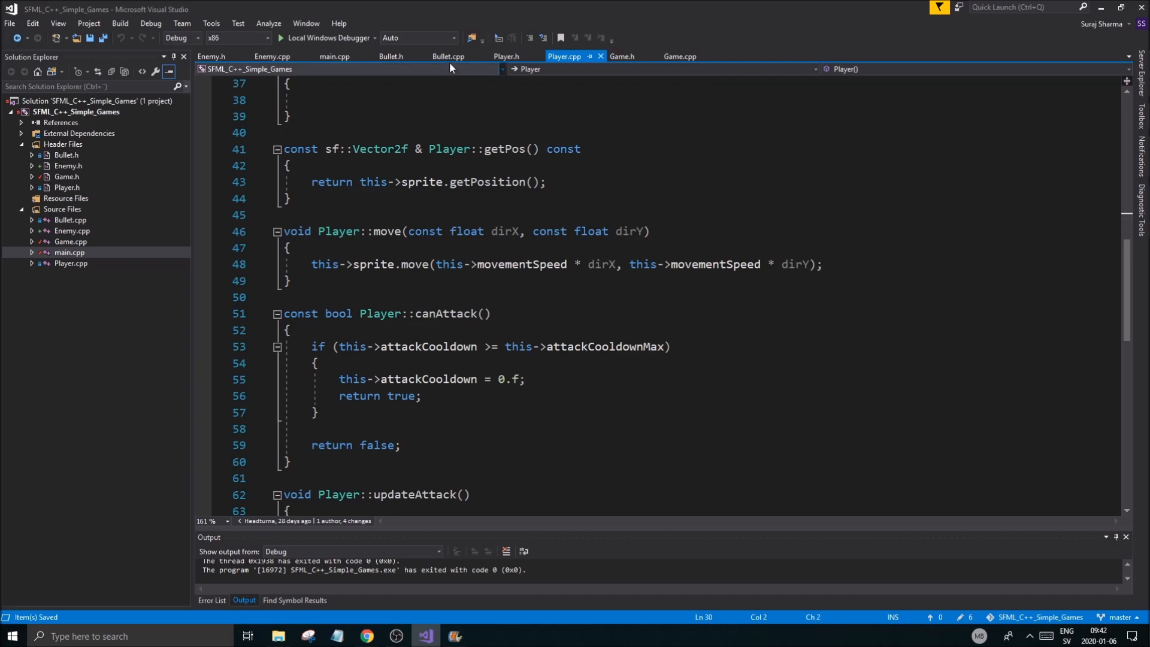
{"action": "left_click", "coordinate": [680, 56]}
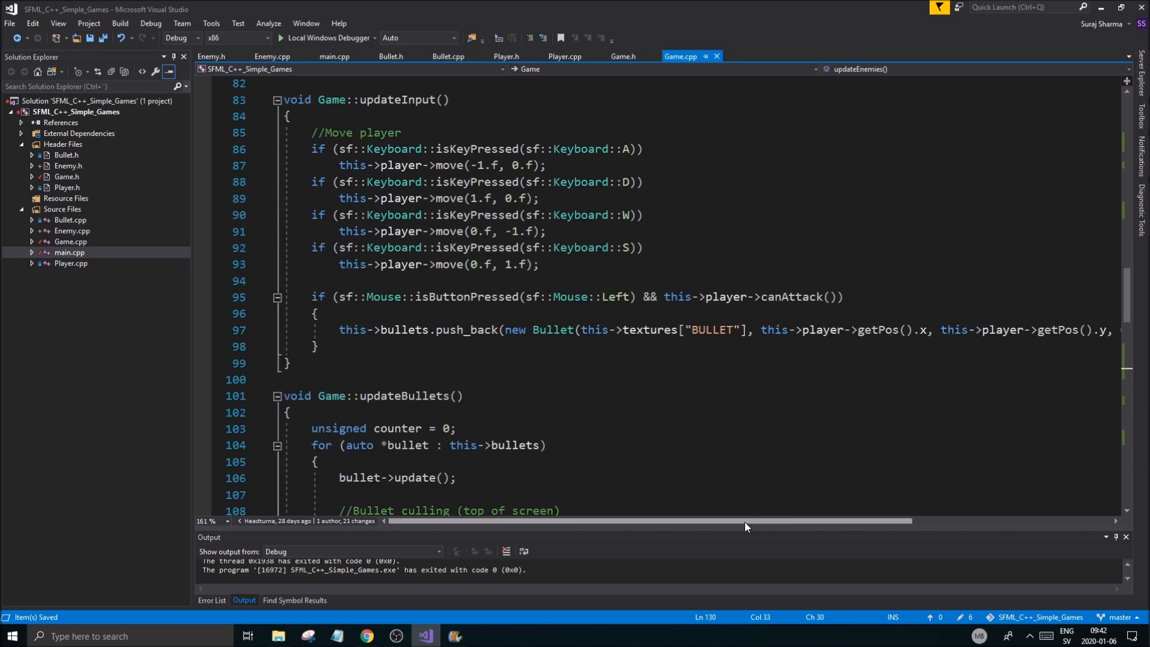
{"action": "left_click_drag", "start_coordinate": [744, 521], "coordinate": [832, 521]}
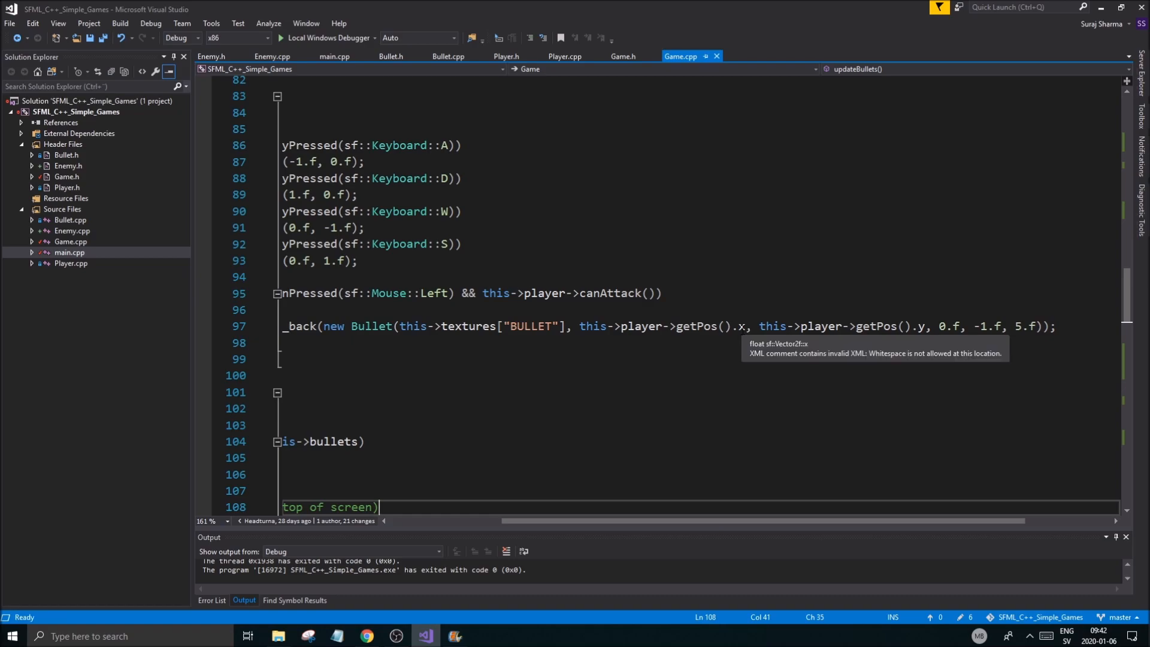
{"action": "mouse_move", "coordinate": [645, 339]}
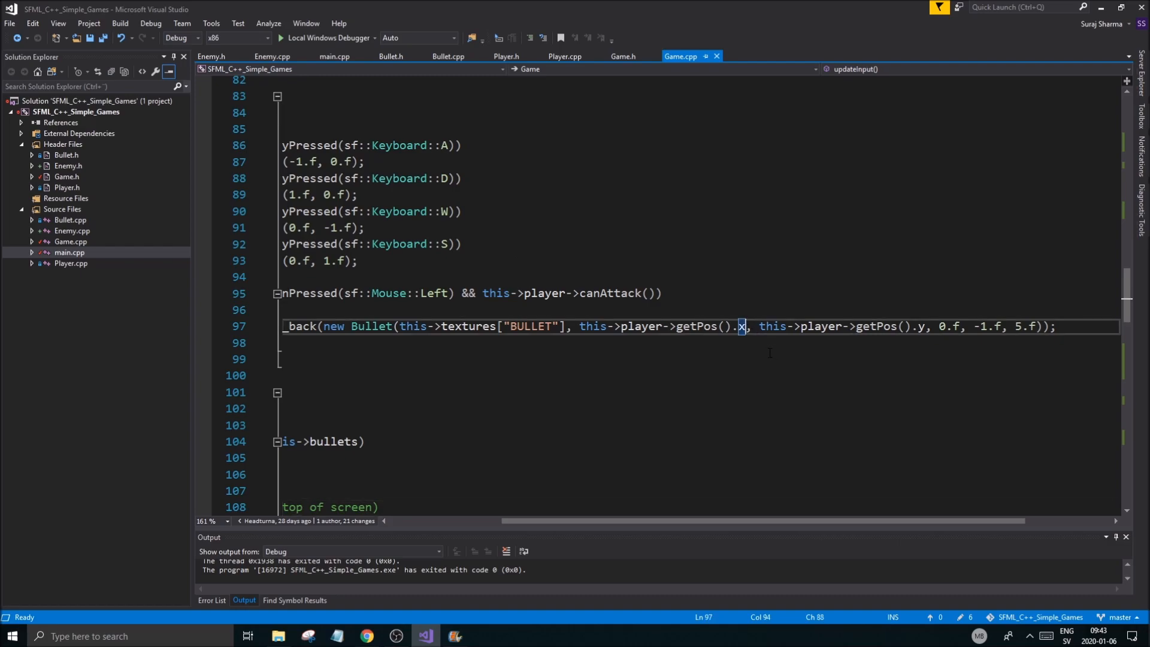
{"action": "type", "text": "+ this->player->gh"}
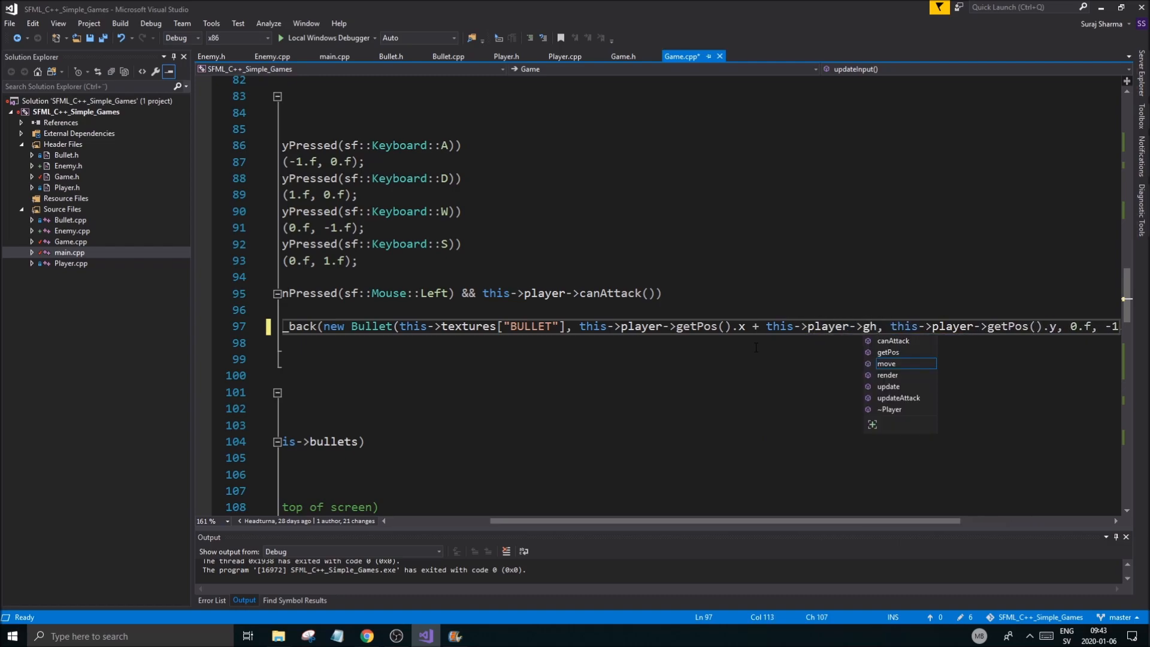
{"action": "type", "text": "e"}
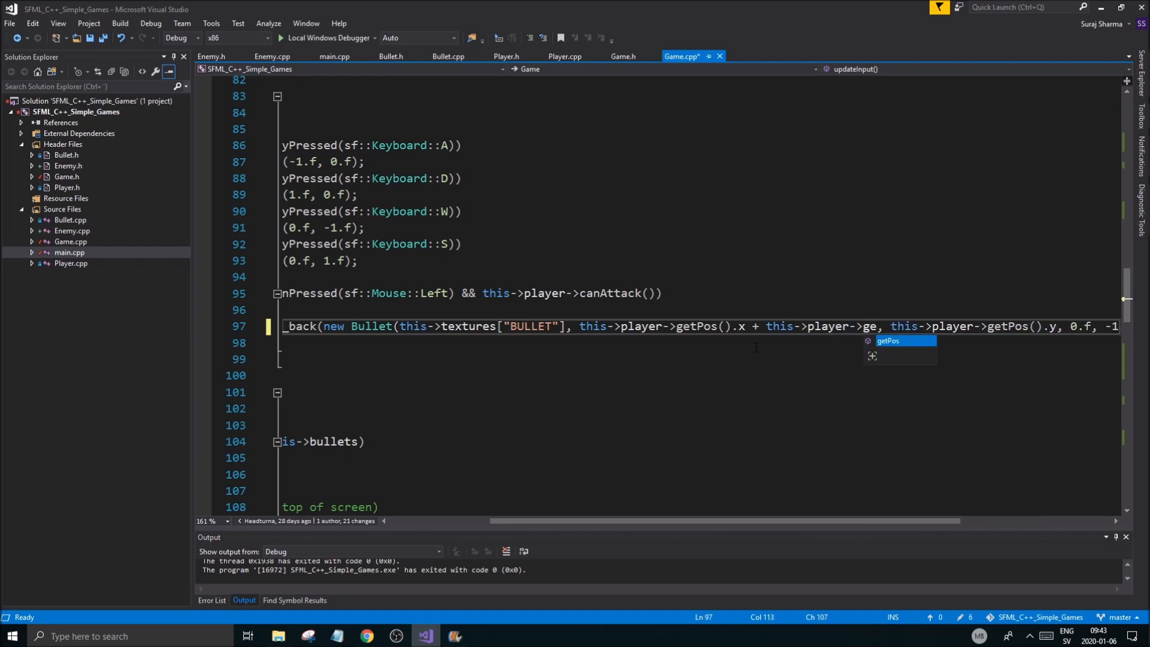
{"action": "type", "text": "G"}
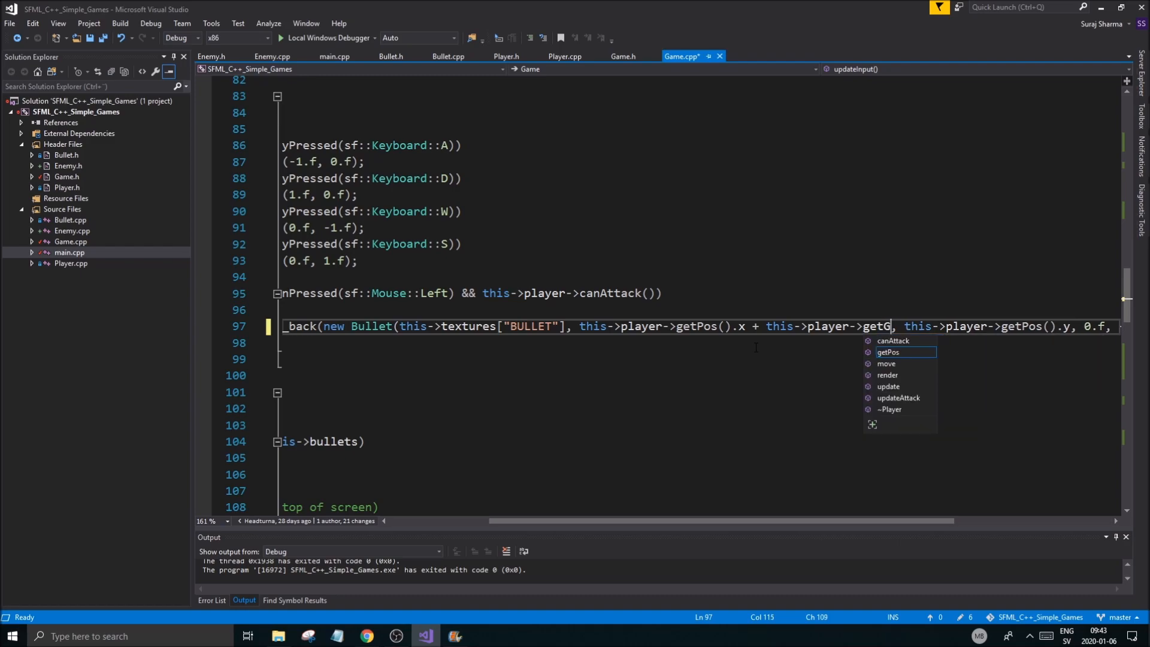
{"action": "key", "text": "BackSpace"}
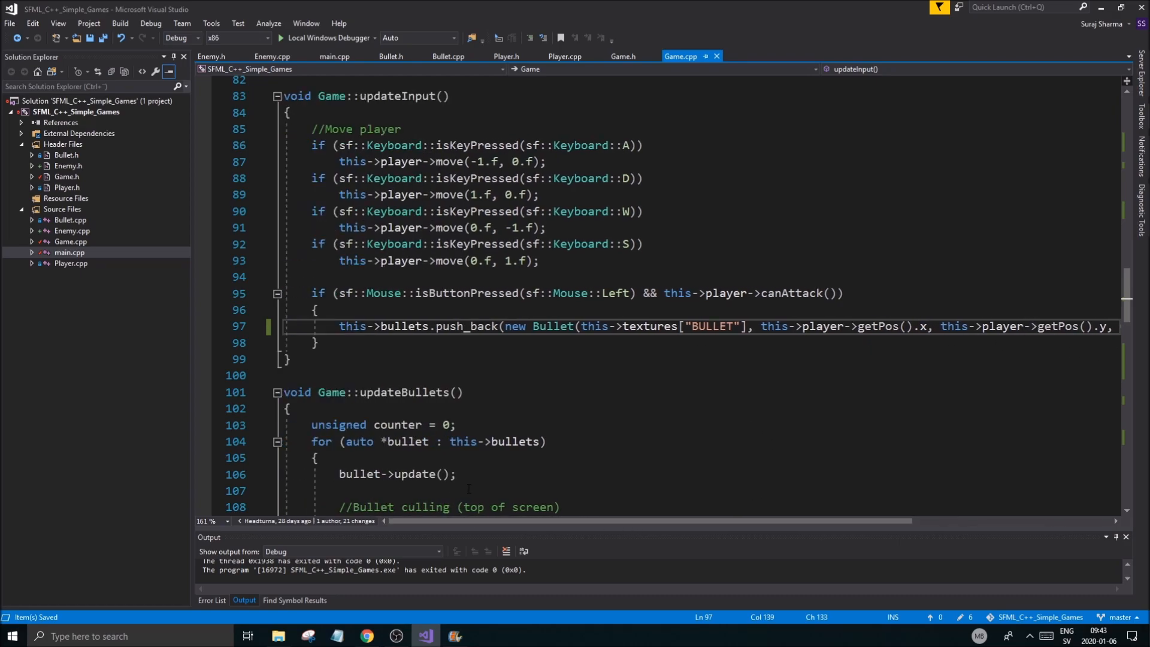
Step: Declare const sf::FloatRect getBounds() const; in Player.h below getPos
{"action": "left_click", "coordinate": [505, 55]}
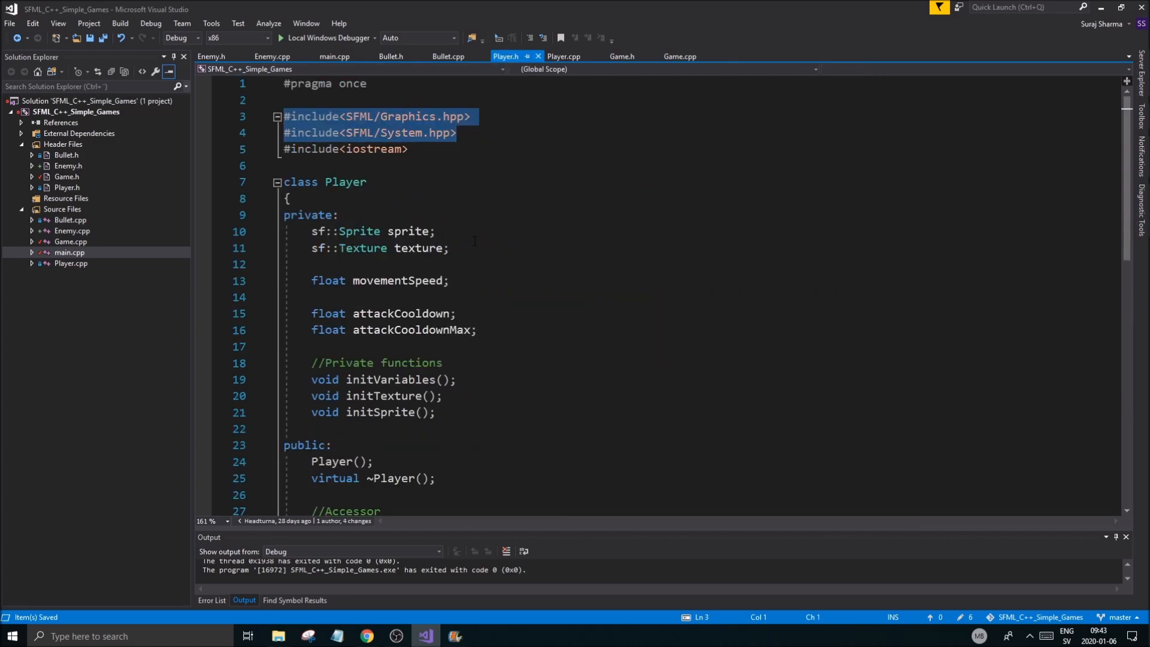
{"action": "scroll", "scroll_direction": "down", "scroll_amount": 3}
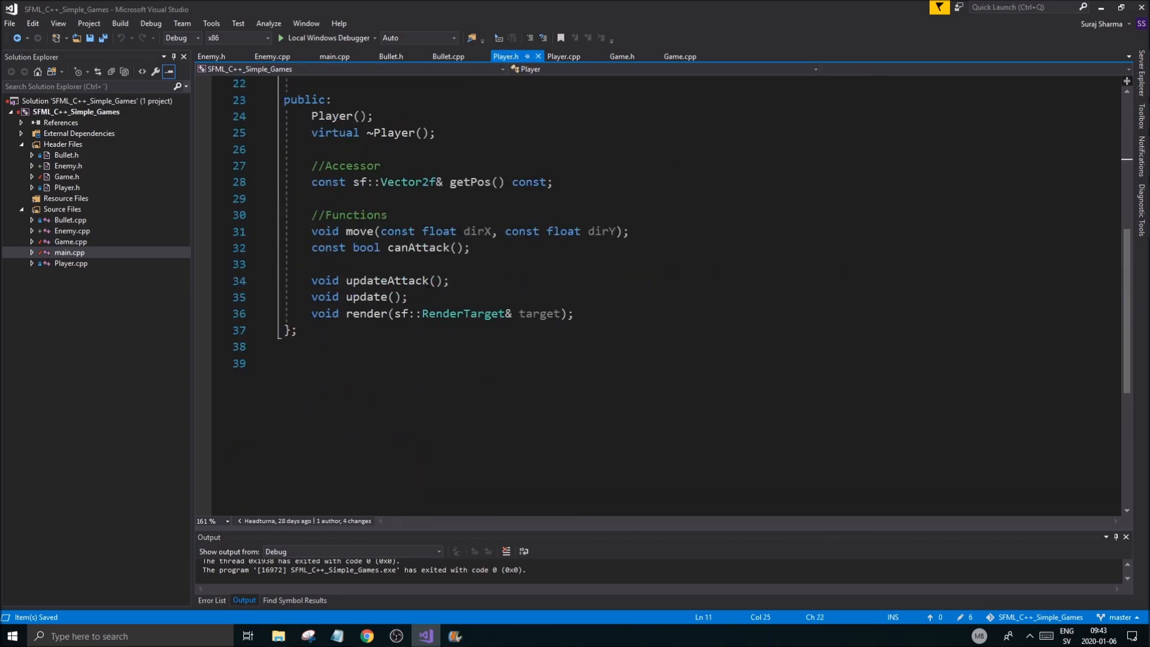
{"action": "left_click", "coordinate": [427, 247]}
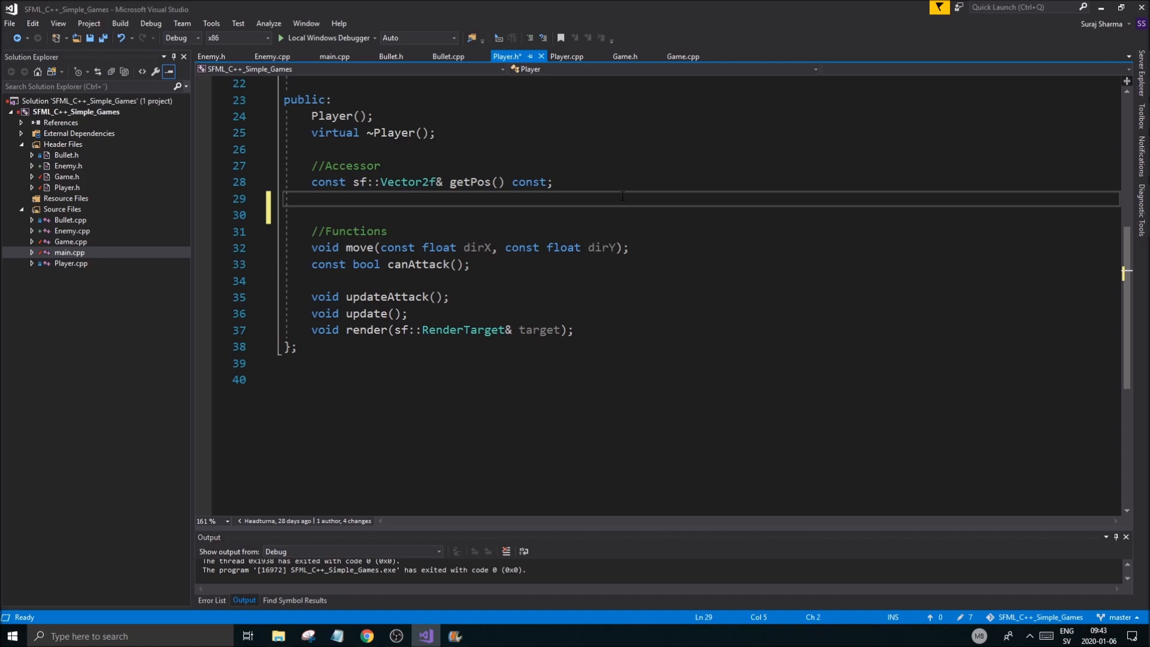
{"action": "type", "text": "sf::FloatRec"}
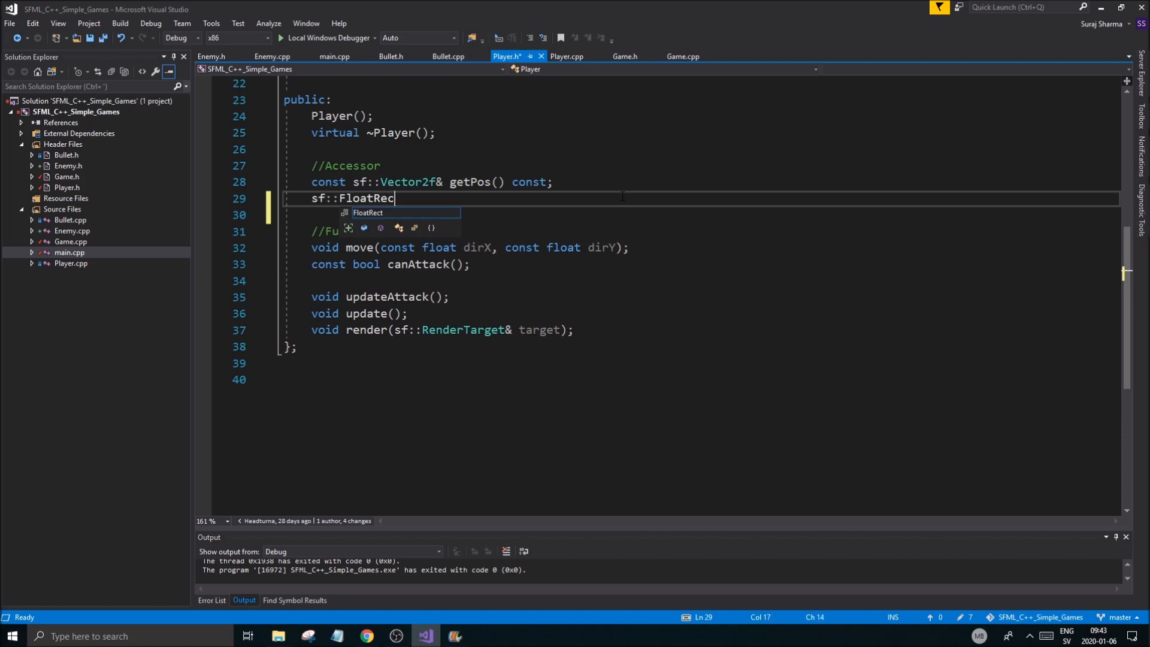
{"action": "type", "text": "getBoi"}
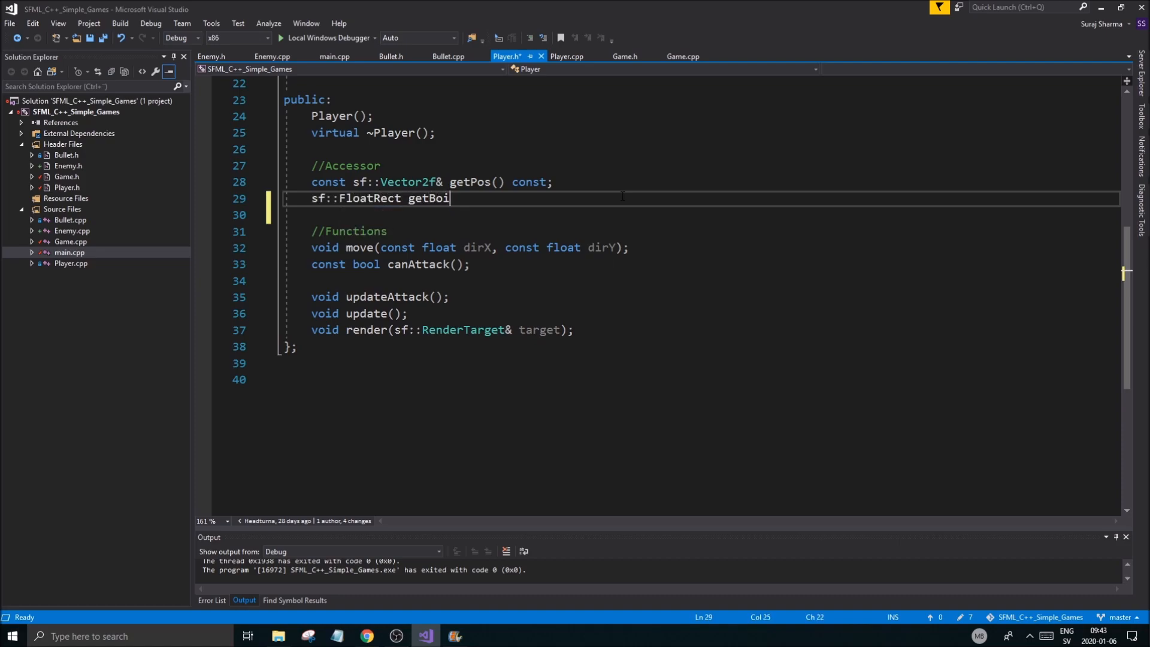
{"action": "type", "text": "unds()"}
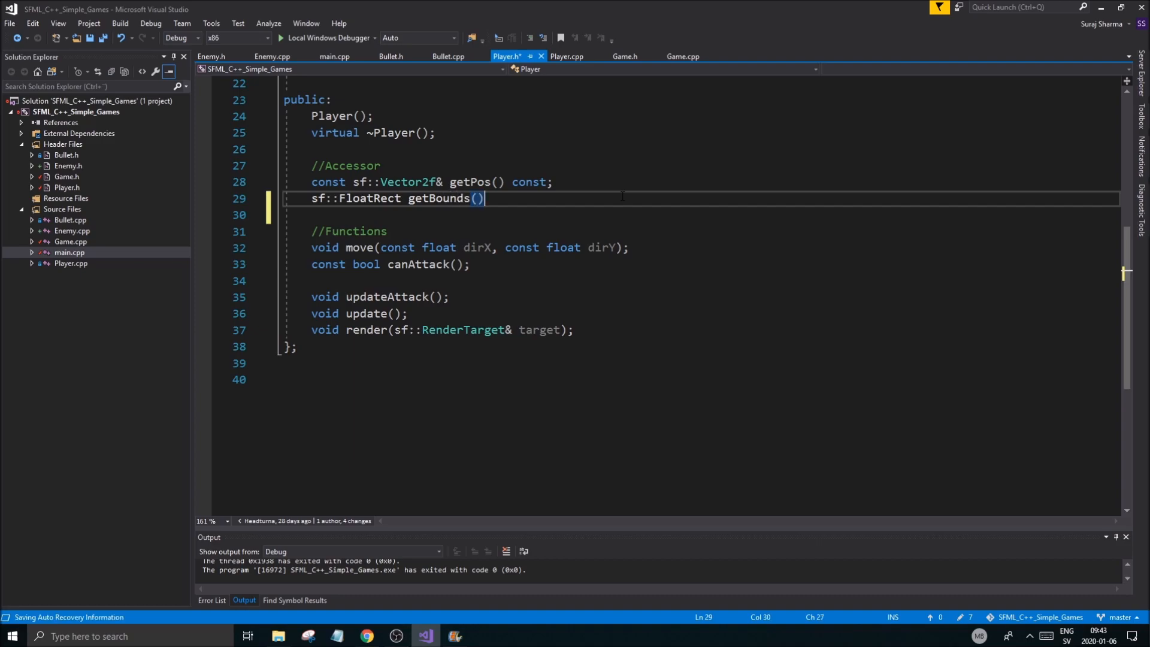
{"action": "type", "text": "const;"}
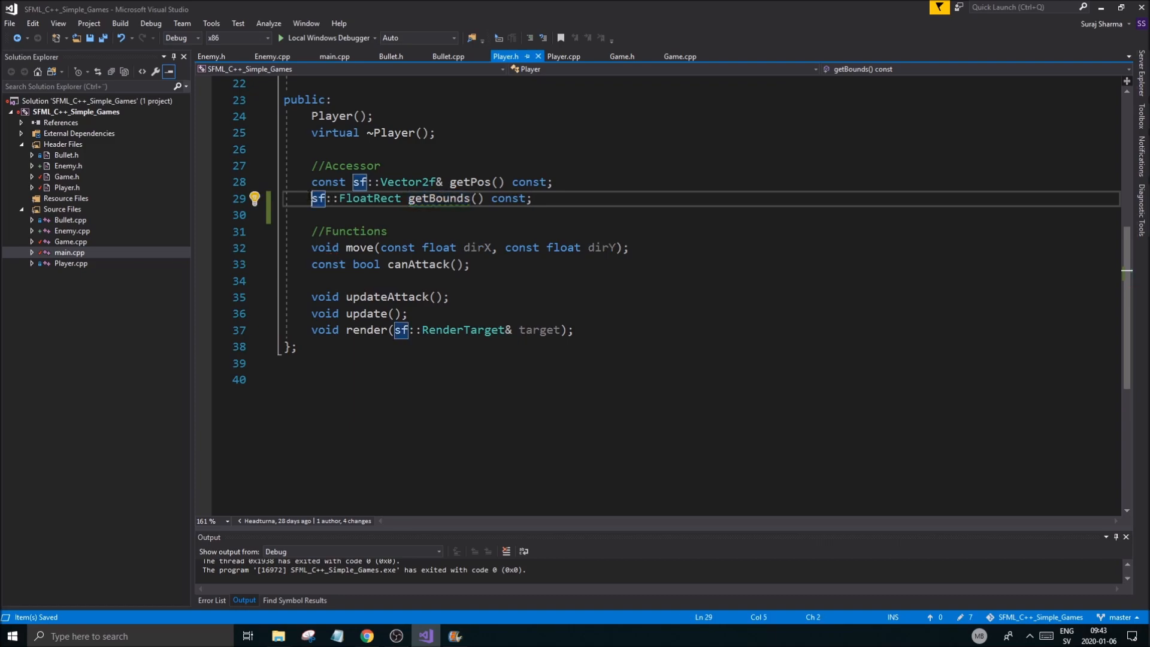
{"action": "type", "text": "const"}
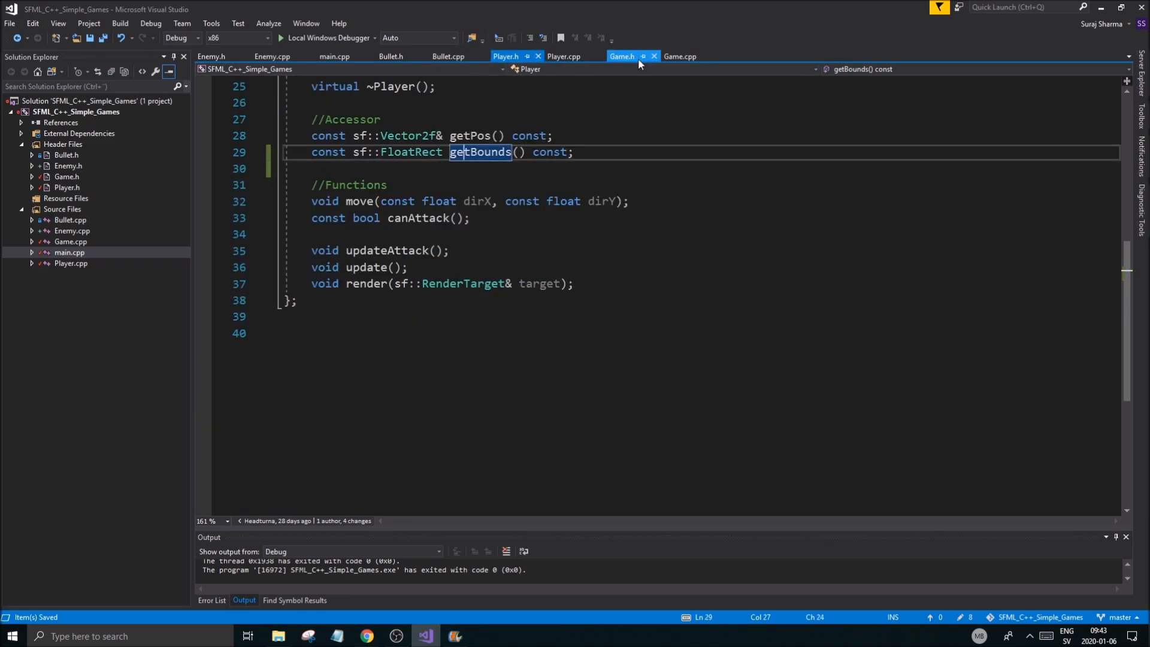
Step: In Player.cpp, make getBounds return this->sprite.getGlobalBounds()
{"action": "left_click", "coordinate": [563, 55]}
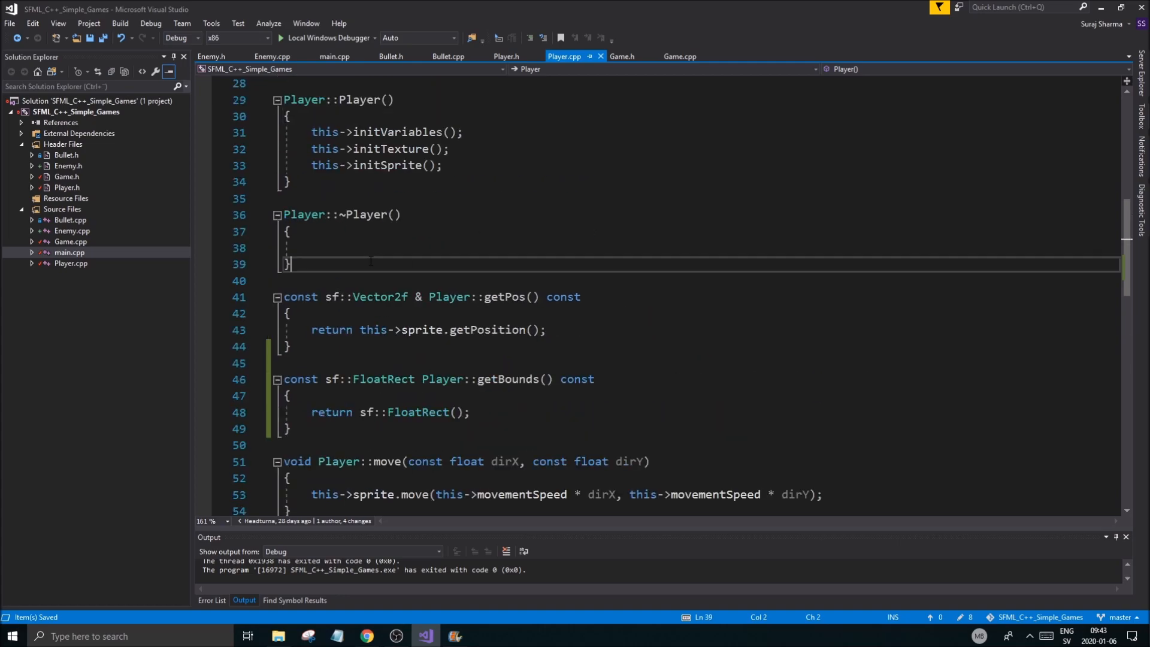
{"action": "scroll", "scroll_direction": "down", "scroll_amount": 3}
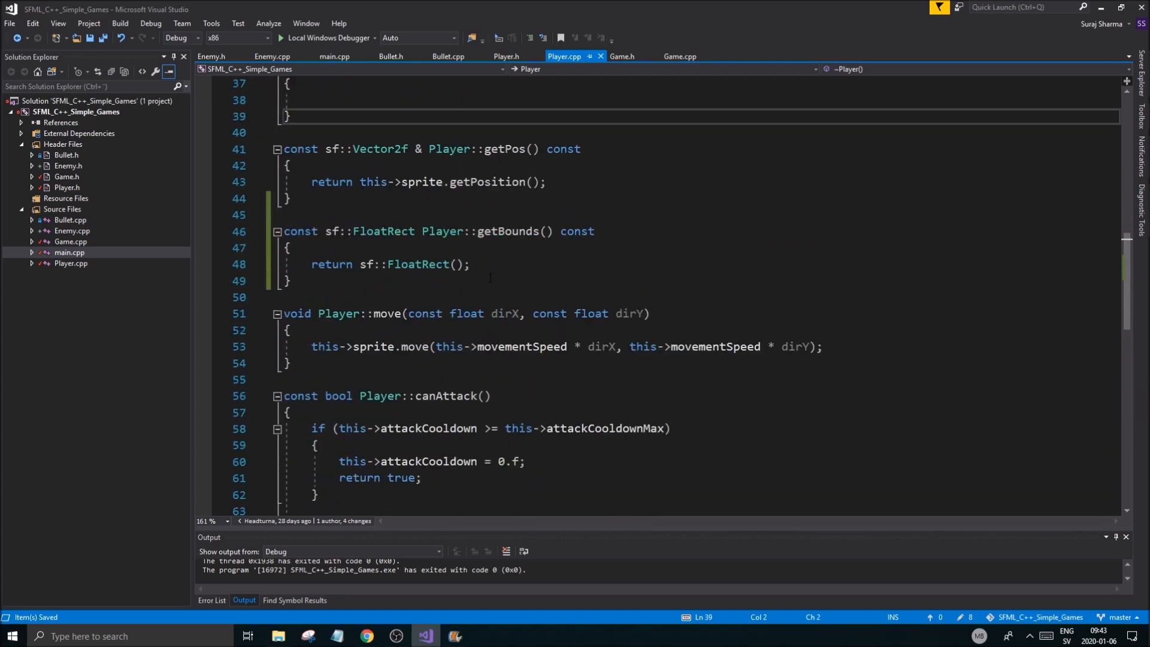
{"action": "left_click", "coordinate": [506, 56]}
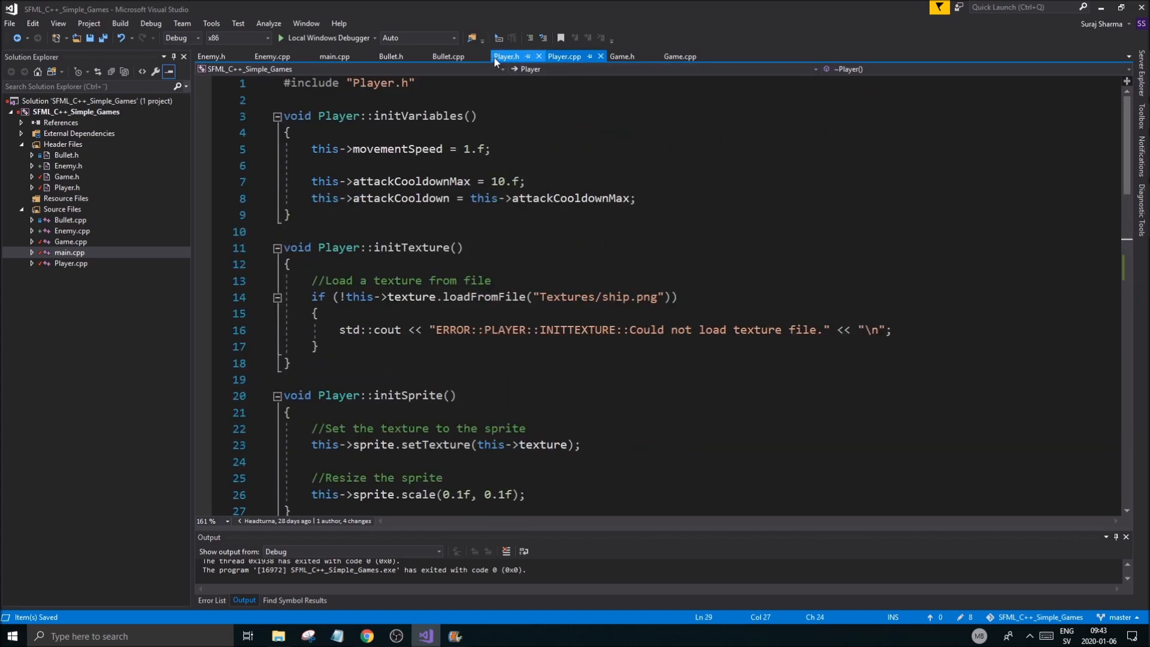
{"action": "left_click", "coordinate": [564, 56]}
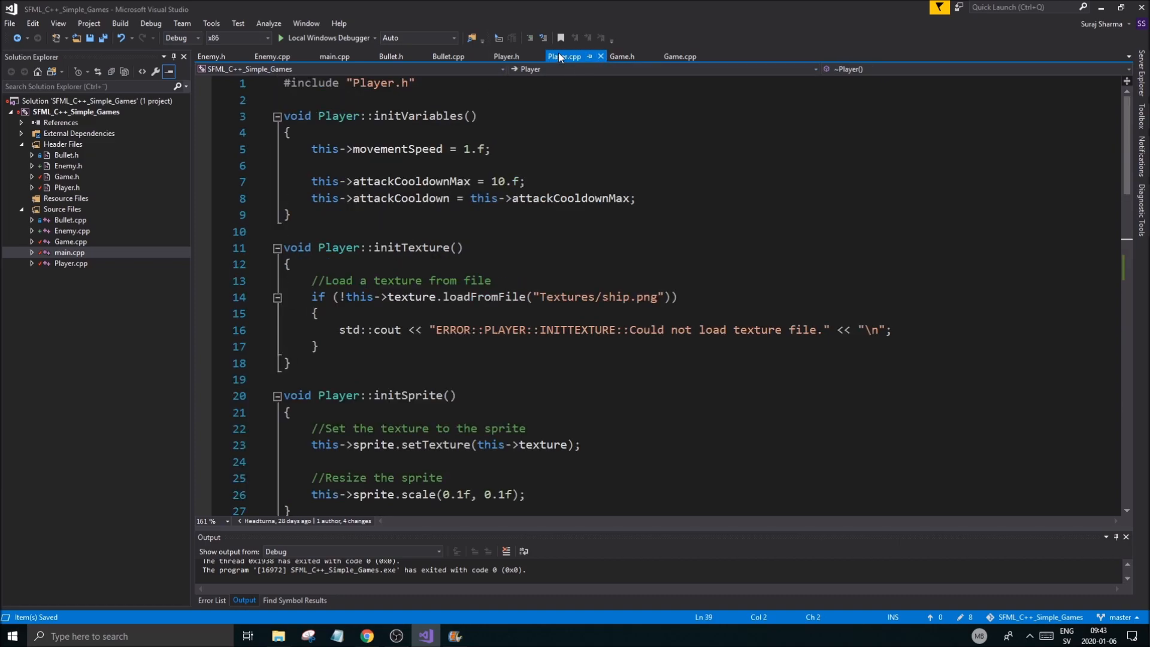
{"action": "scroll", "scroll_direction": "down", "scroll_amount": 3}
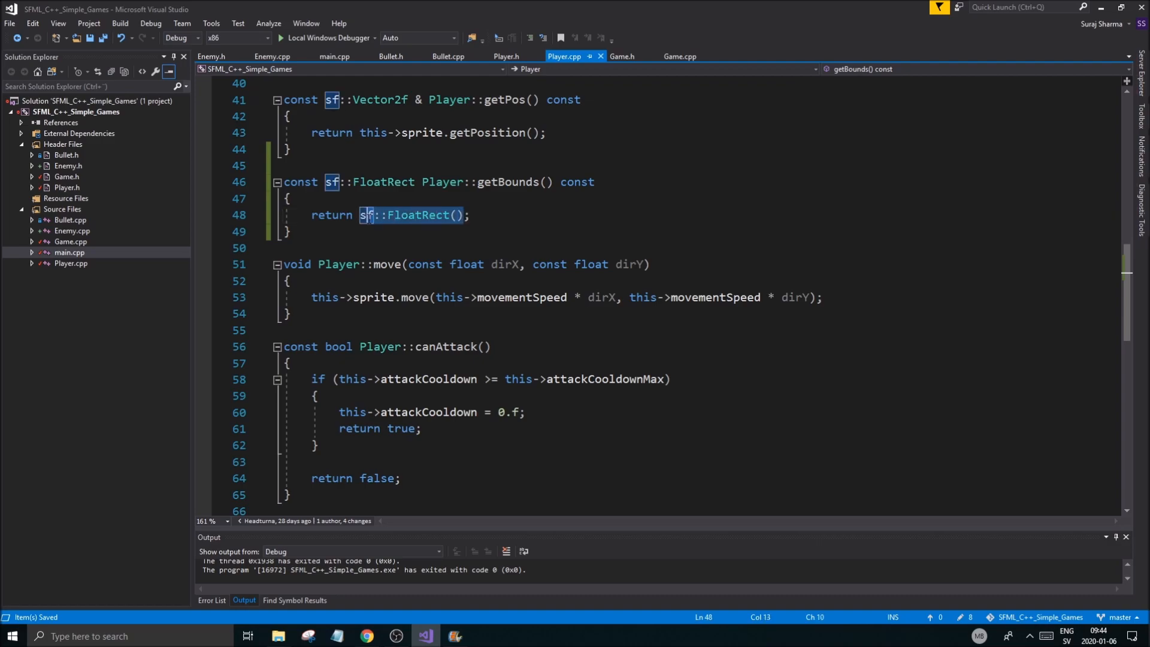
{"action": "type", "text": "turn t;"}
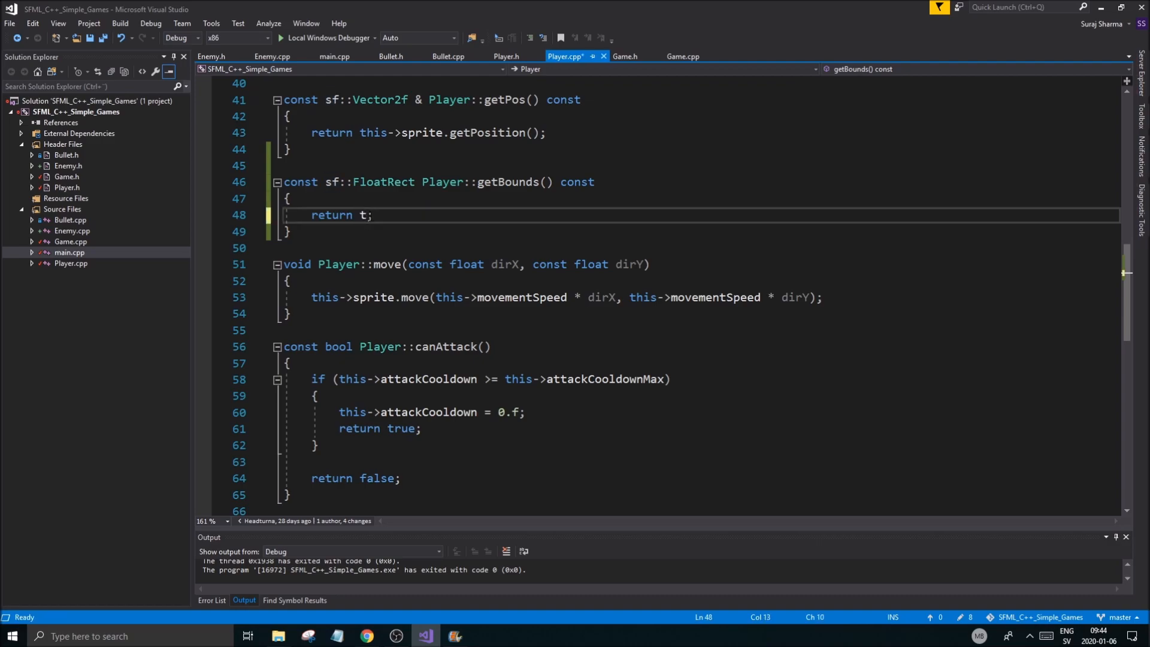
{"action": "type", "text": "his->sprite->"}
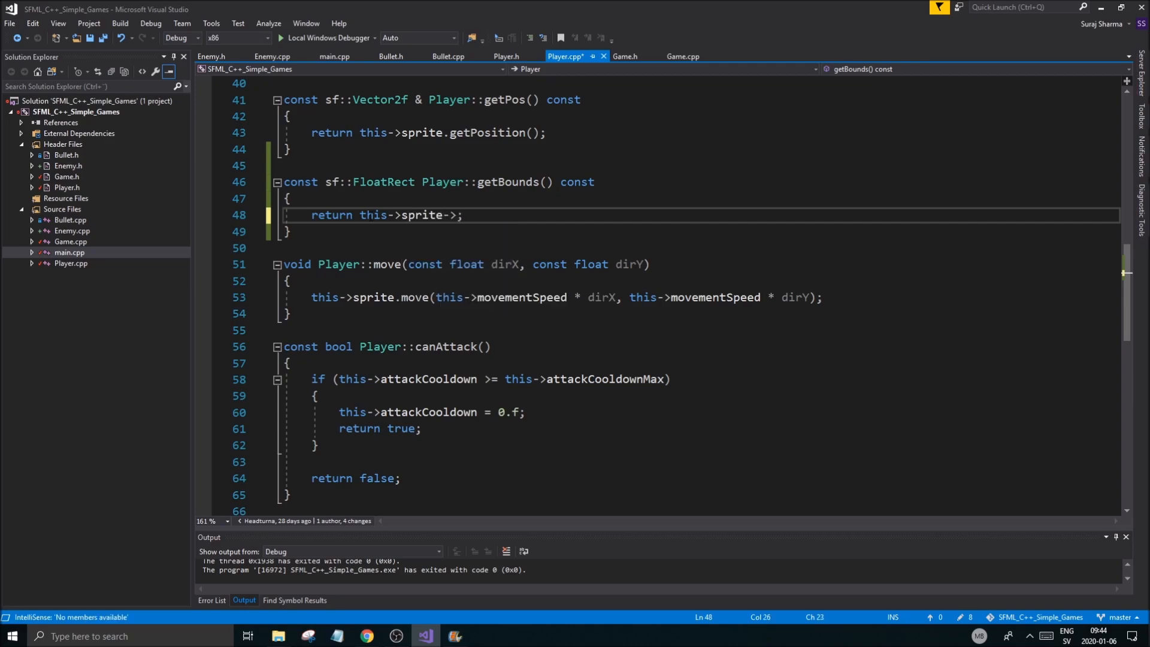
{"action": "type", "text": ".getGlobalBounds("}
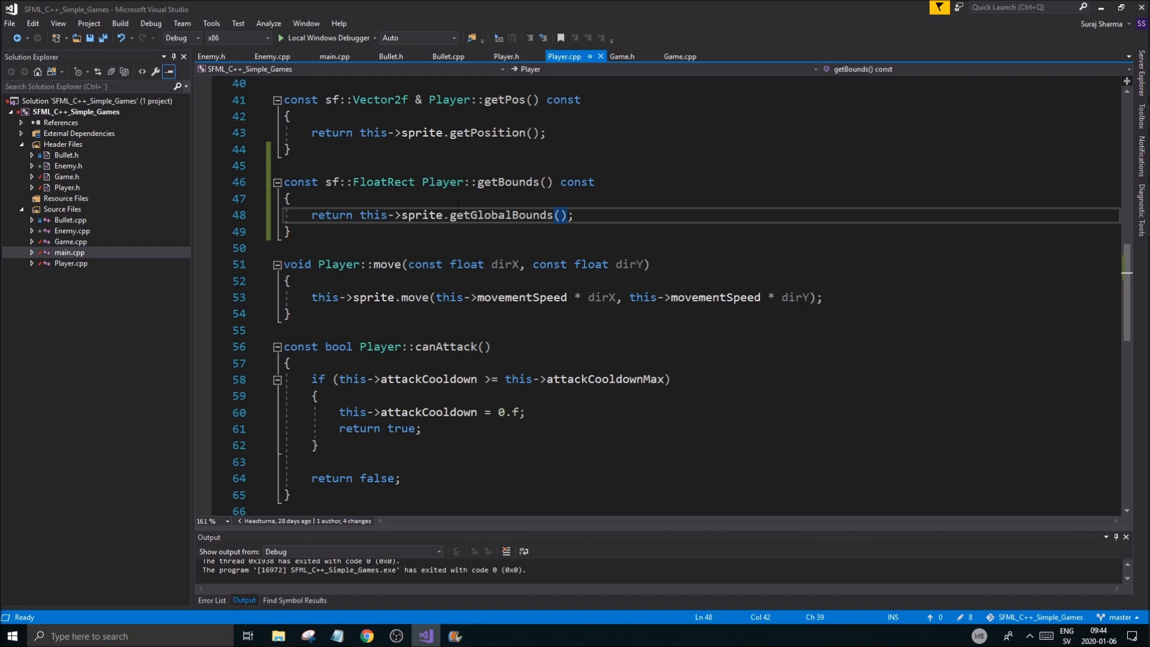
{"action": "double_click", "coordinate": [384, 183]}
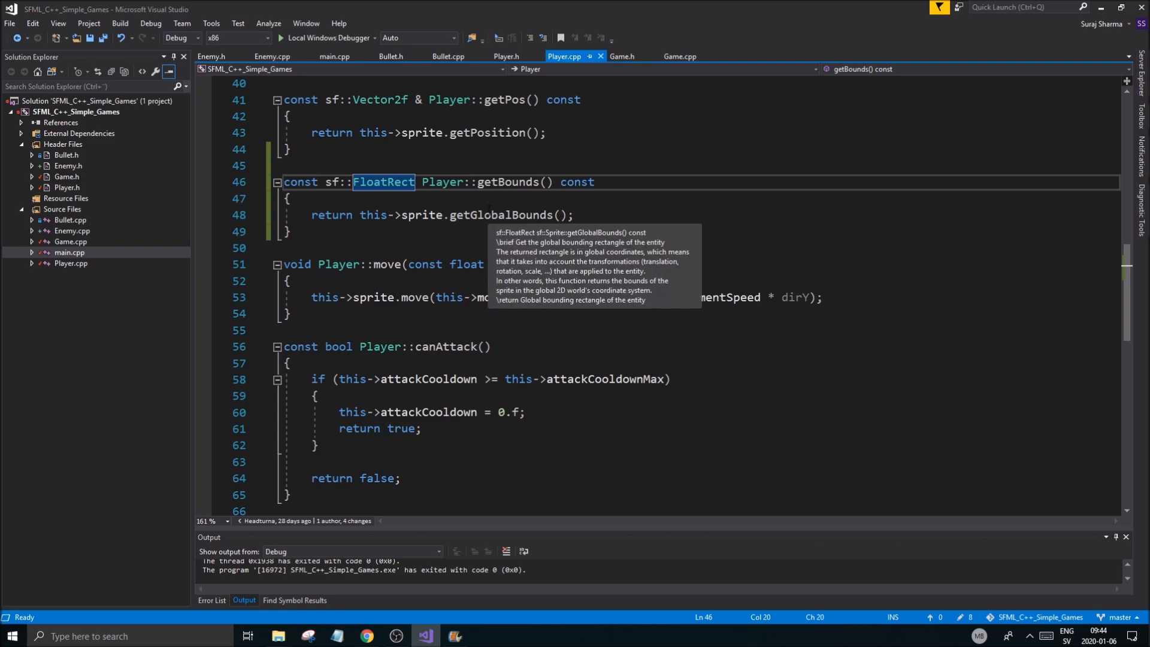
{"action": "mouse_move", "coordinate": [510, 368]}
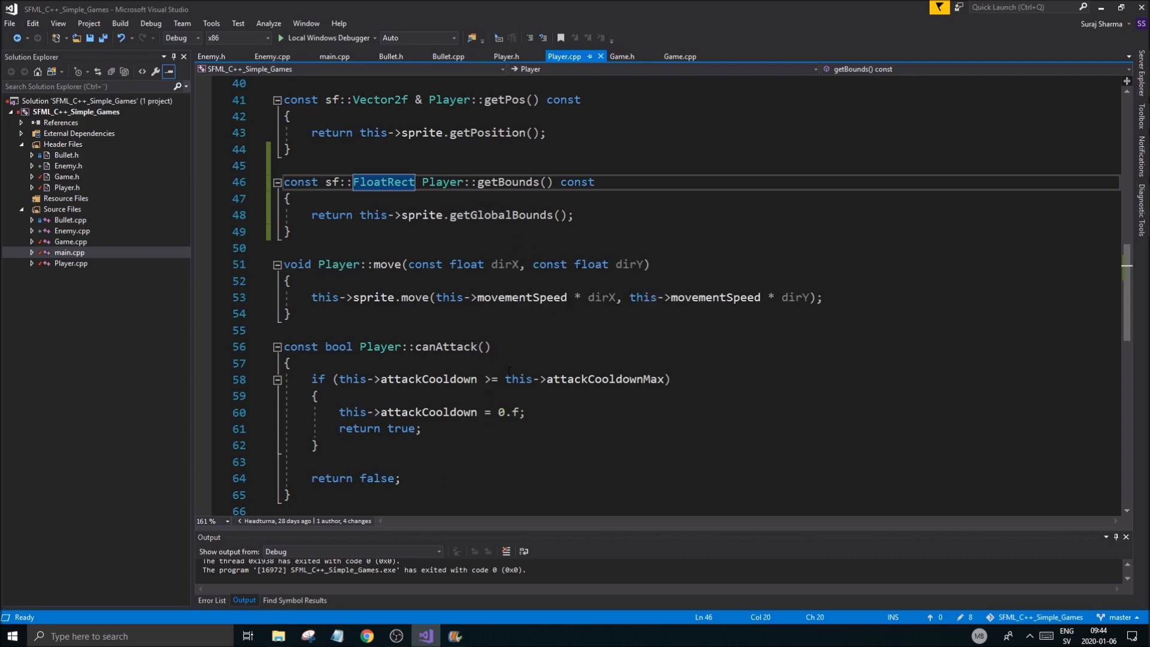
Step: Add + this->player->getBounds().width/2.f to the bullet x and lay Bullet arguments one per line
{"action": "left_click", "coordinate": [679, 55]}
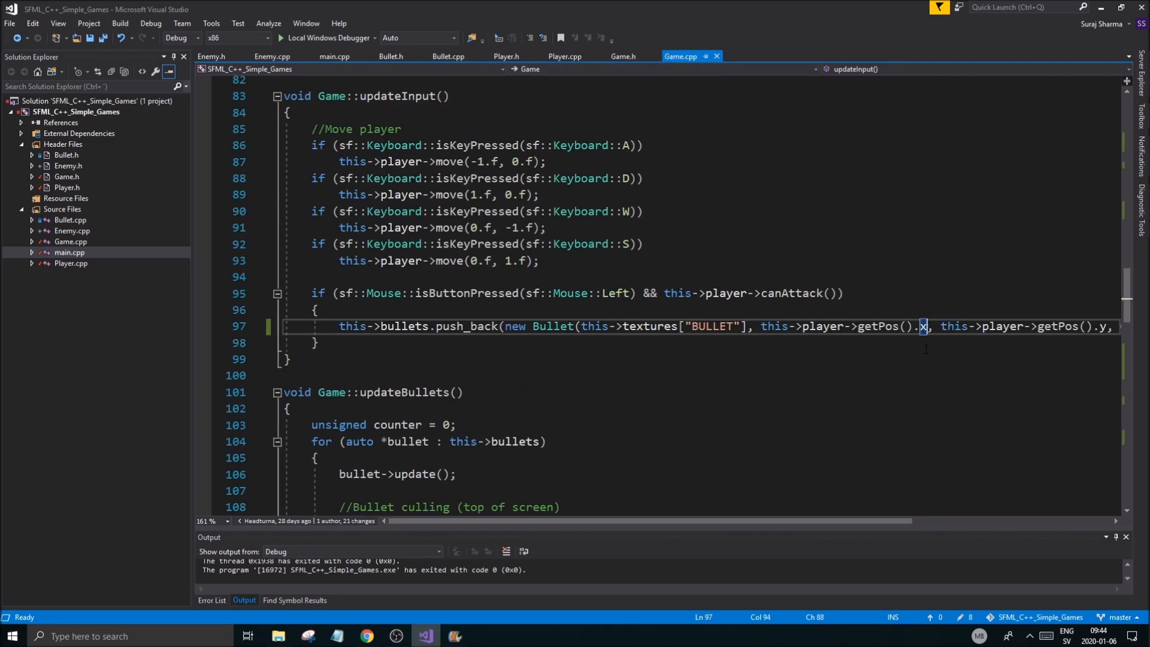
{"action": "type", "text": "+"}
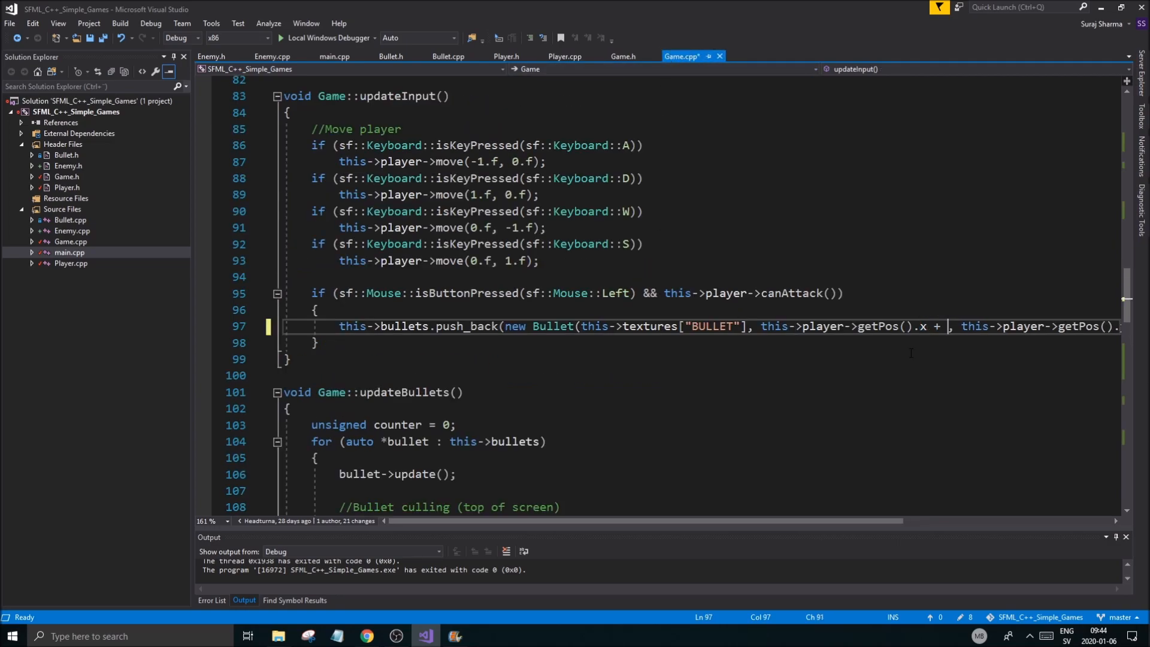
{"action": "type", "text": "this->player->getPos().x + this->player->getBounds().width/2.f,"}
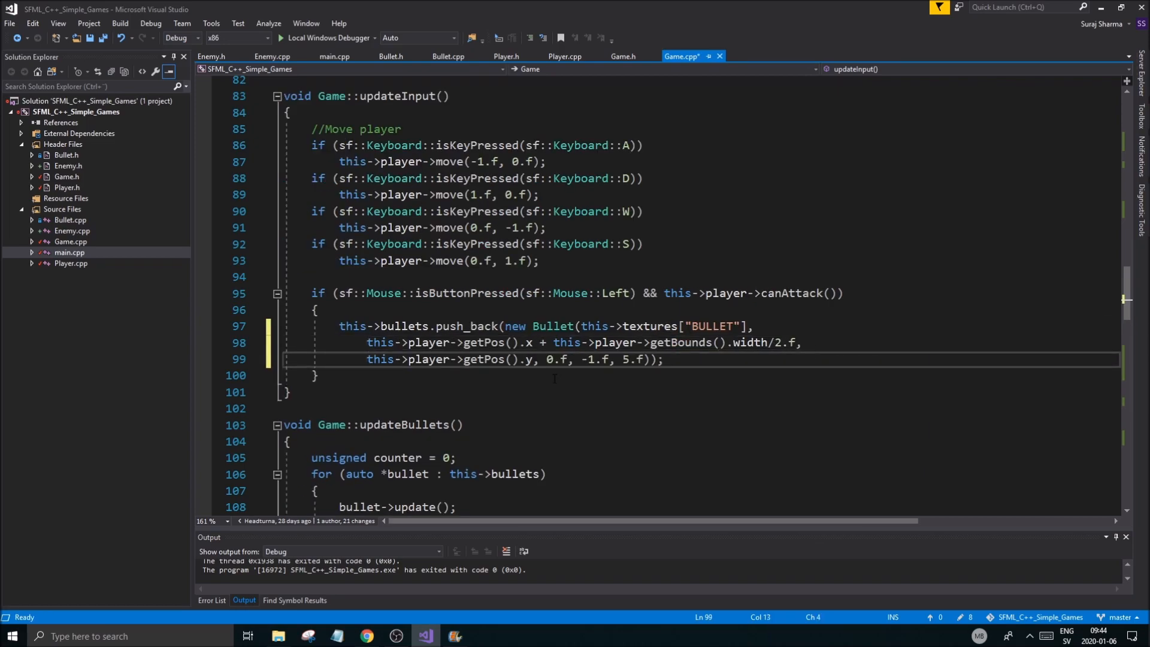
{"action": "key", "text": "Enter"}
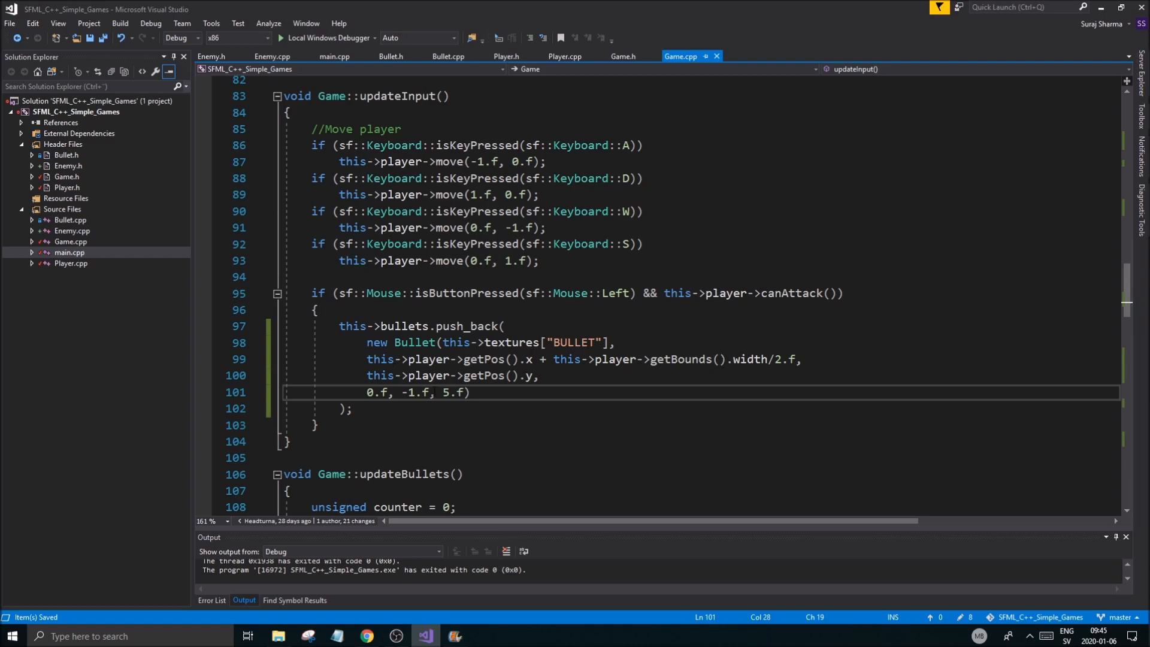
{"action": "key", "text": "Enter"}
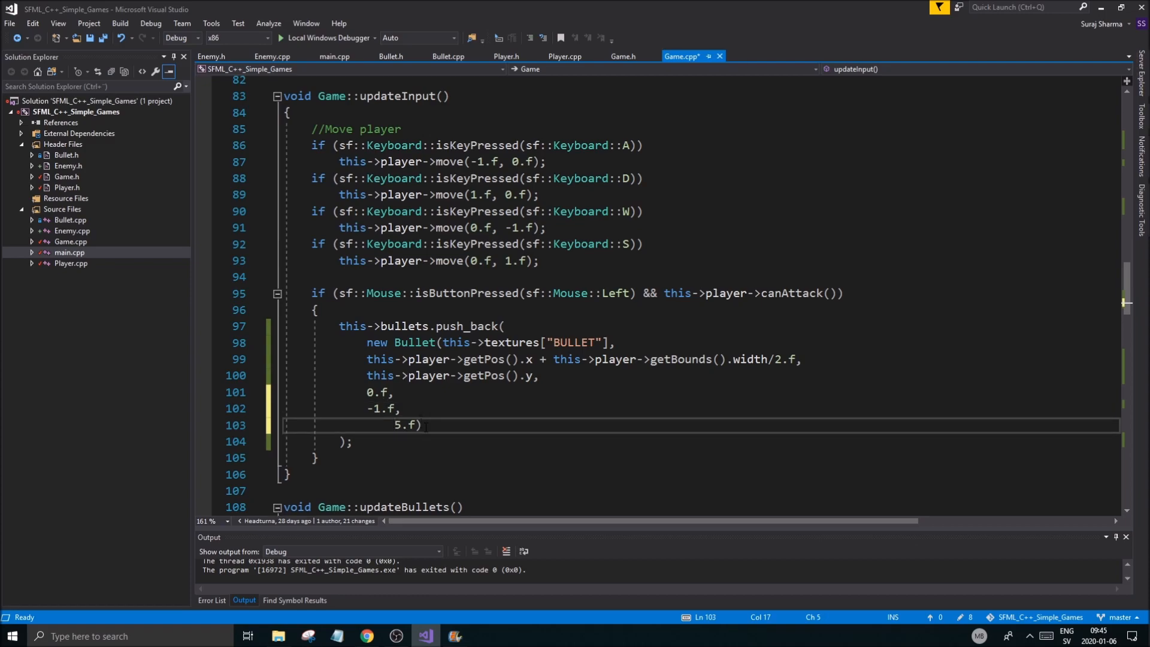
{"action": "key", "text": "Enter"}
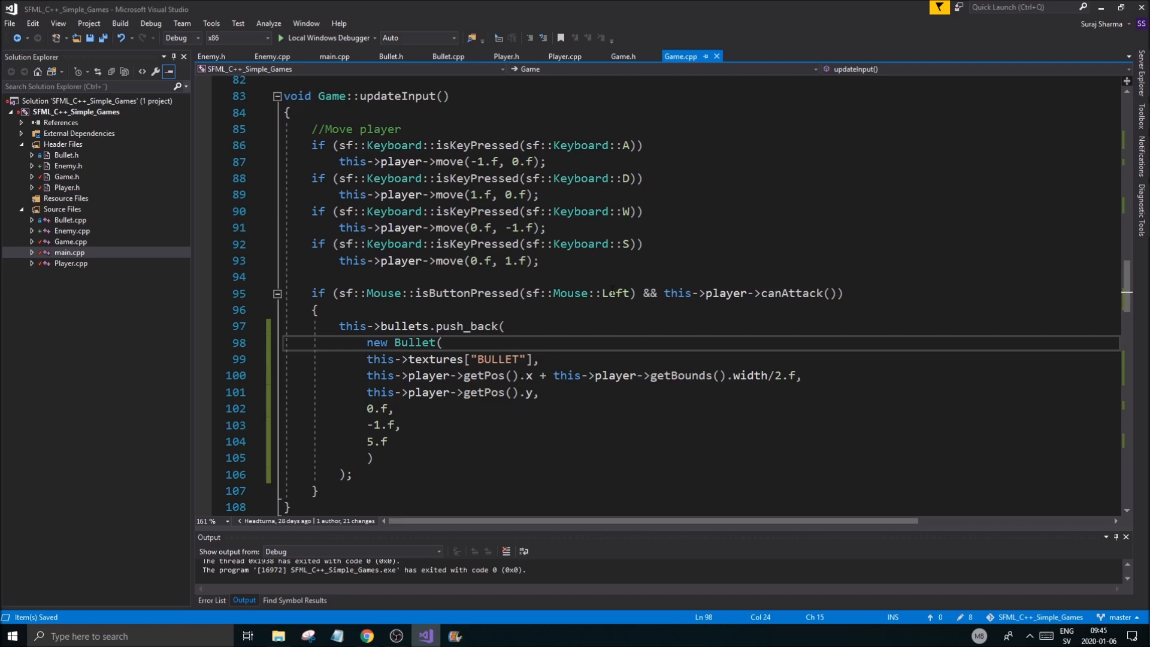
Step: Build and run the project with the Local Windows Debugger (F5)
{"action": "left_click", "coordinate": [323, 38]}
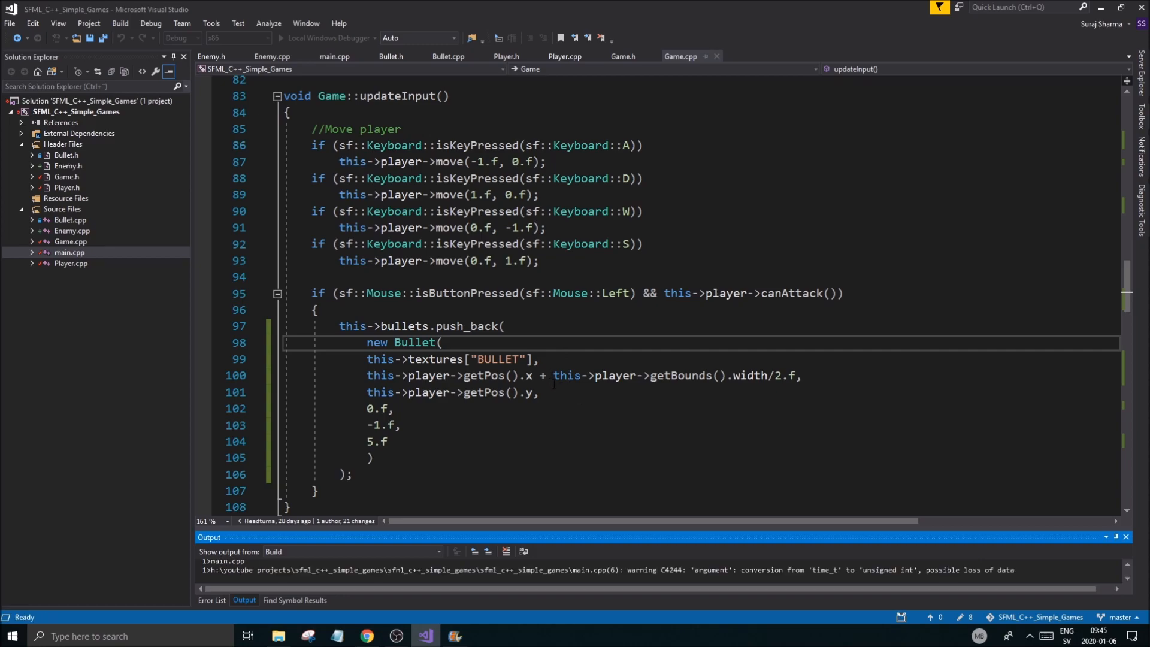
{"action": "key", "text": "F5"}
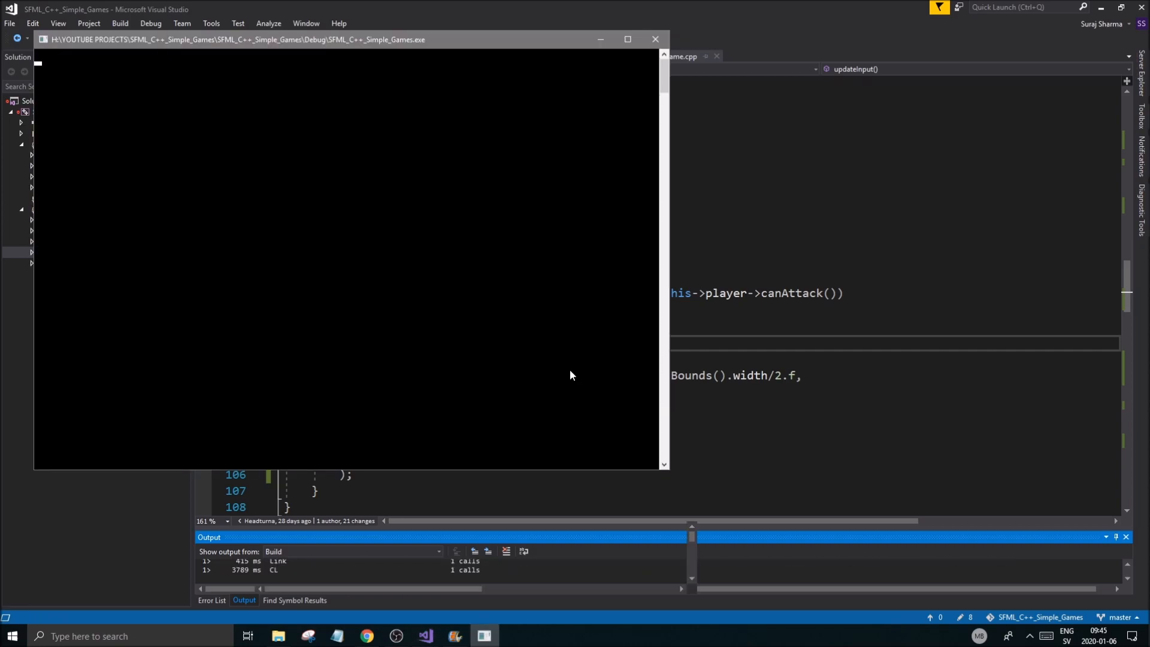